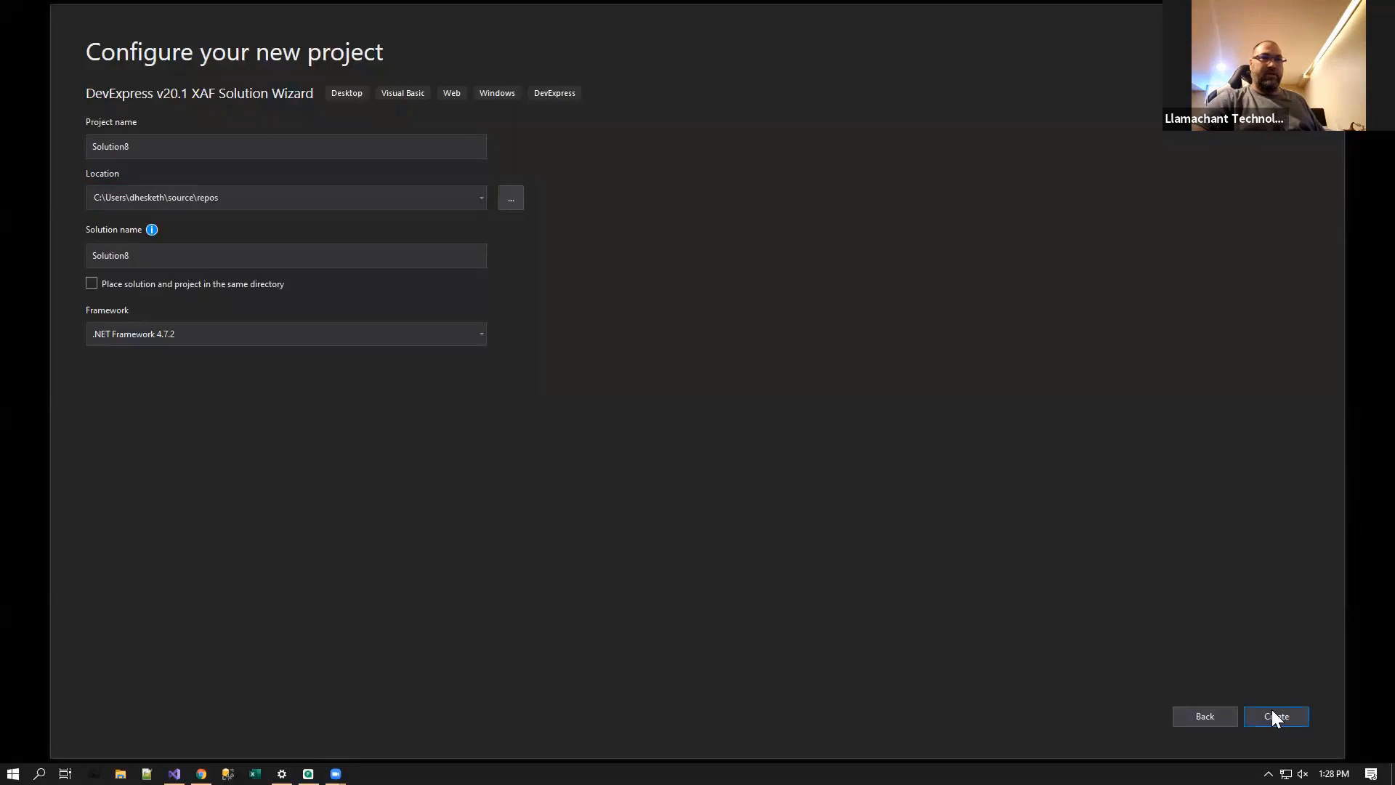
- Create Solution8 in the XAF Solution Wizard with the Windows platform and Authentication set to None
click(1276, 716)
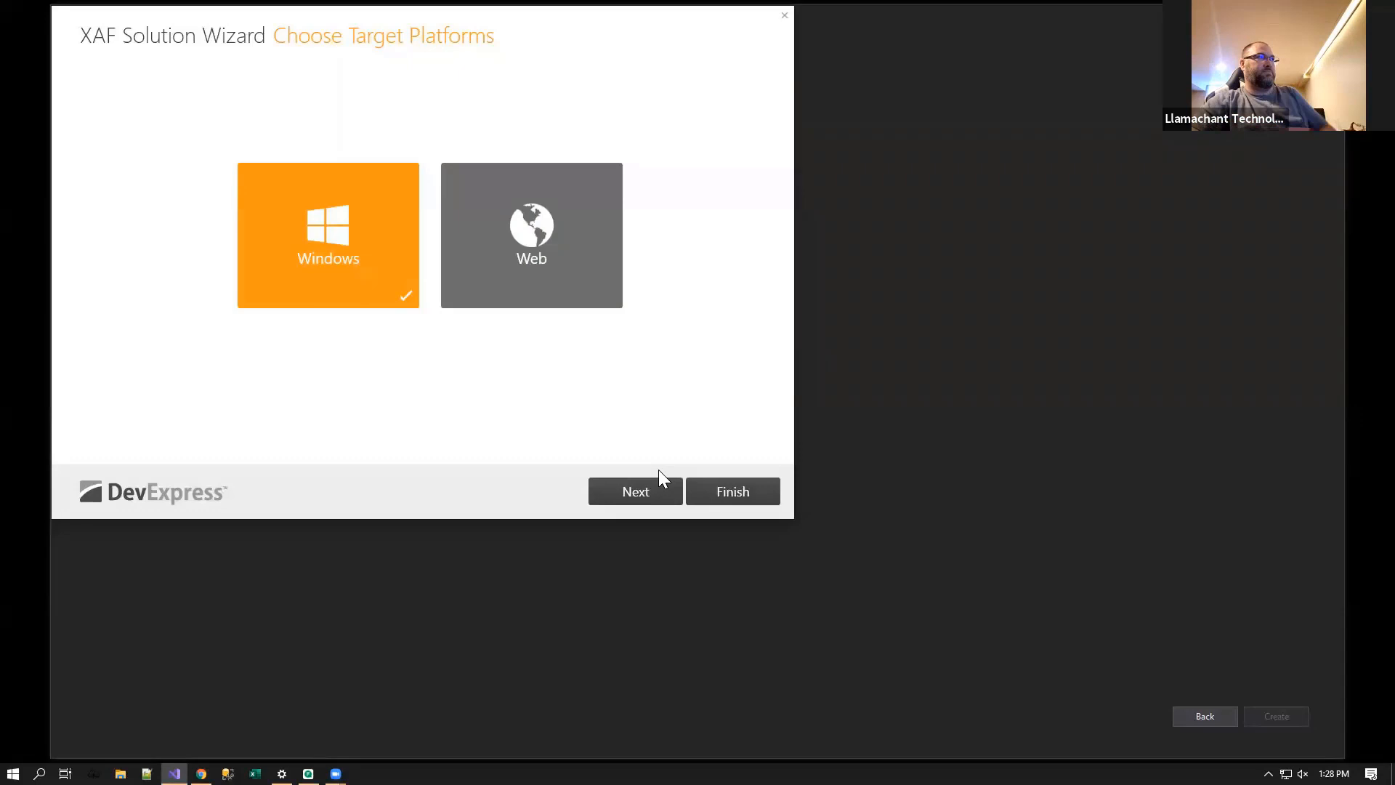
click(636, 491)
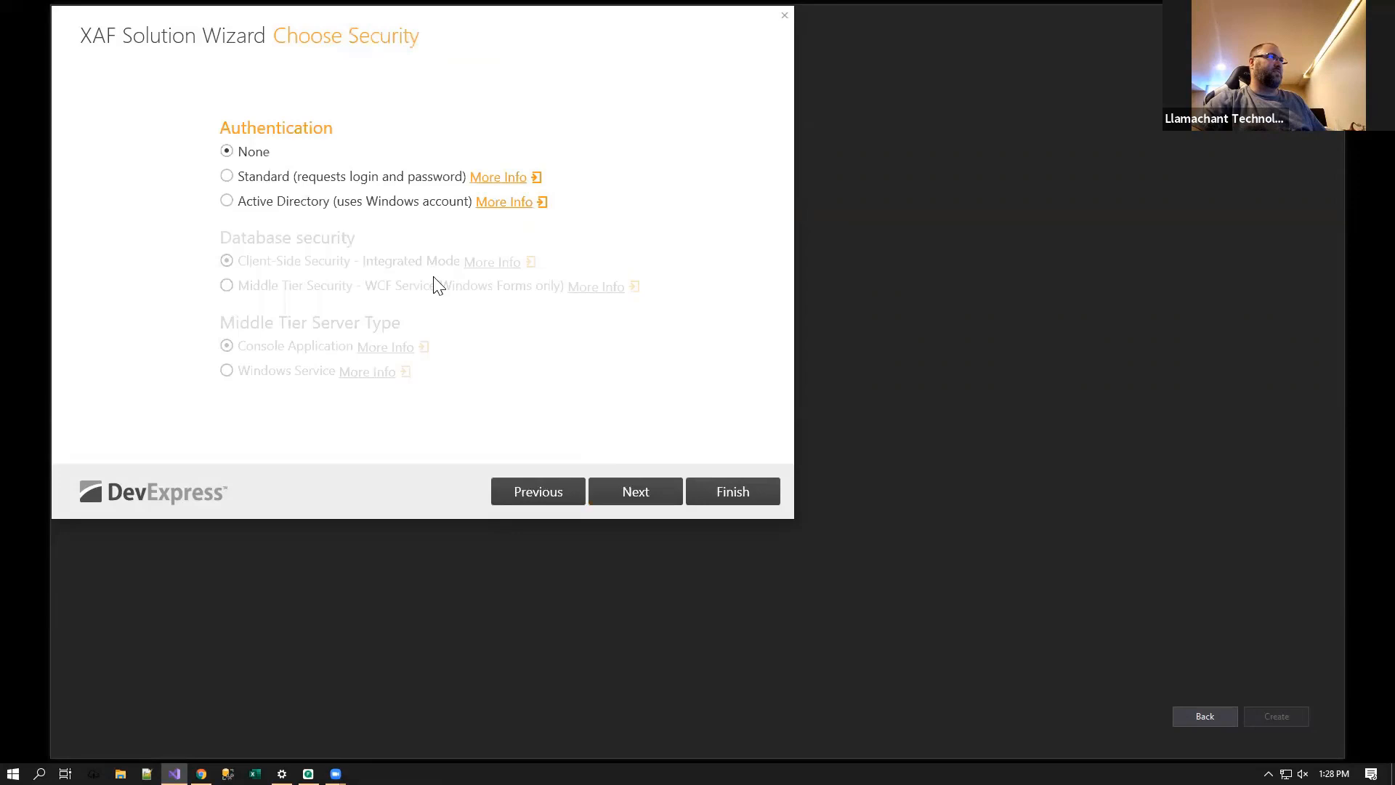
click(731, 492)
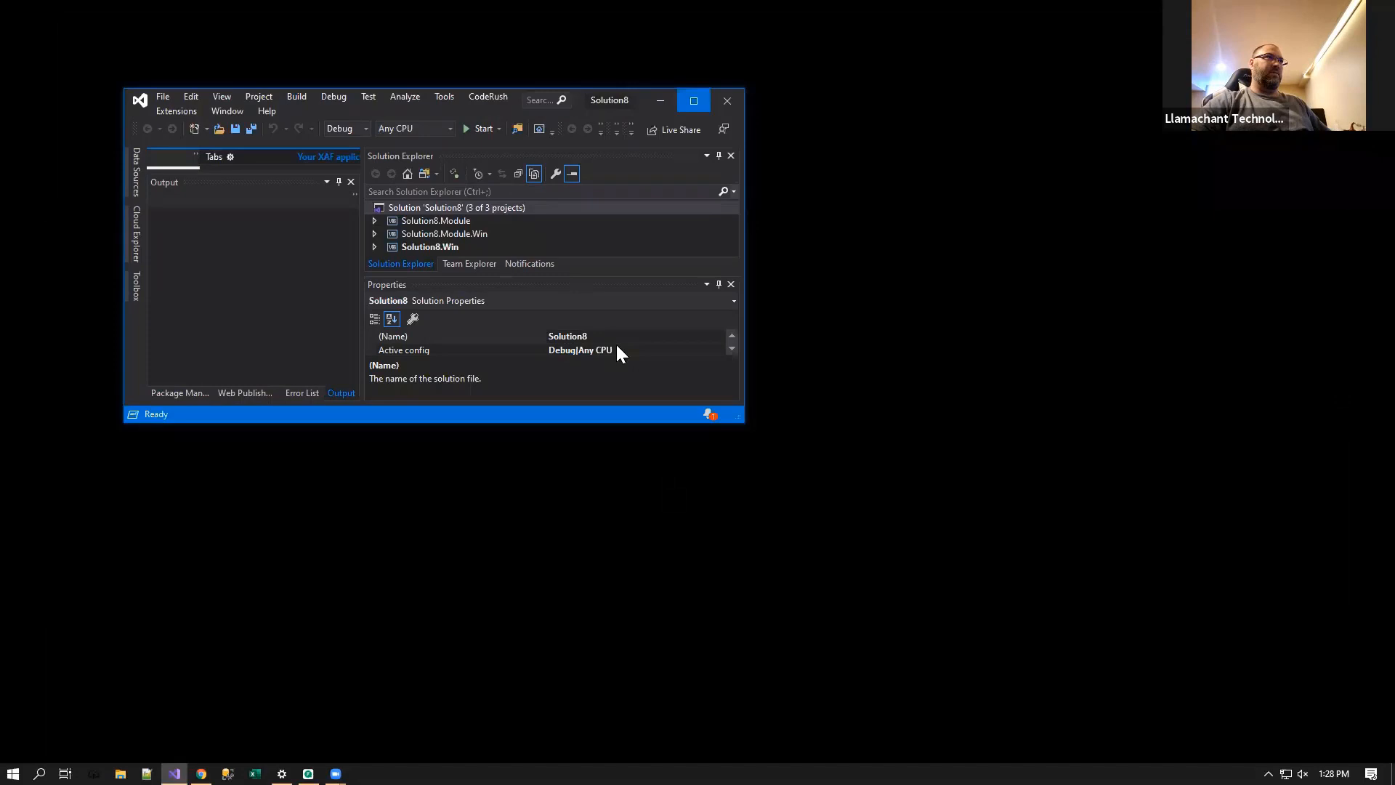
- Begin a new project from File > New, searching 'xaf' and choosing the C# DevExpress v20.1 XAF Solution Wizard
click(38, 10)
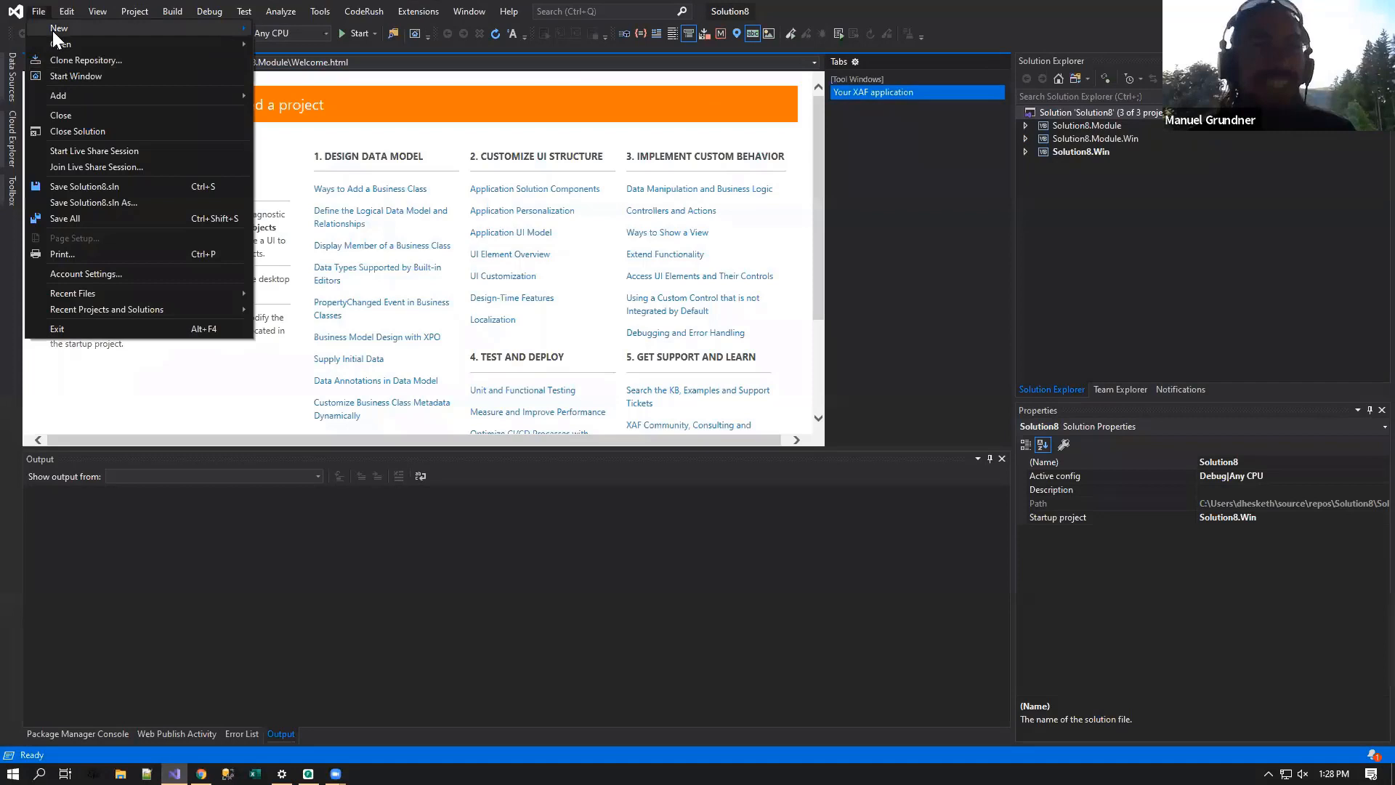
click(59, 28)
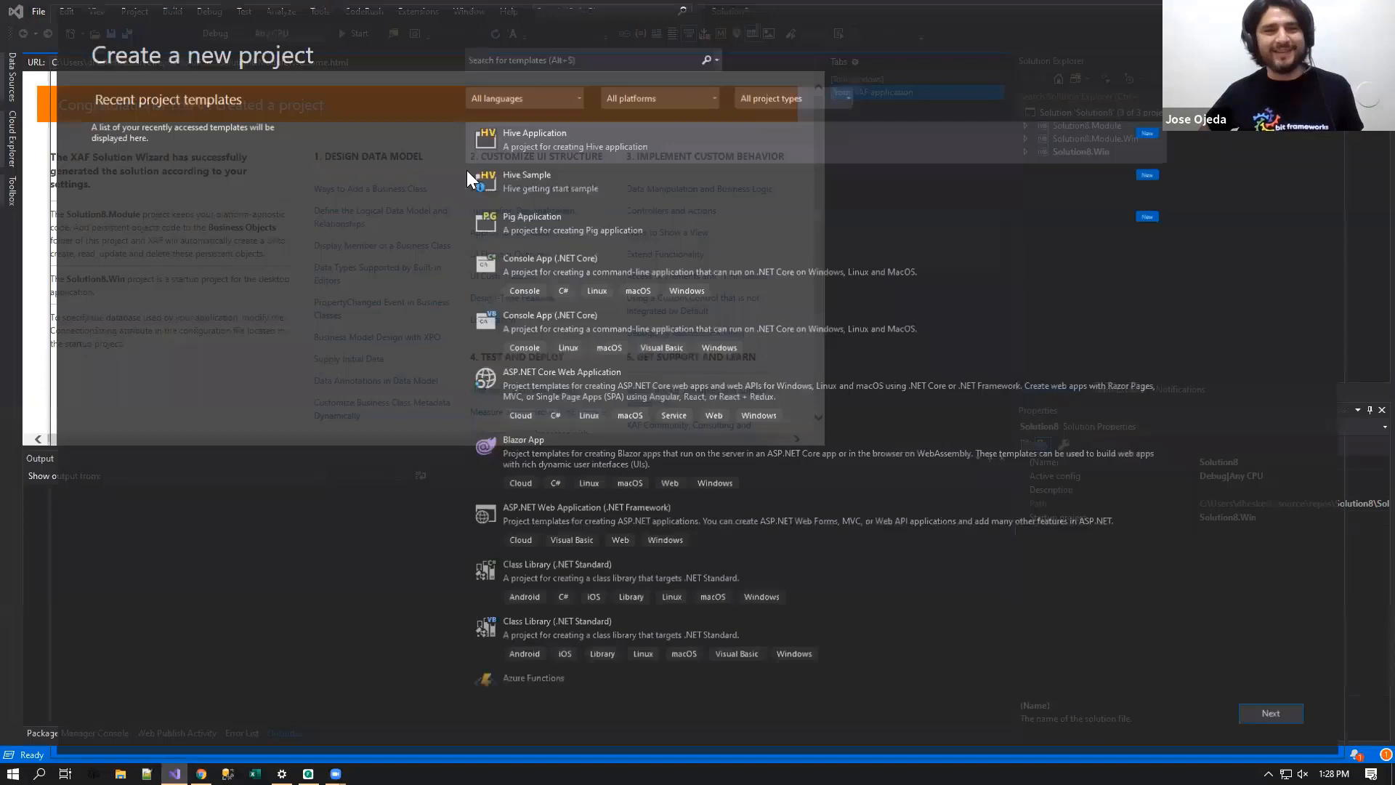
text(xaf)
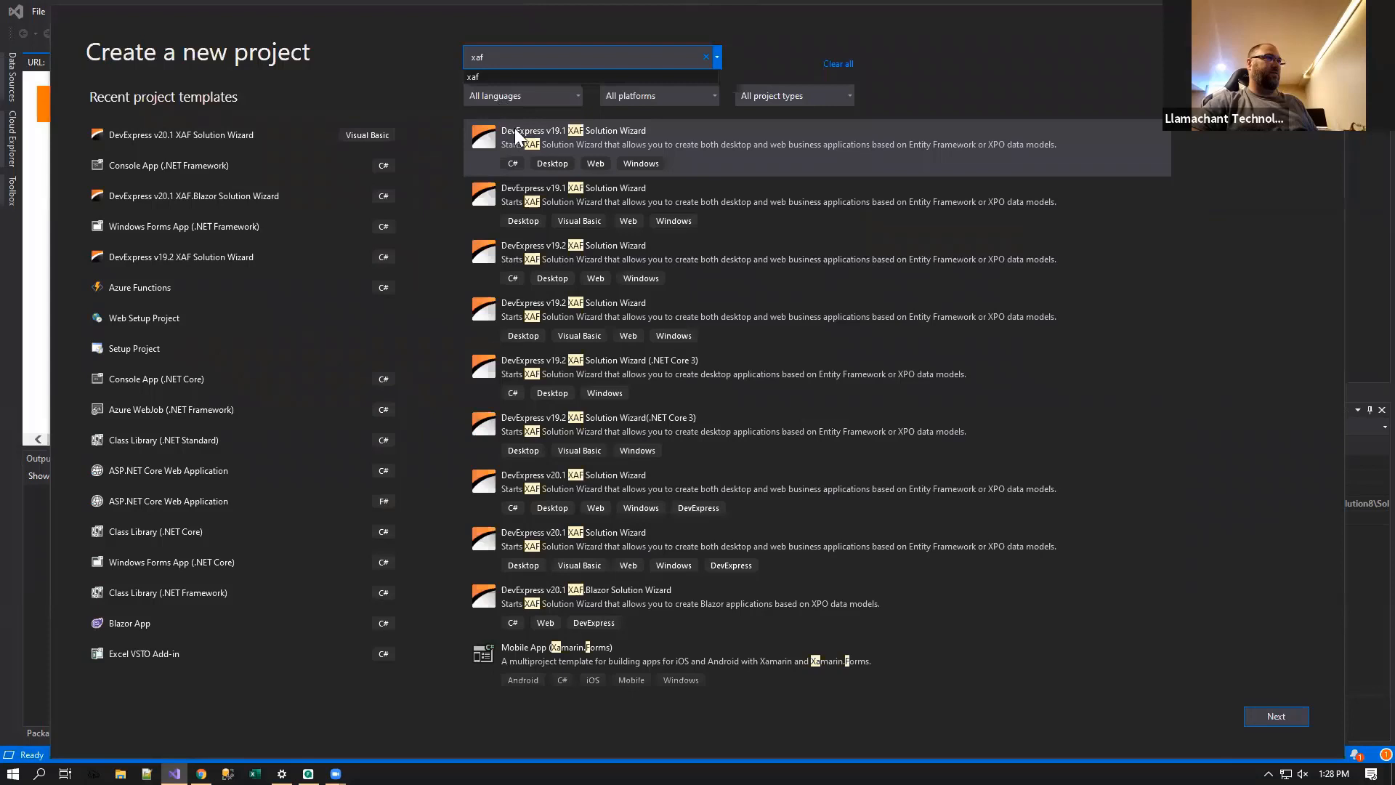
click(801, 540)
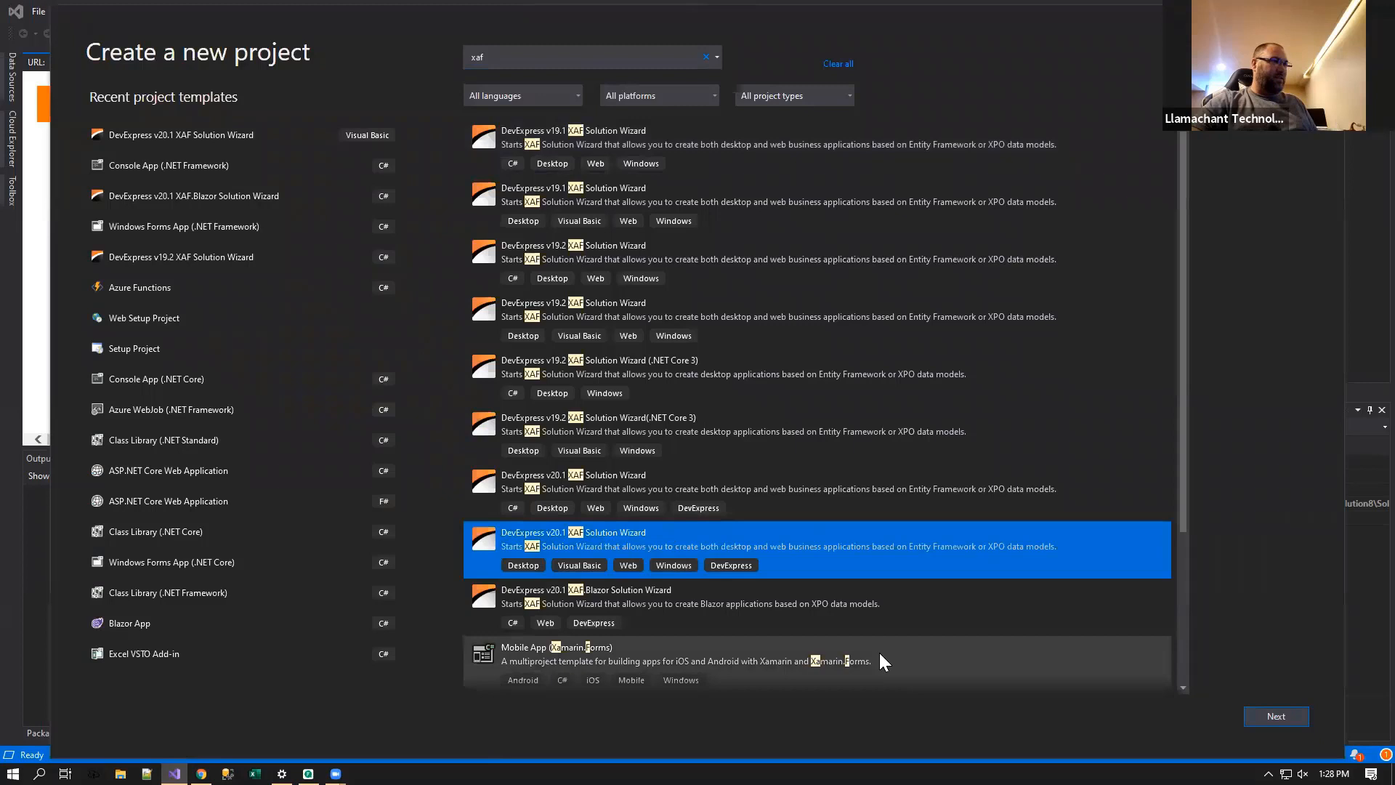
click(522, 96)
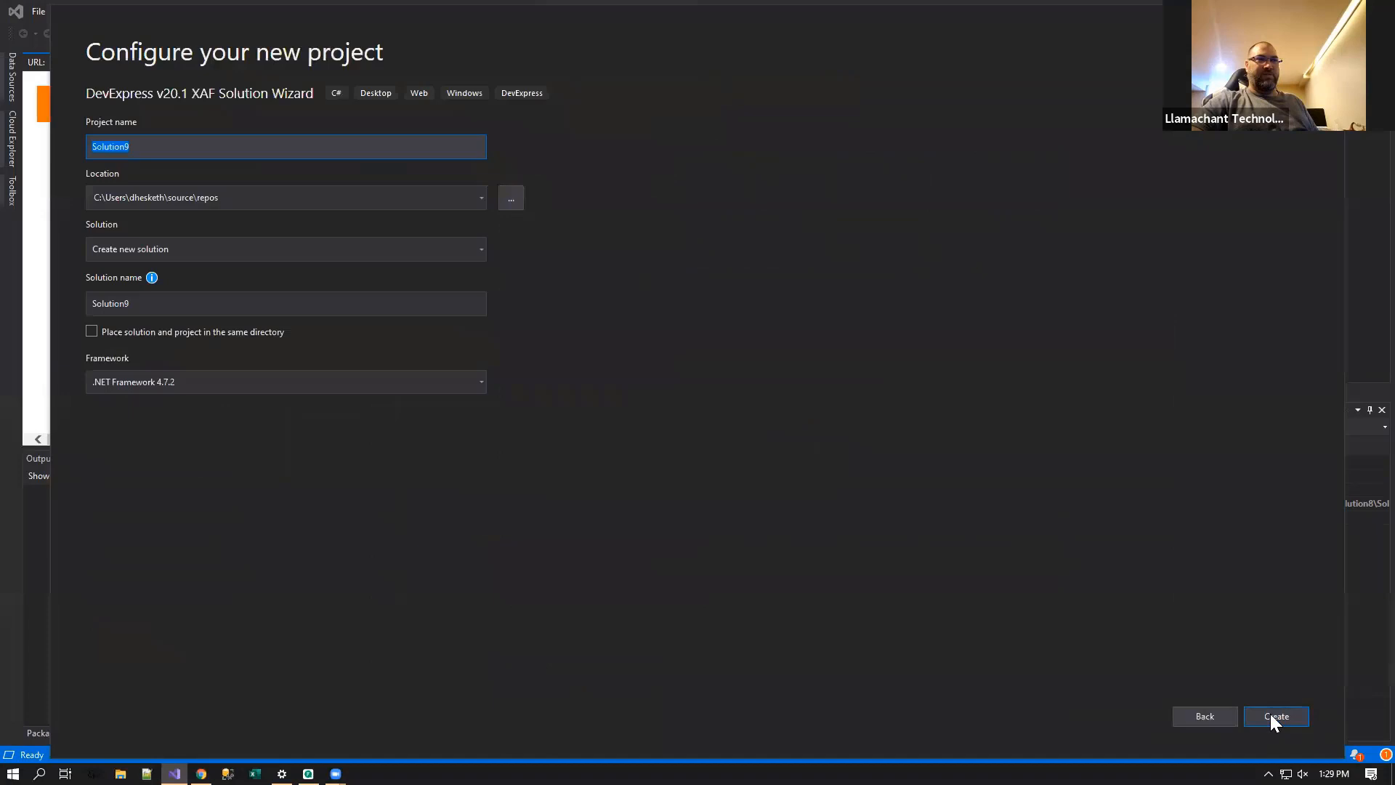
- Complete the wizard to generate Solution9 and start adding a Client class to its Module project
click(1276, 717)
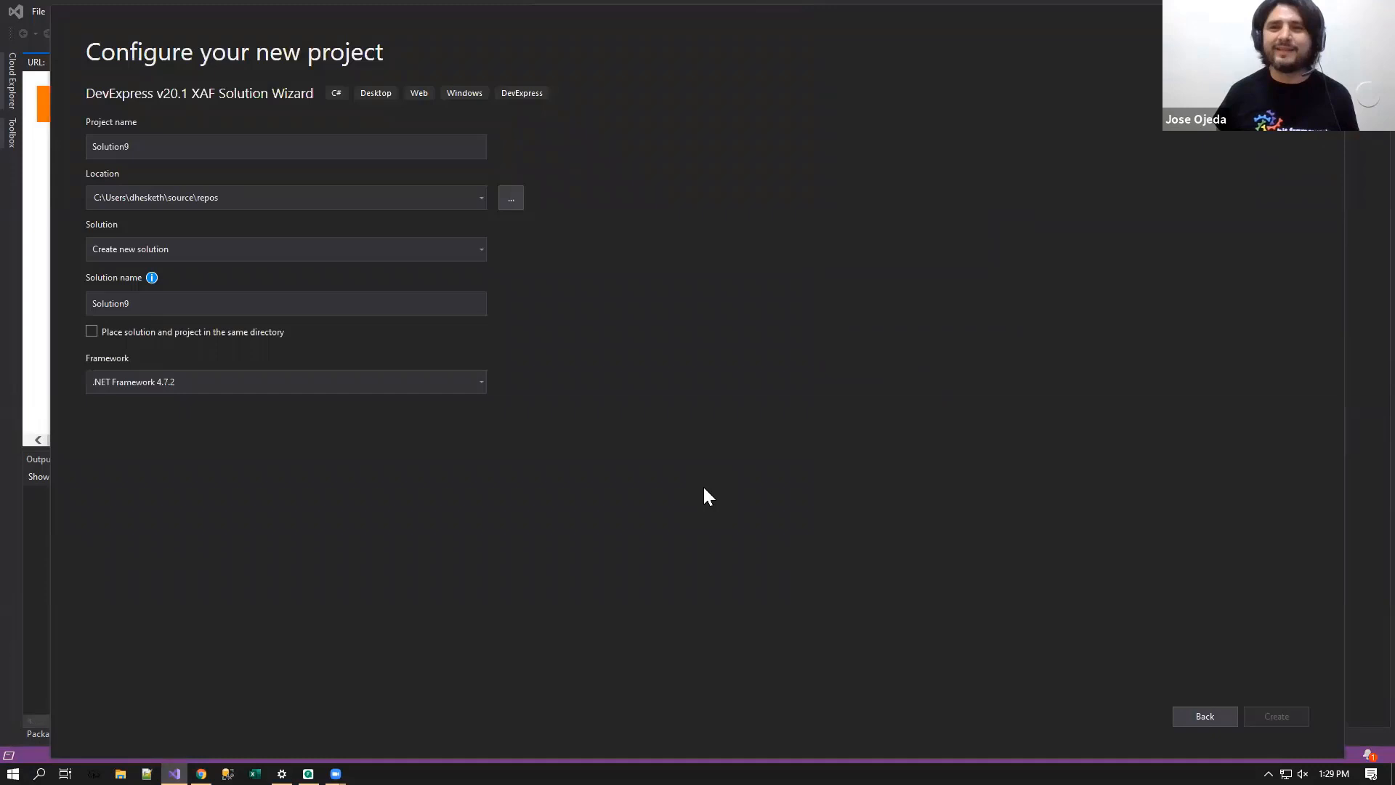
click(1276, 715)
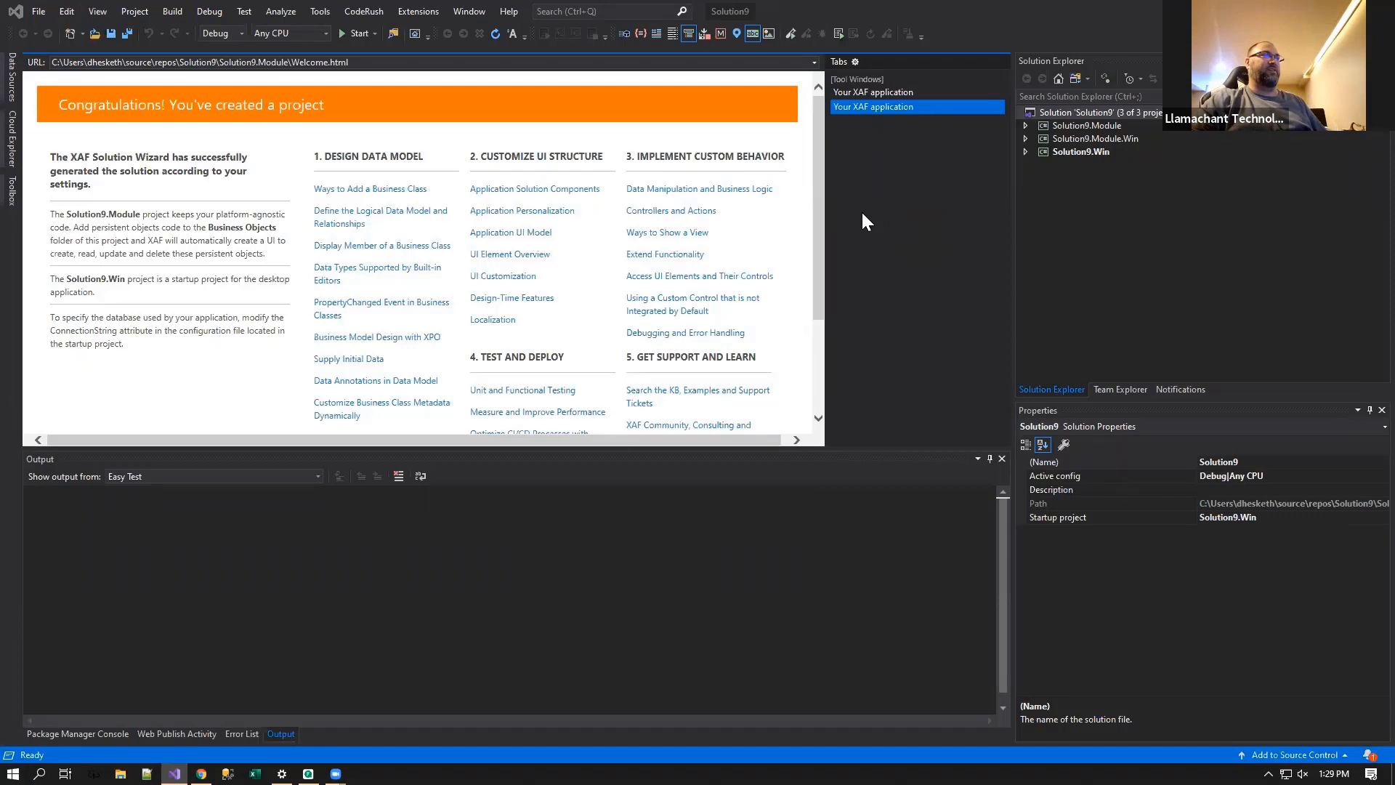
right_click(1096, 164)
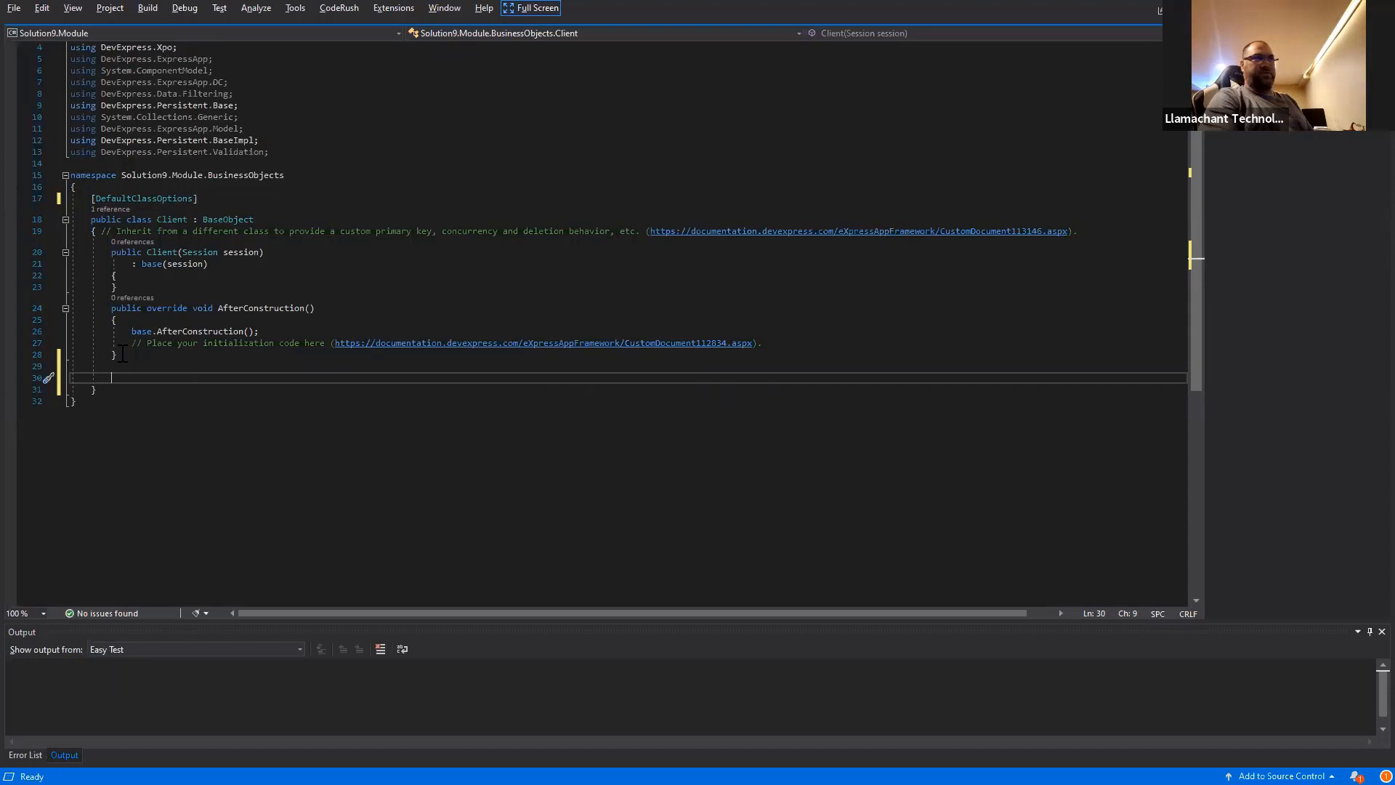
- Insert propxaf snippets in Client.cs for the Name, EmailAddress and JoinDate XPO properties
text(propxaf)
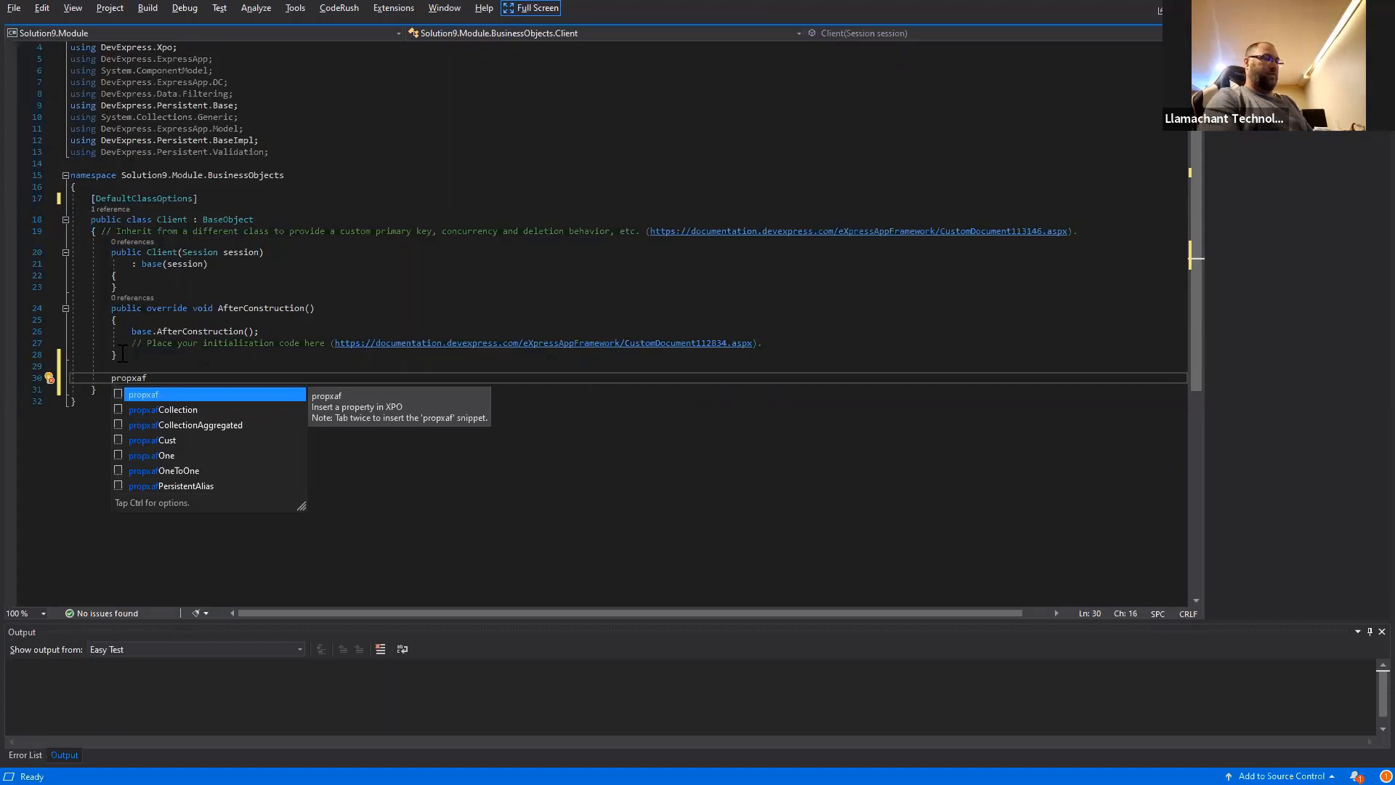
key(Tab)
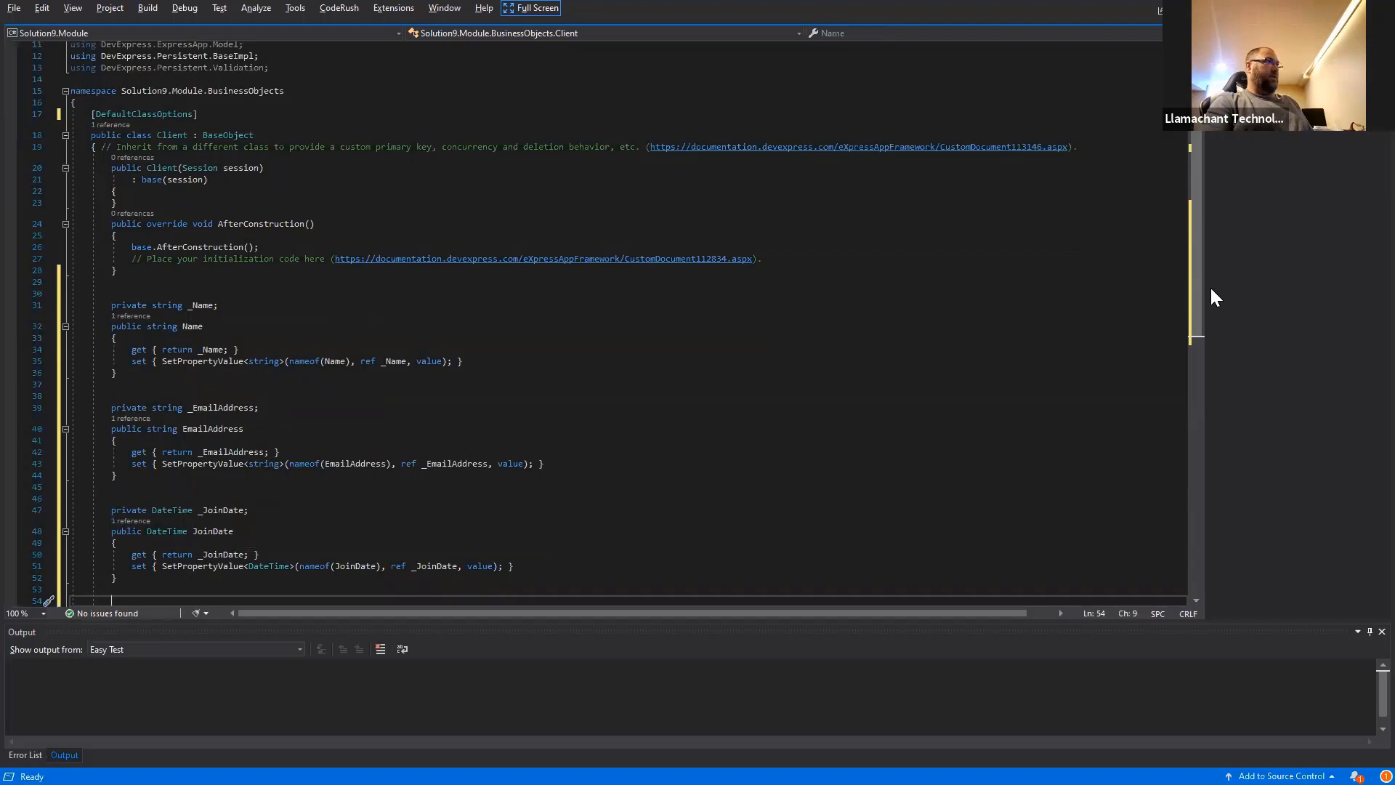
- Add Contact.cs with FirstName and LastName via propxaf, then a Contacts propxafCollection on Client
right_click(1081, 164)
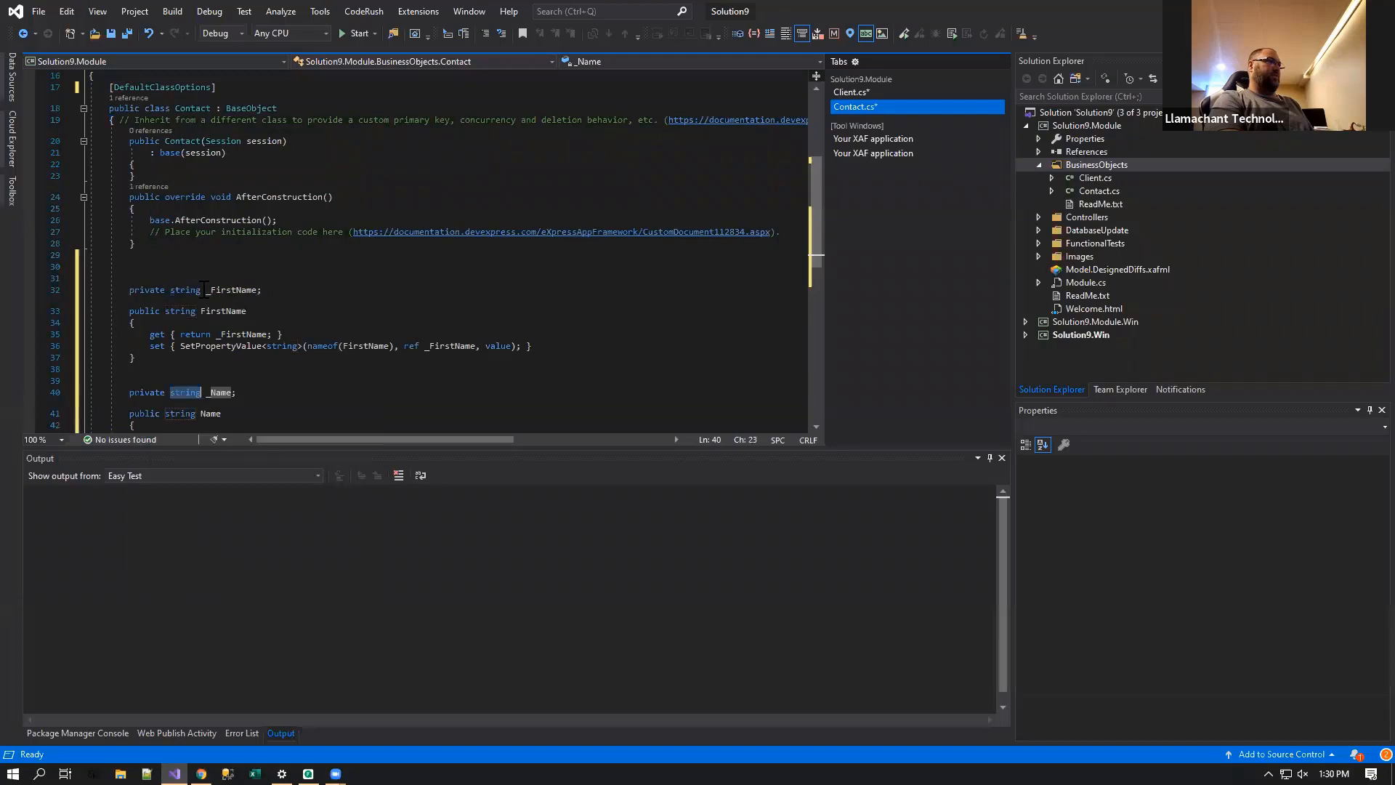
text(propxaf)
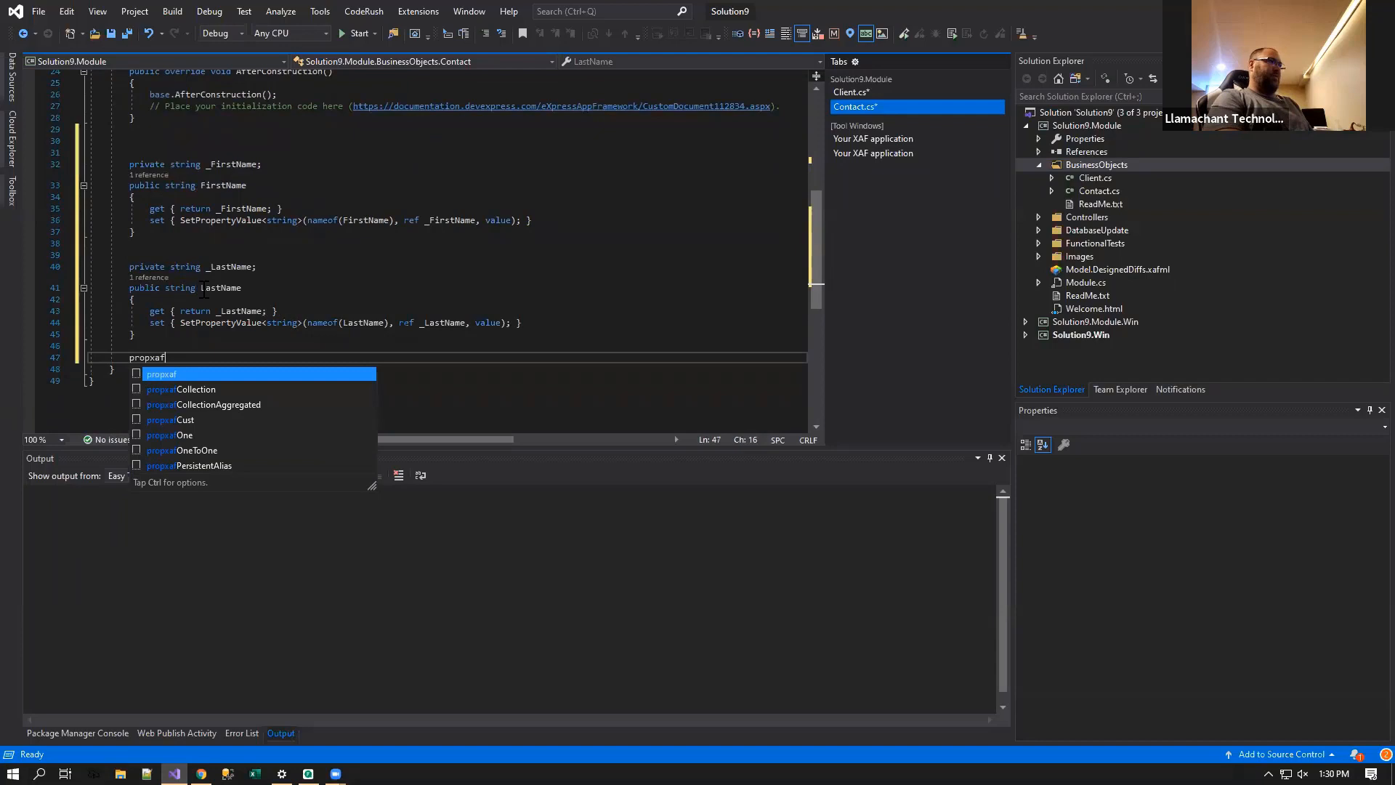
key(Tab)
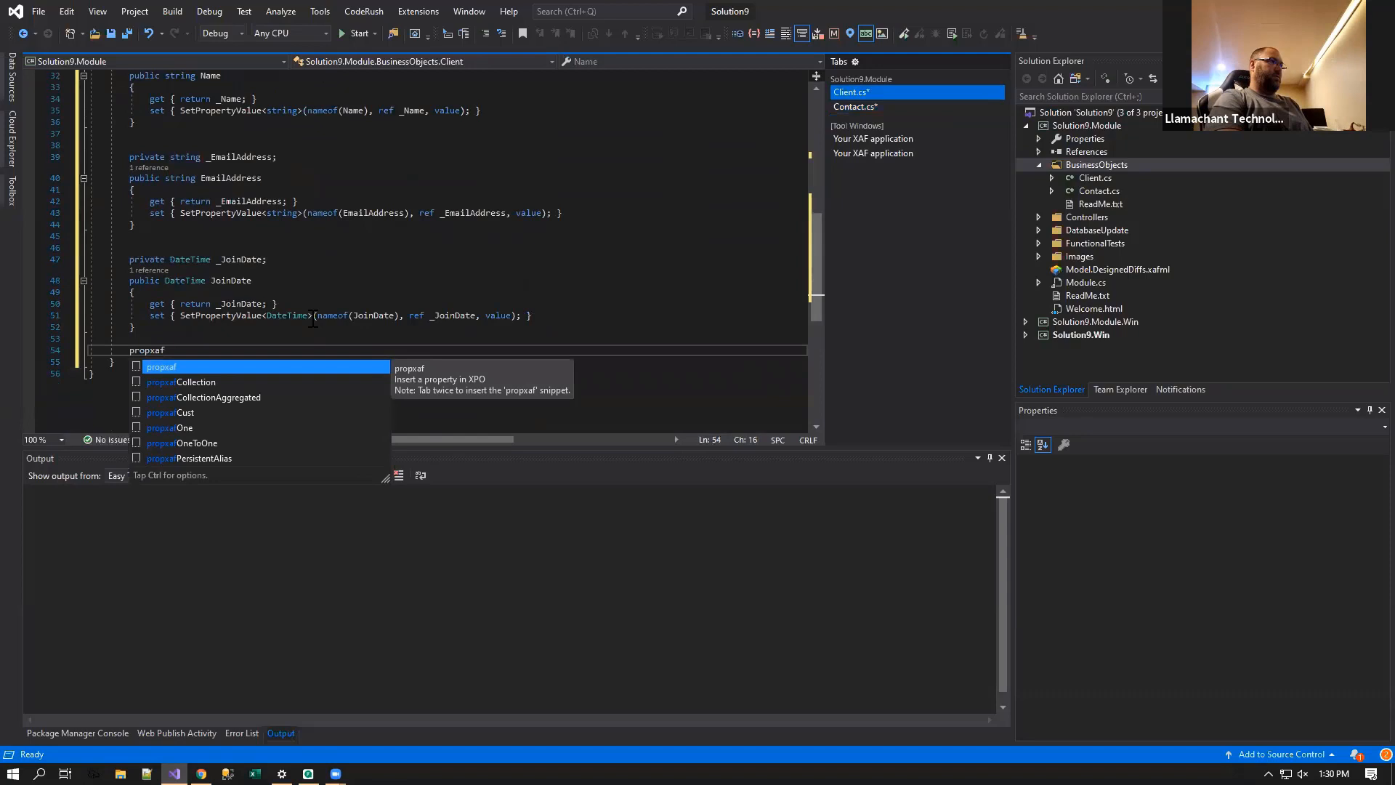
text(co)
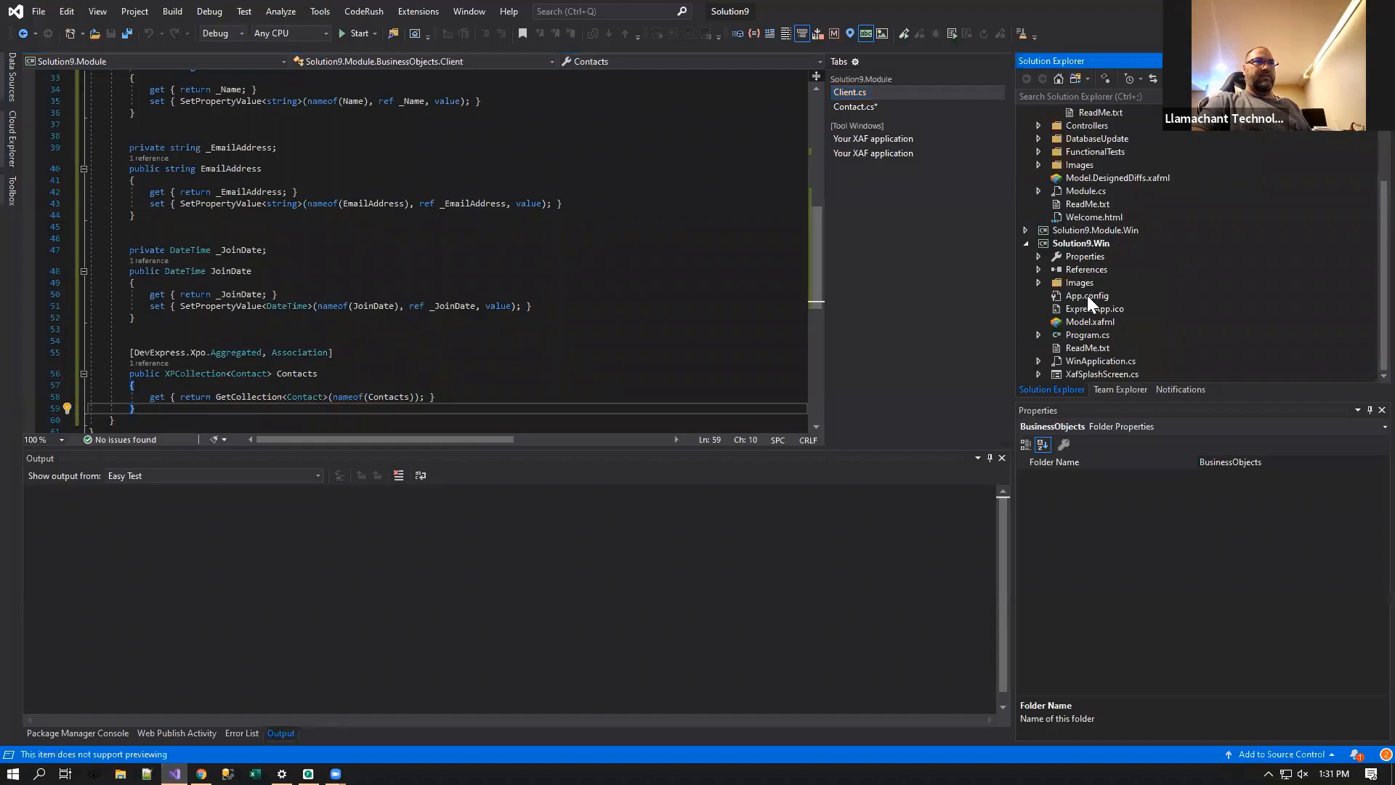
- Review App.config in Solution9.Win before starting the WinForms application
double_click(1087, 295)
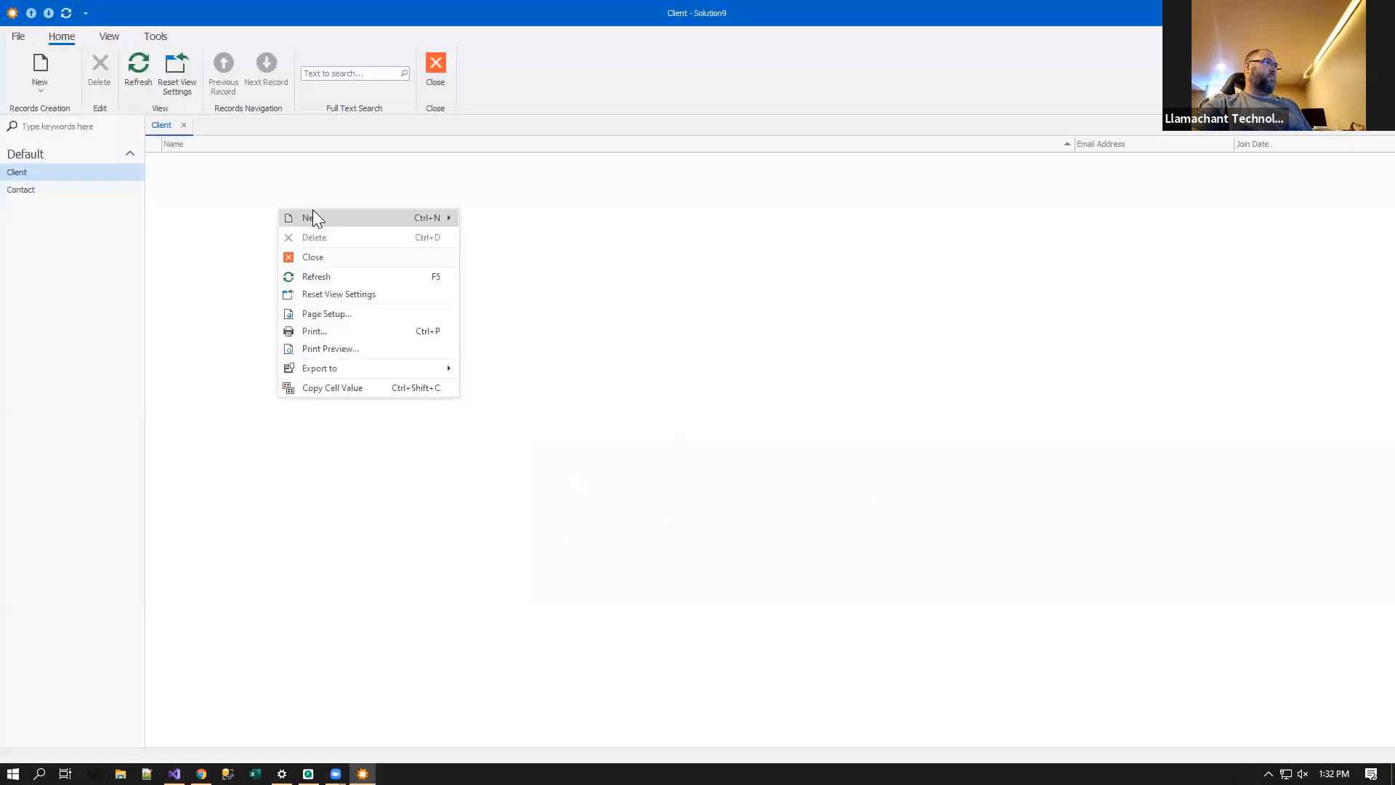
- Enter a new Client named ACME CO with an email address and 6/11/2020 join date, then begin a contact
click(307, 216)
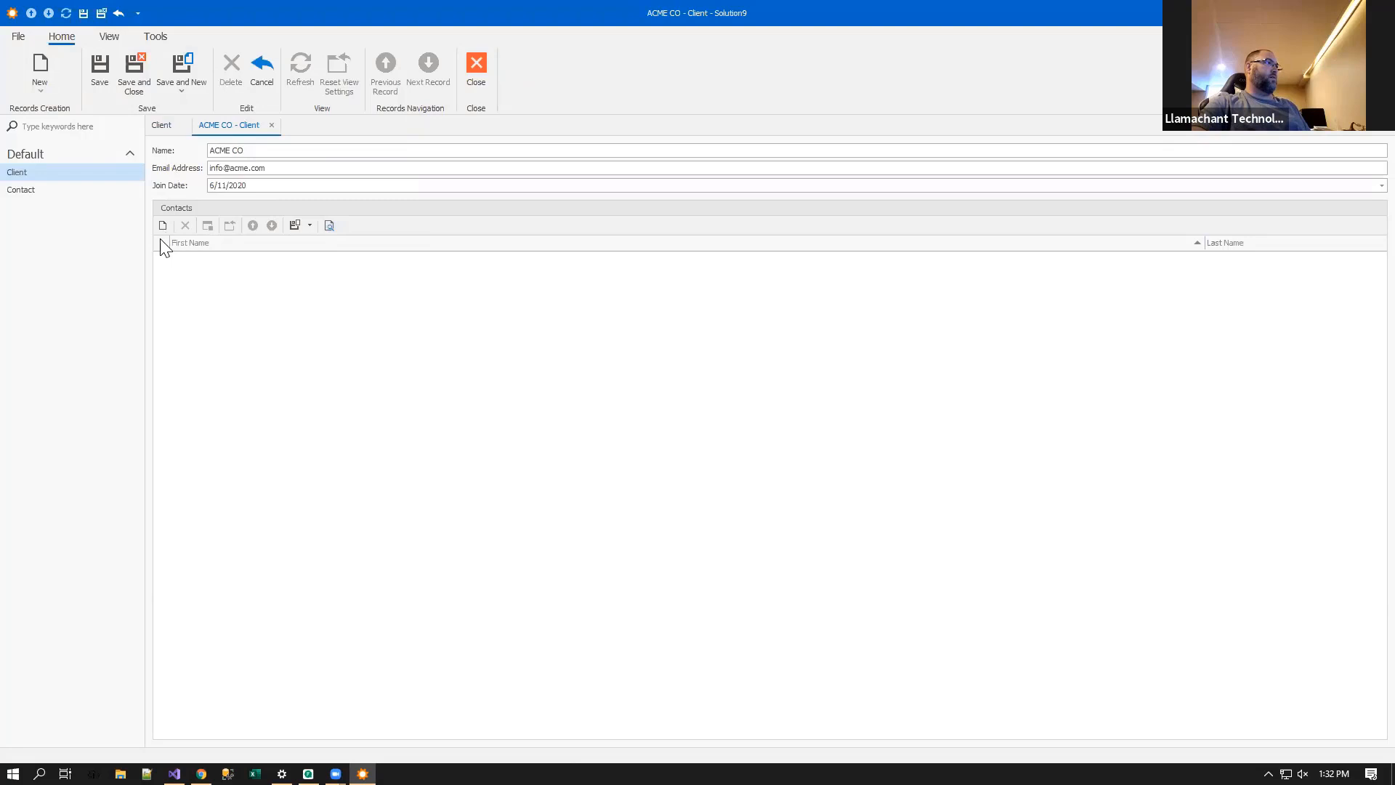
click(163, 224)
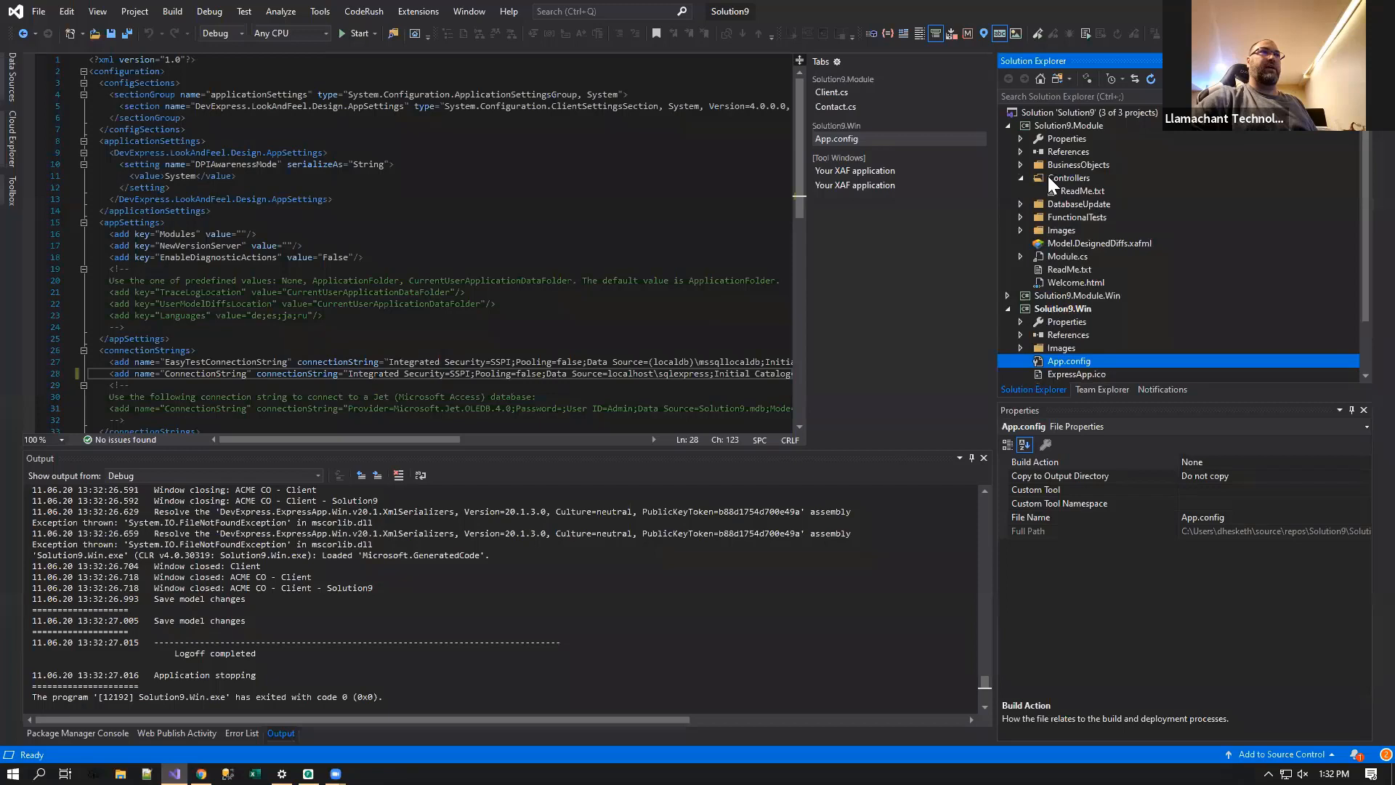
click(1077, 295)
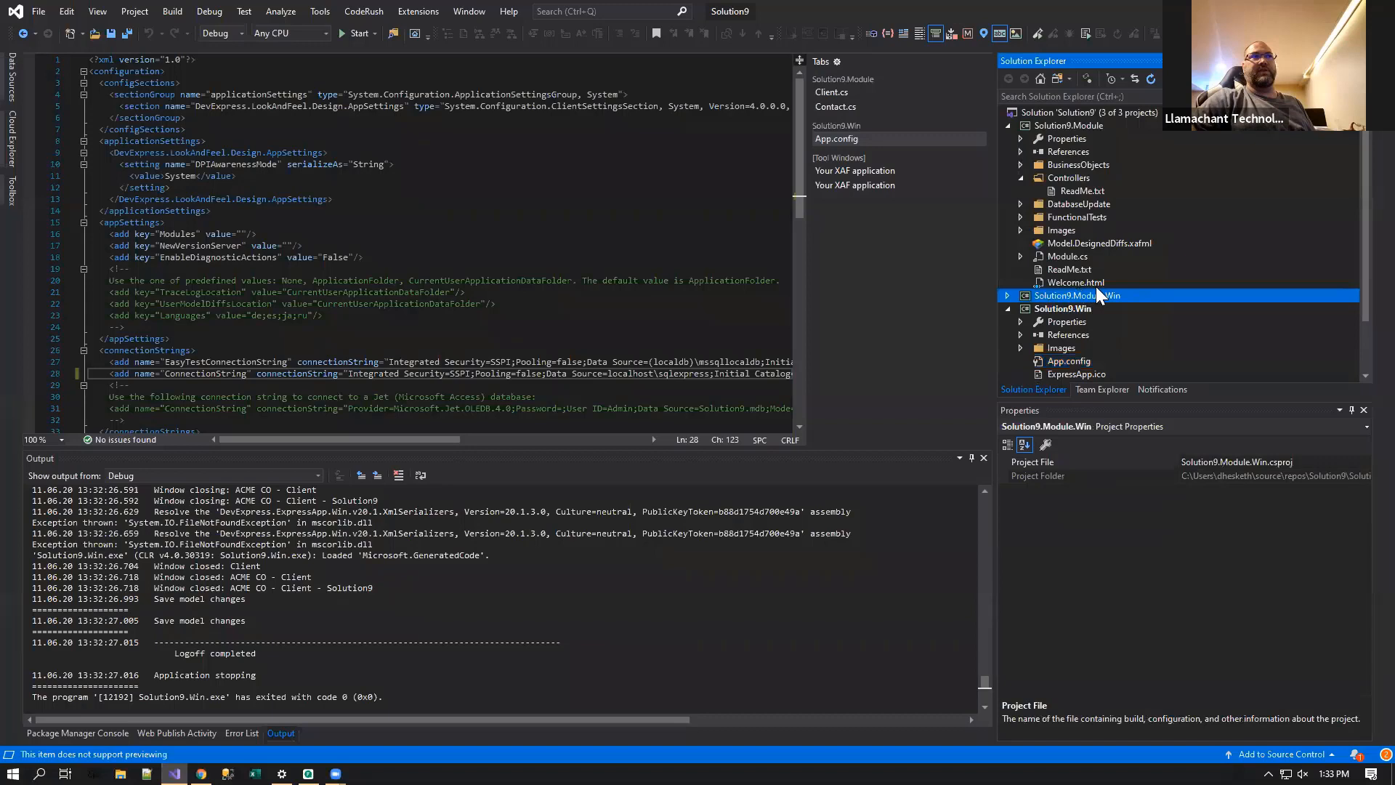
- Bring up Add DevExpress Item on the Controllers folder to add SampleViewController
right_click(1068, 178)
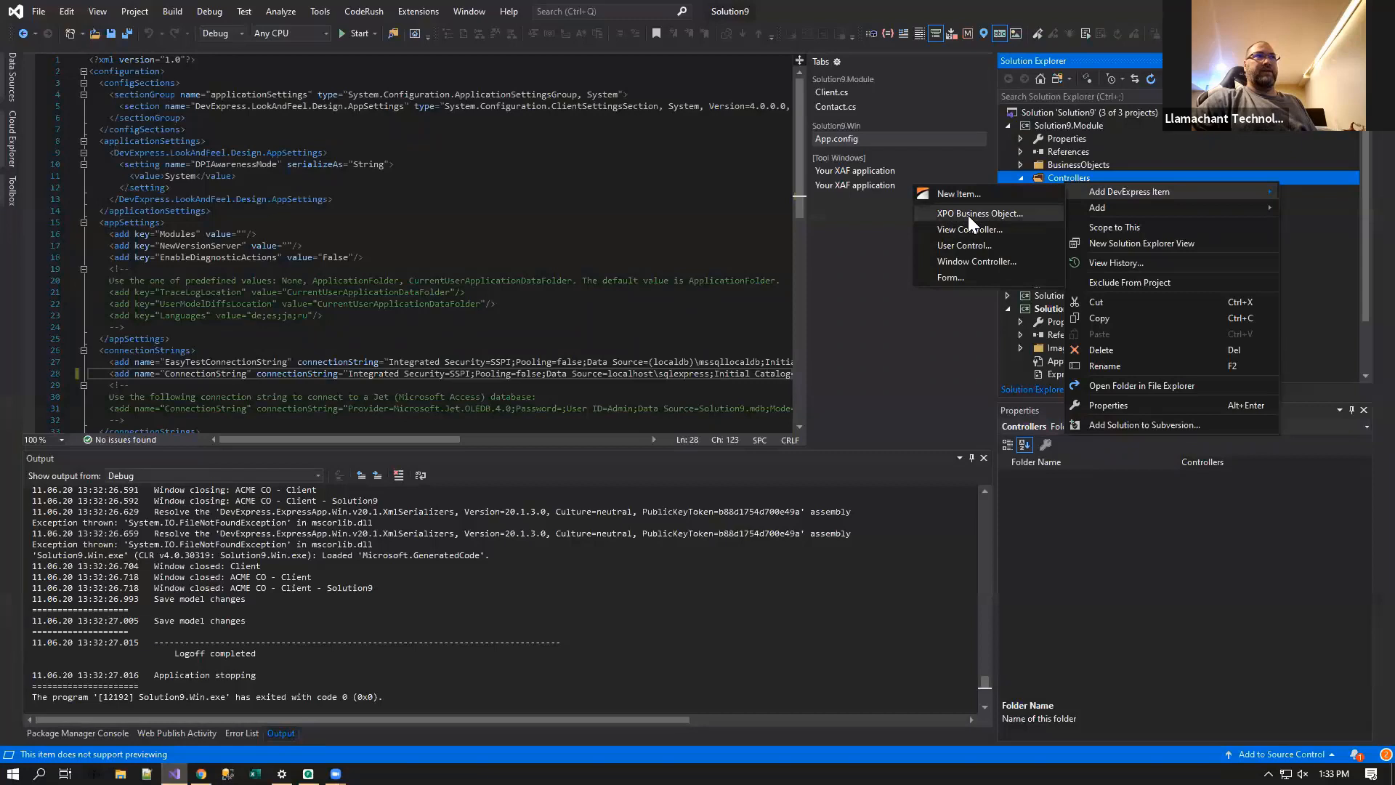
mouse_move(965, 230)
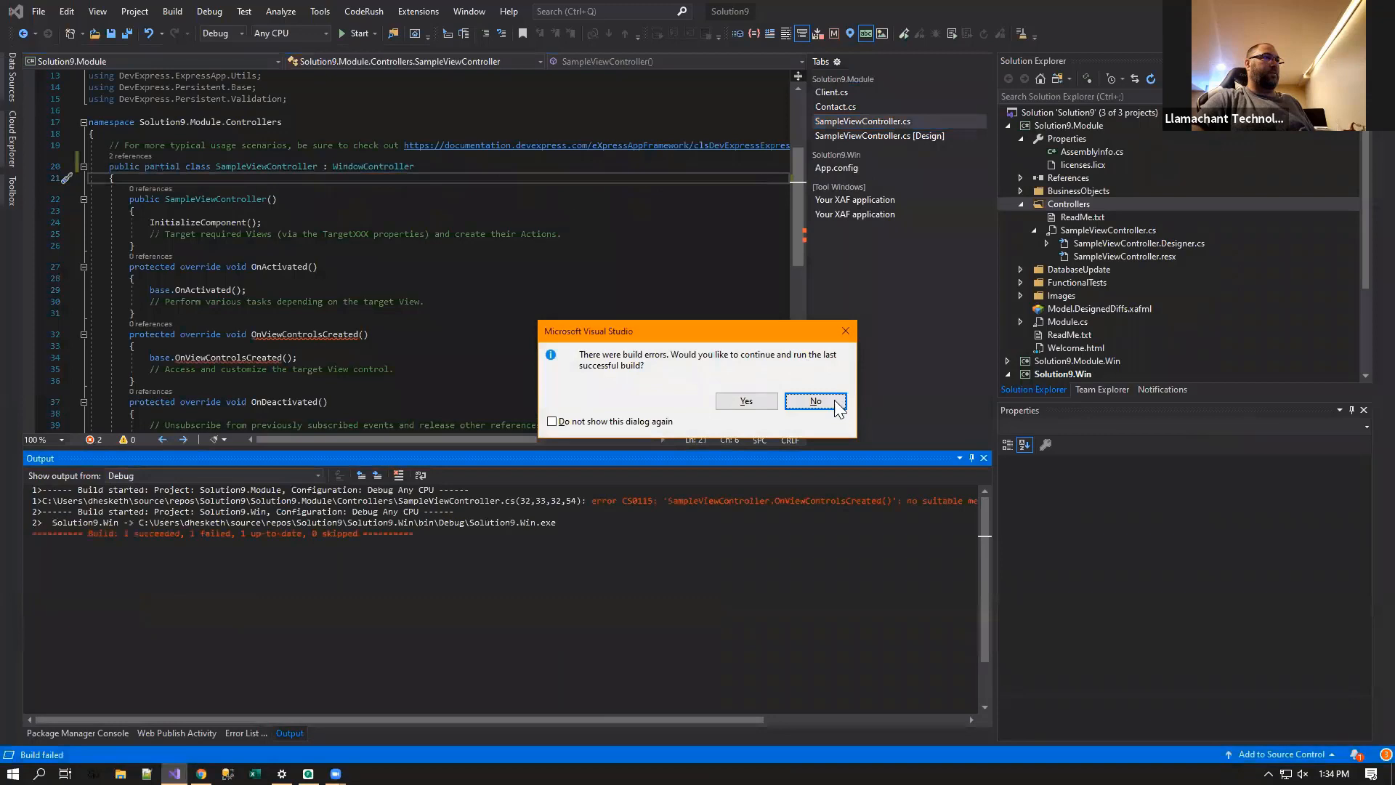
- Decline running the last successful build after the CS0115 override error in SampleViewController
click(814, 401)
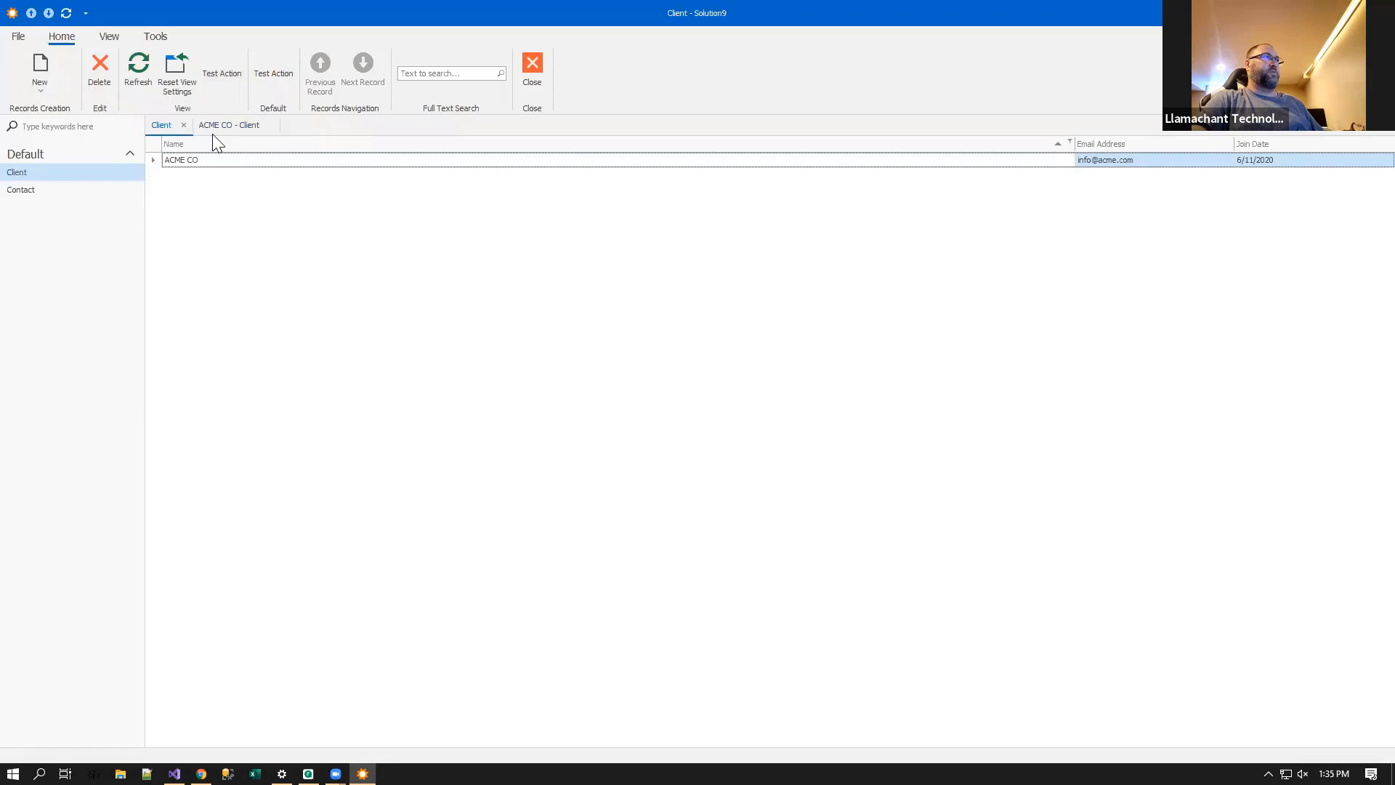
- View the ACME CO client and a new contact to check where Test Action appears, then close the windows
click(228, 125)
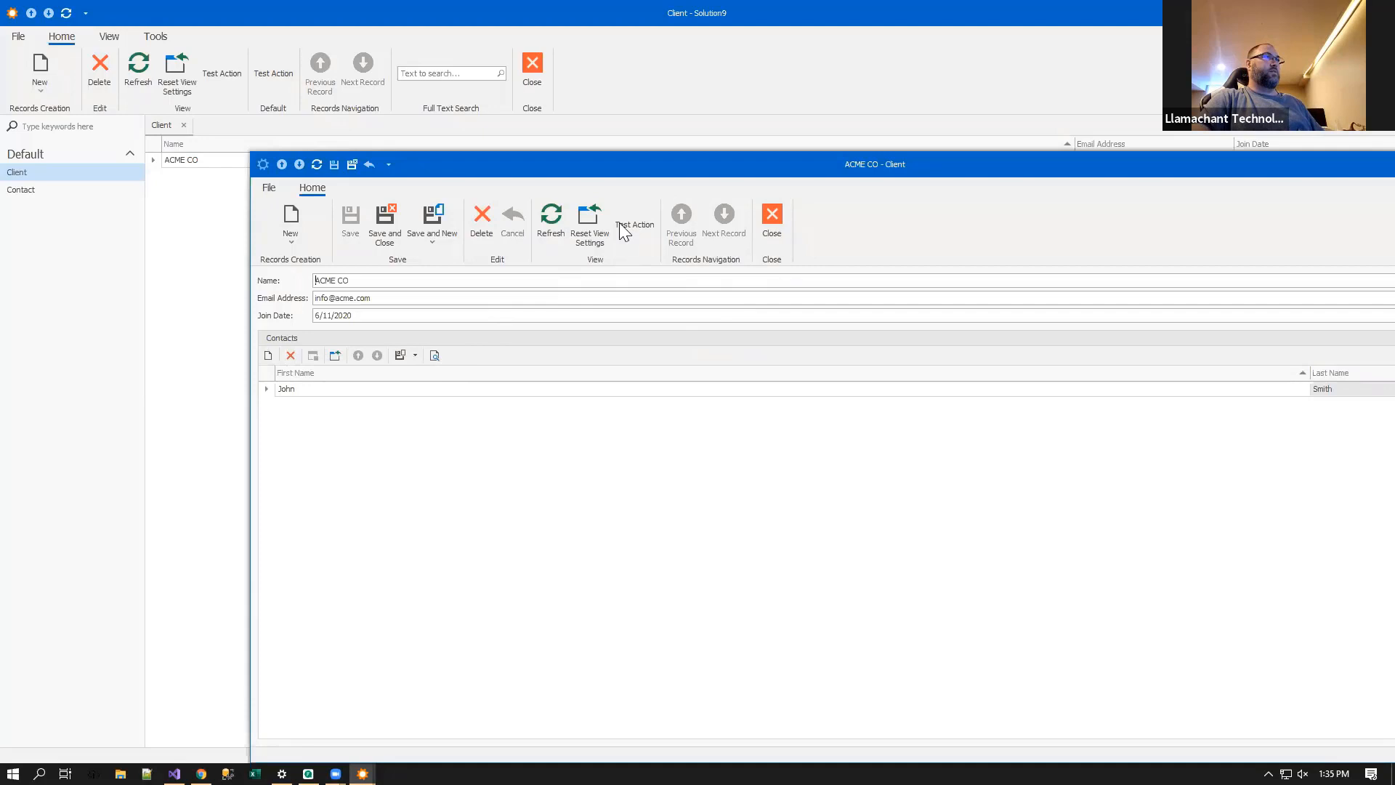
mouse_move(512, 151)
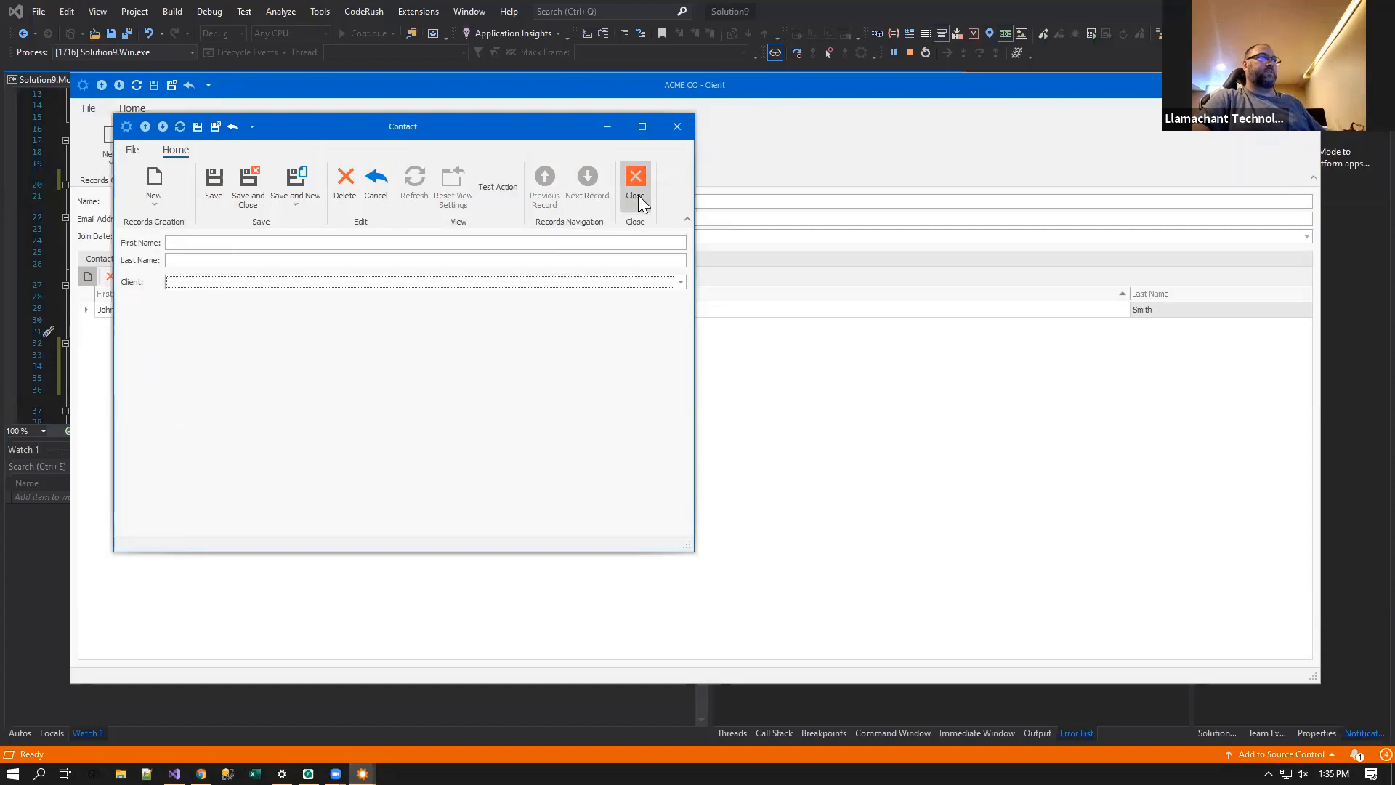
click(635, 177)
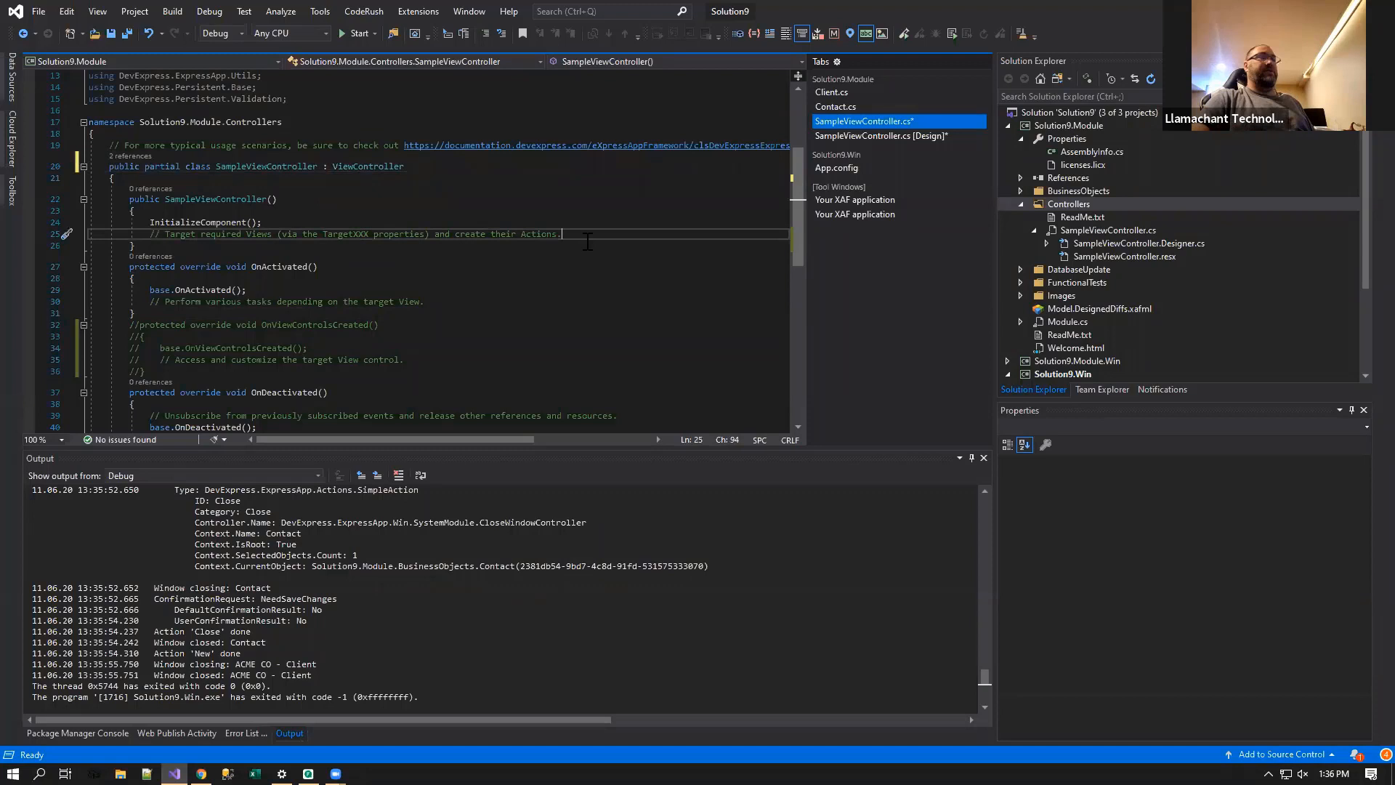
- Collapse the SampleViewController.cs group and show its designer with simpleAction1
click(1069, 203)
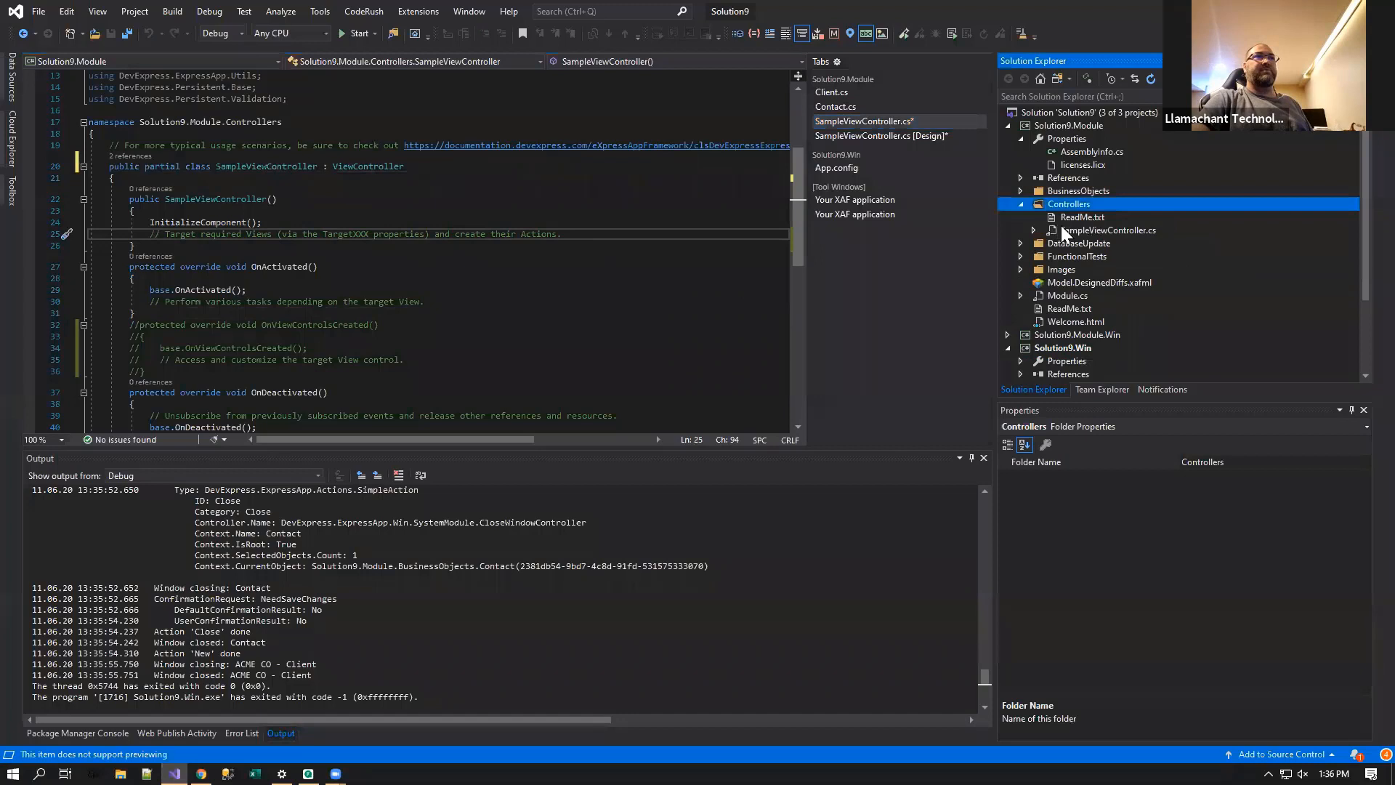
click(881, 135)
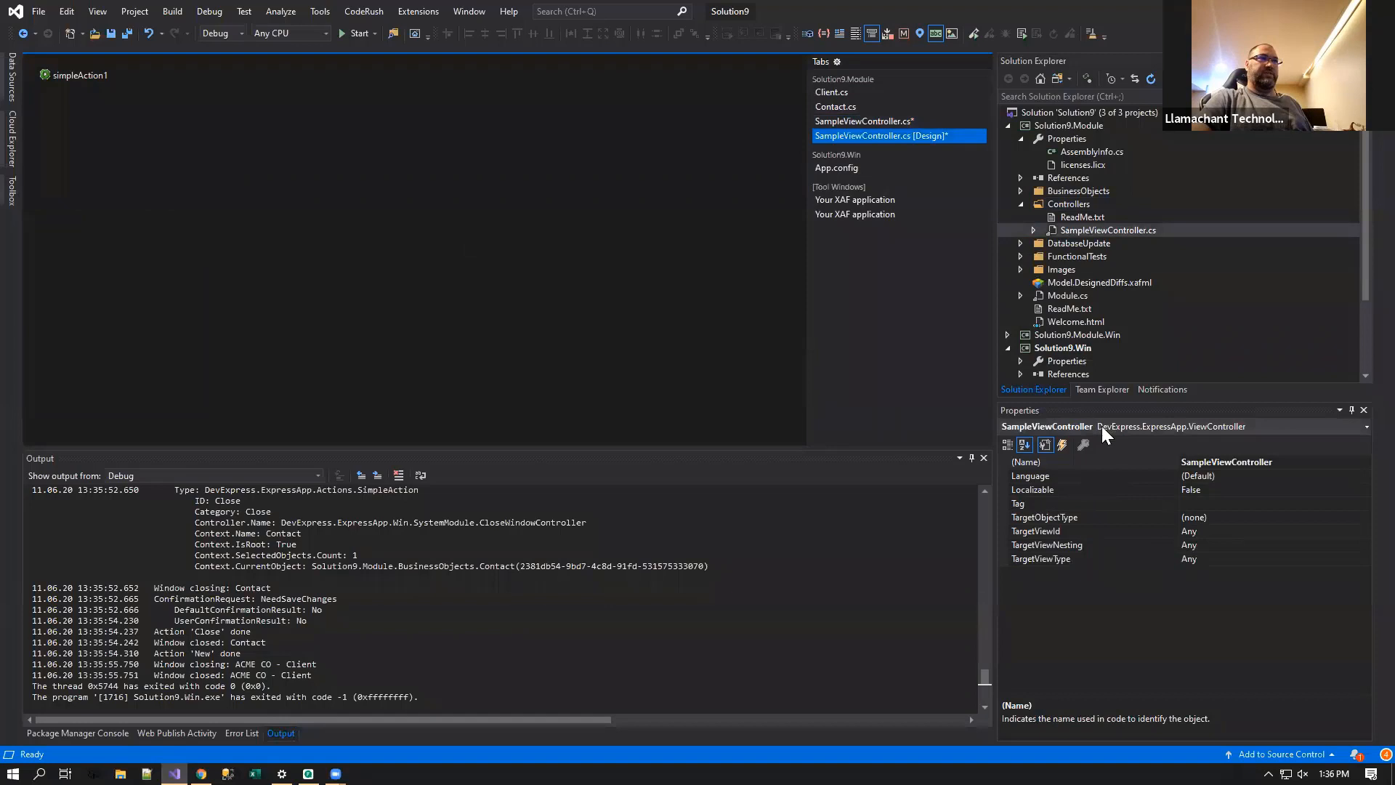
- Inspect the controller's TargetViewNesting and TargetViewId settings, both Any, then select simpleAction1
click(1048, 545)
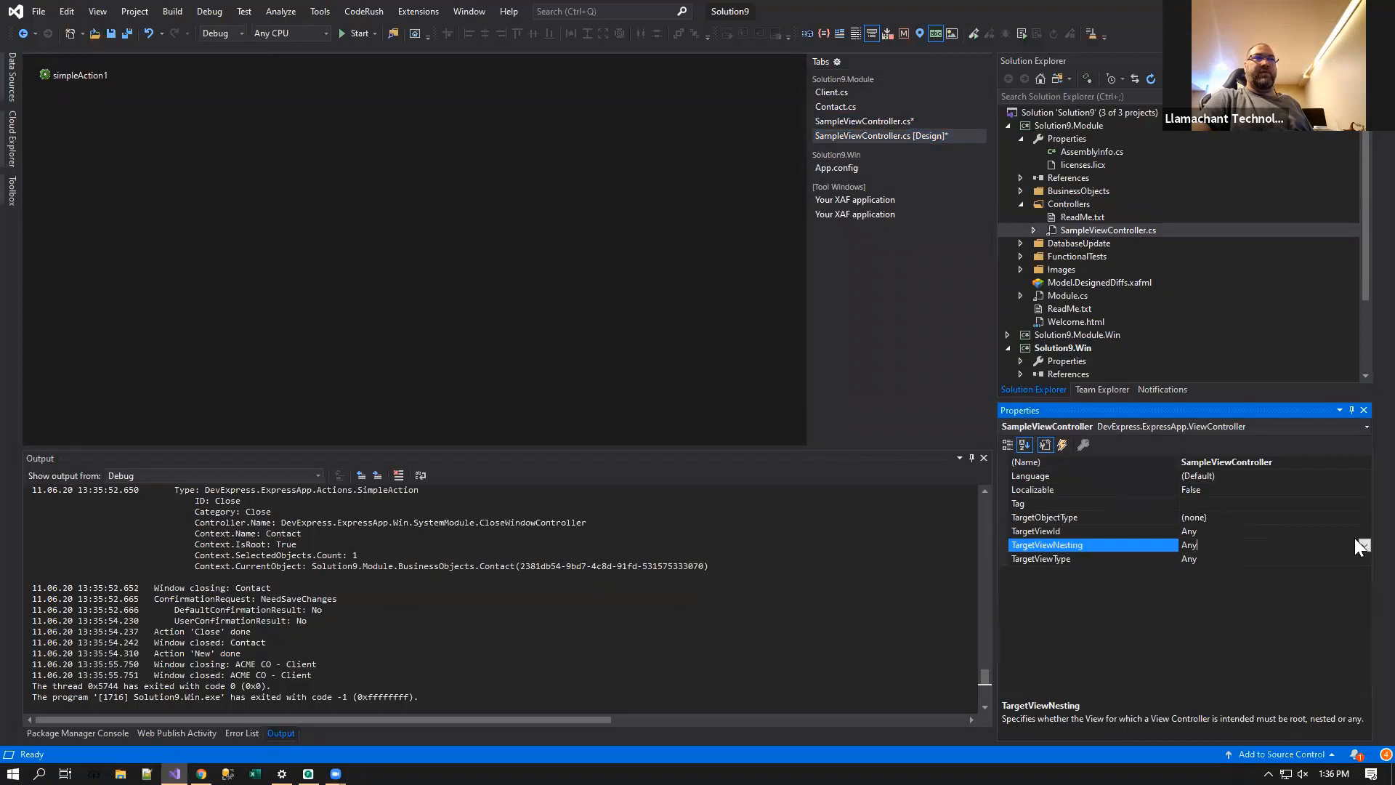
click(1361, 559)
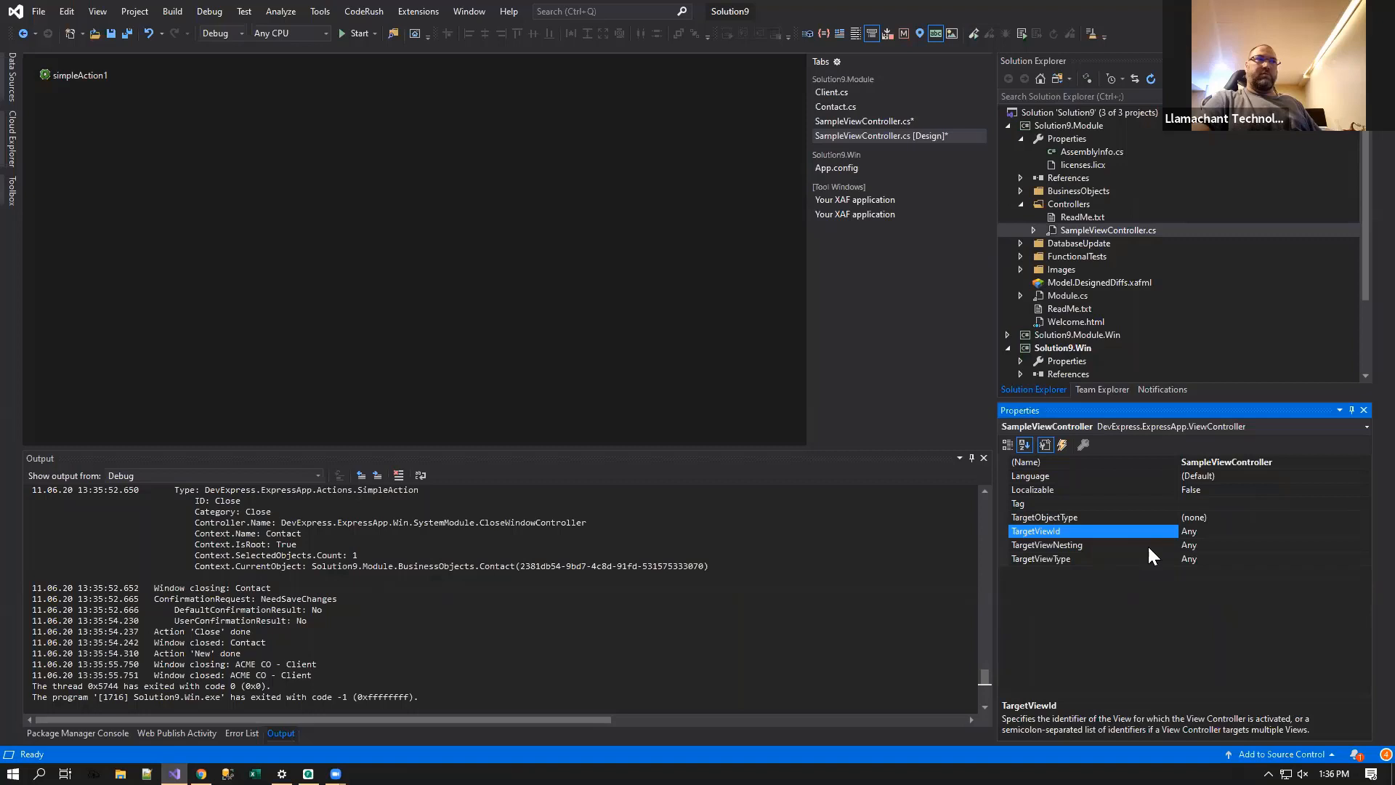
click(1228, 532)
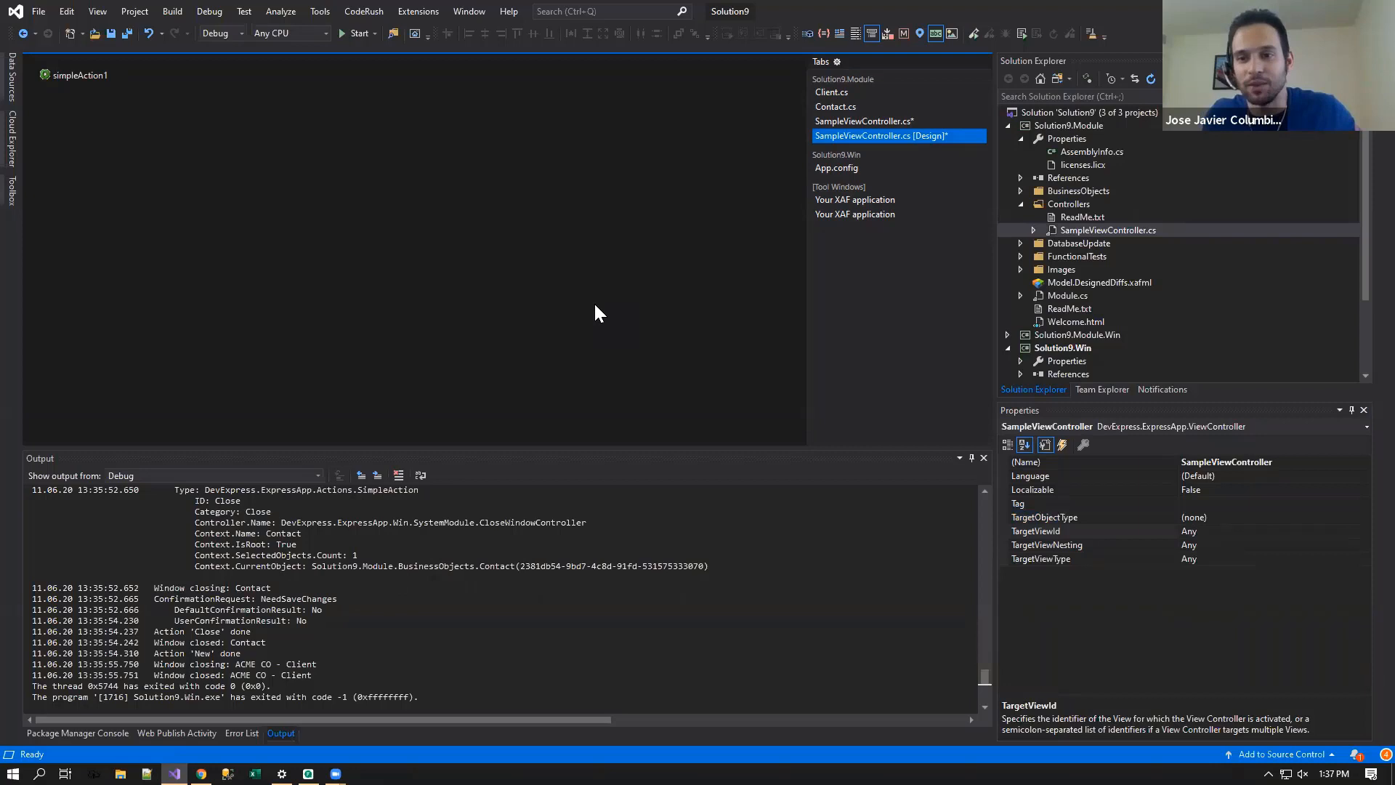
click(1040, 531)
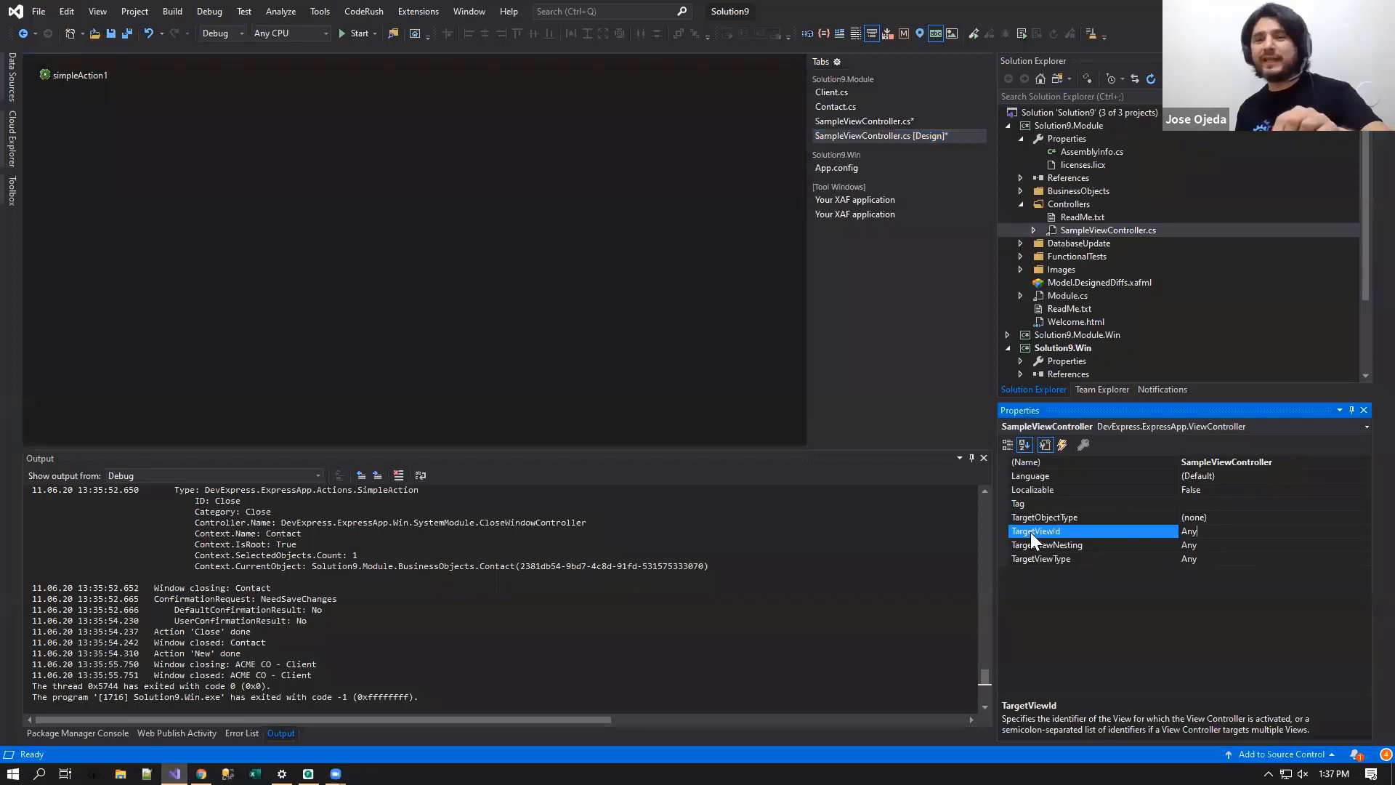
mouse_move(499, 196)
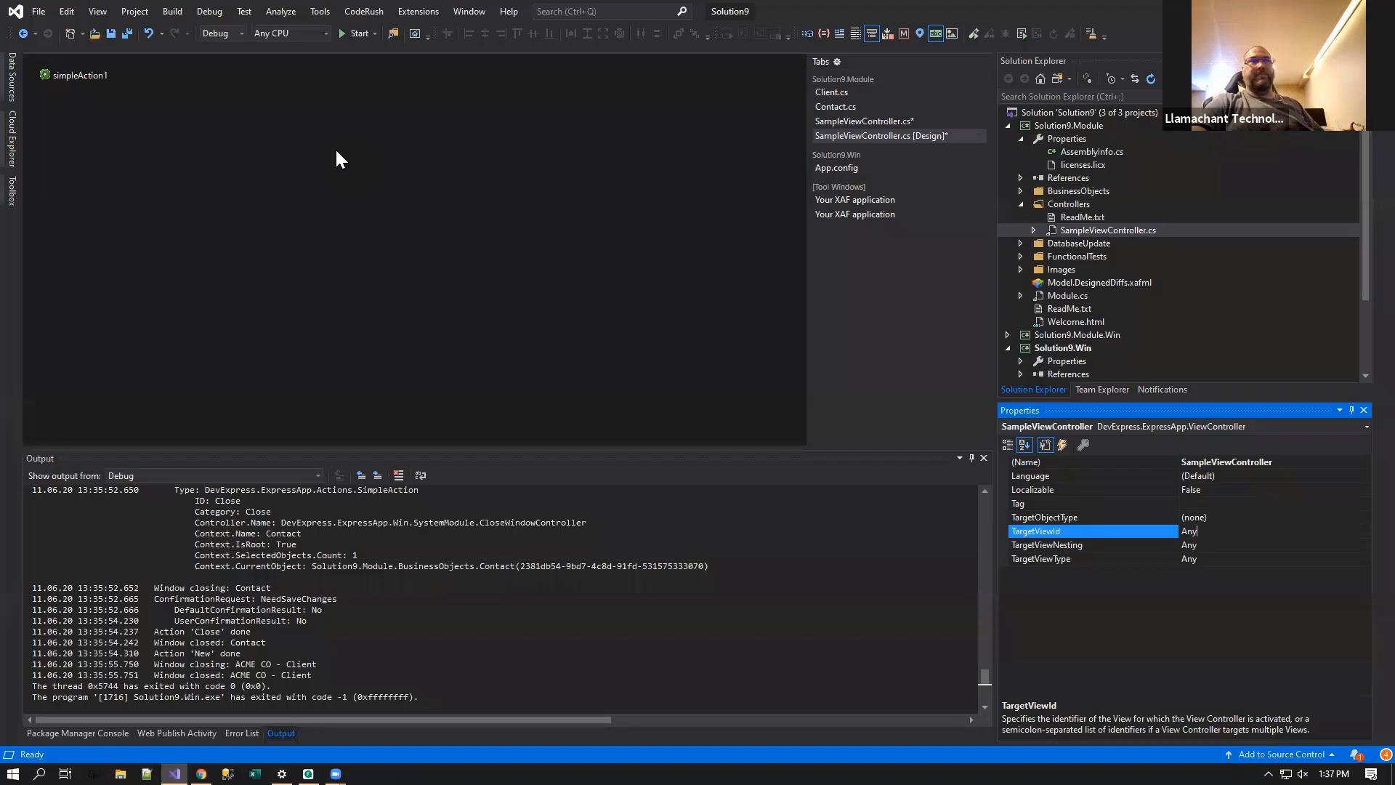
mouse_move(80, 78)
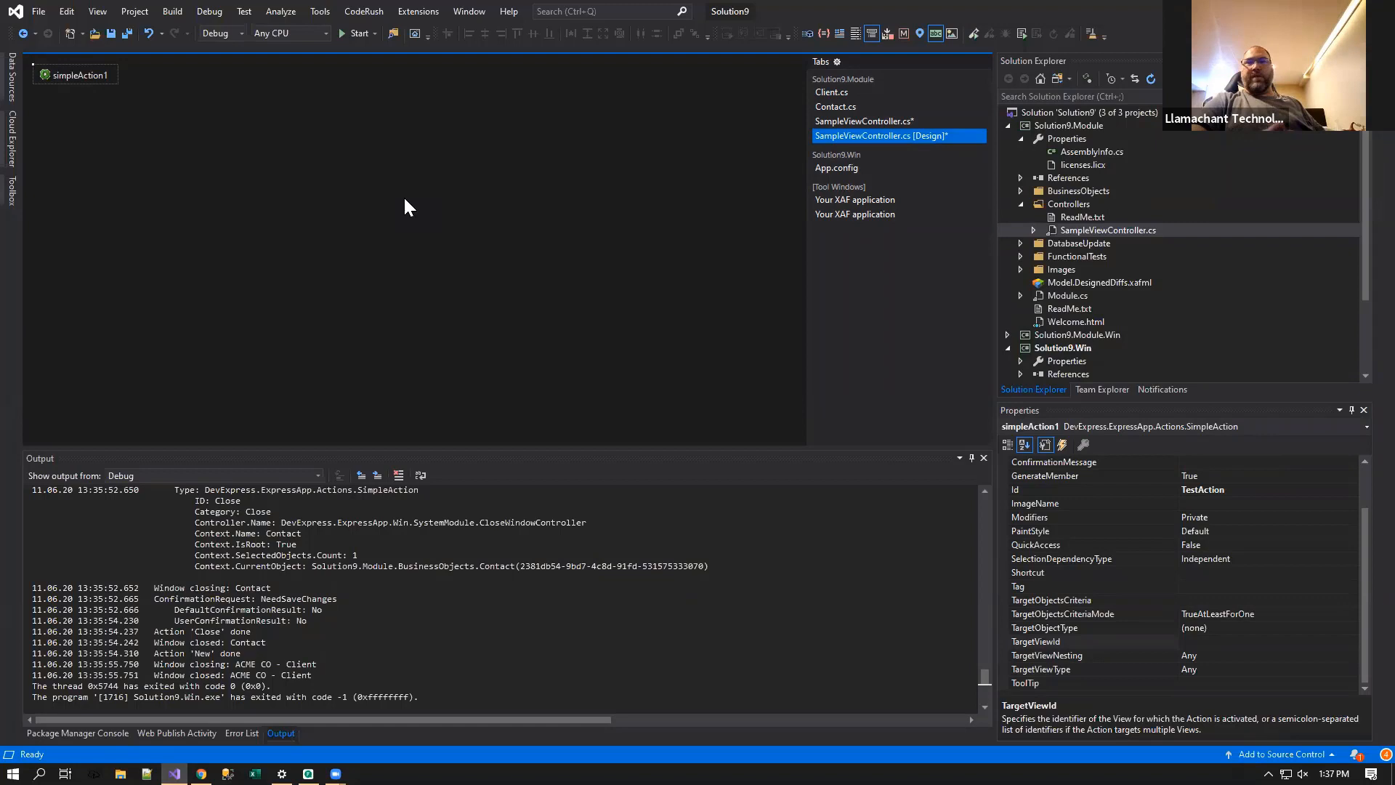
mouse_move(145, 117)
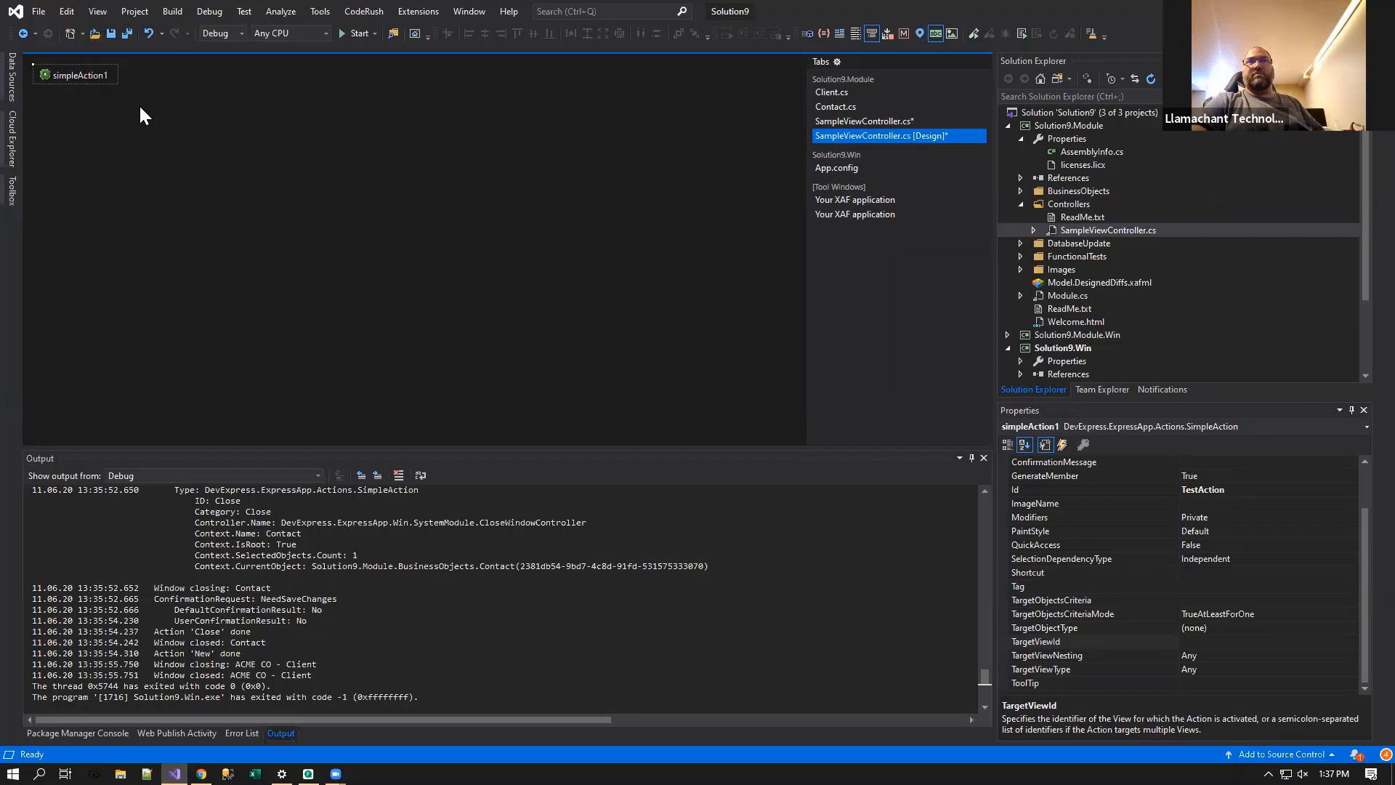
mouse_move(72, 148)
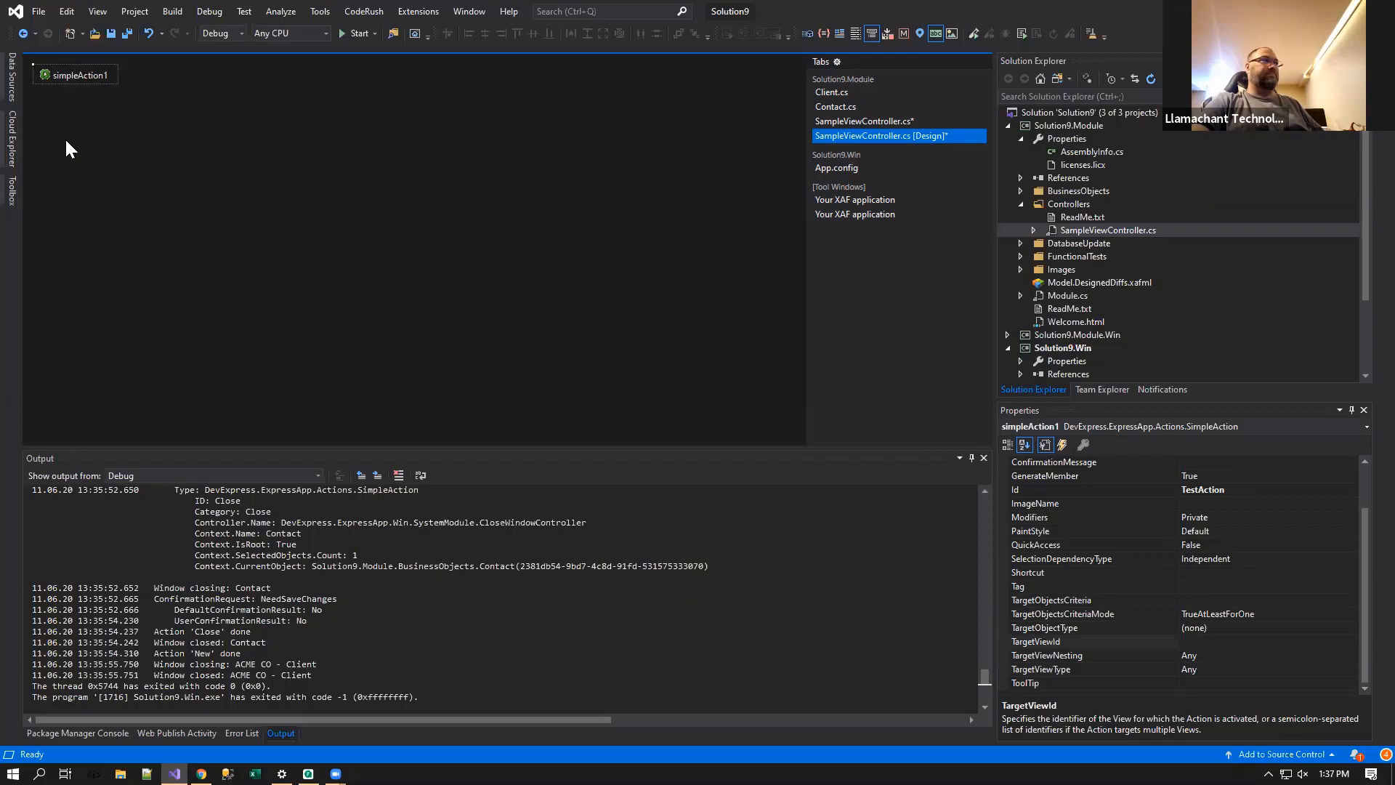
- Select the designer surface so SampleViewController's own properties show again
click(863, 120)
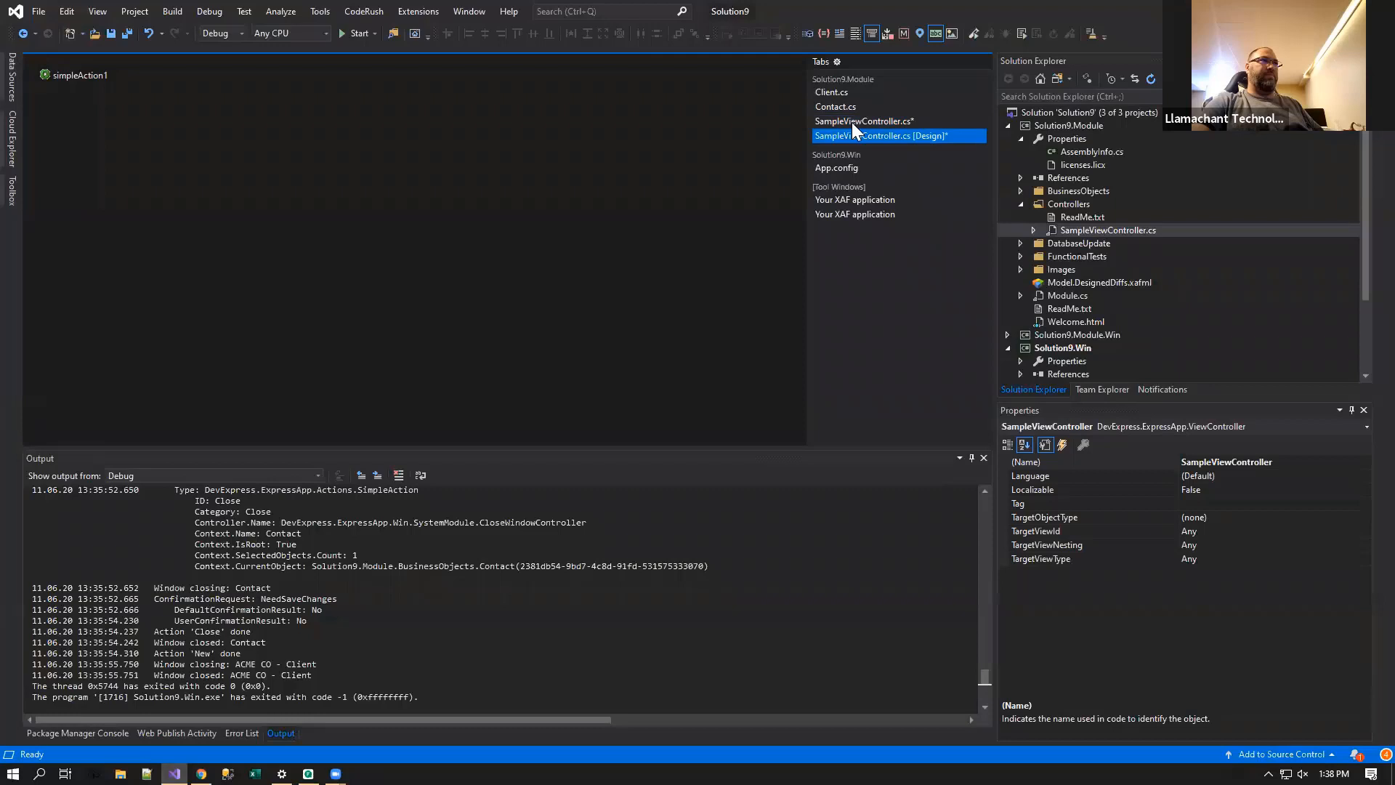
- In the constructor set TargetViewType = ViewType.ListView and TargetObjectType = typeof(Contact)
text(TargetViewType =)
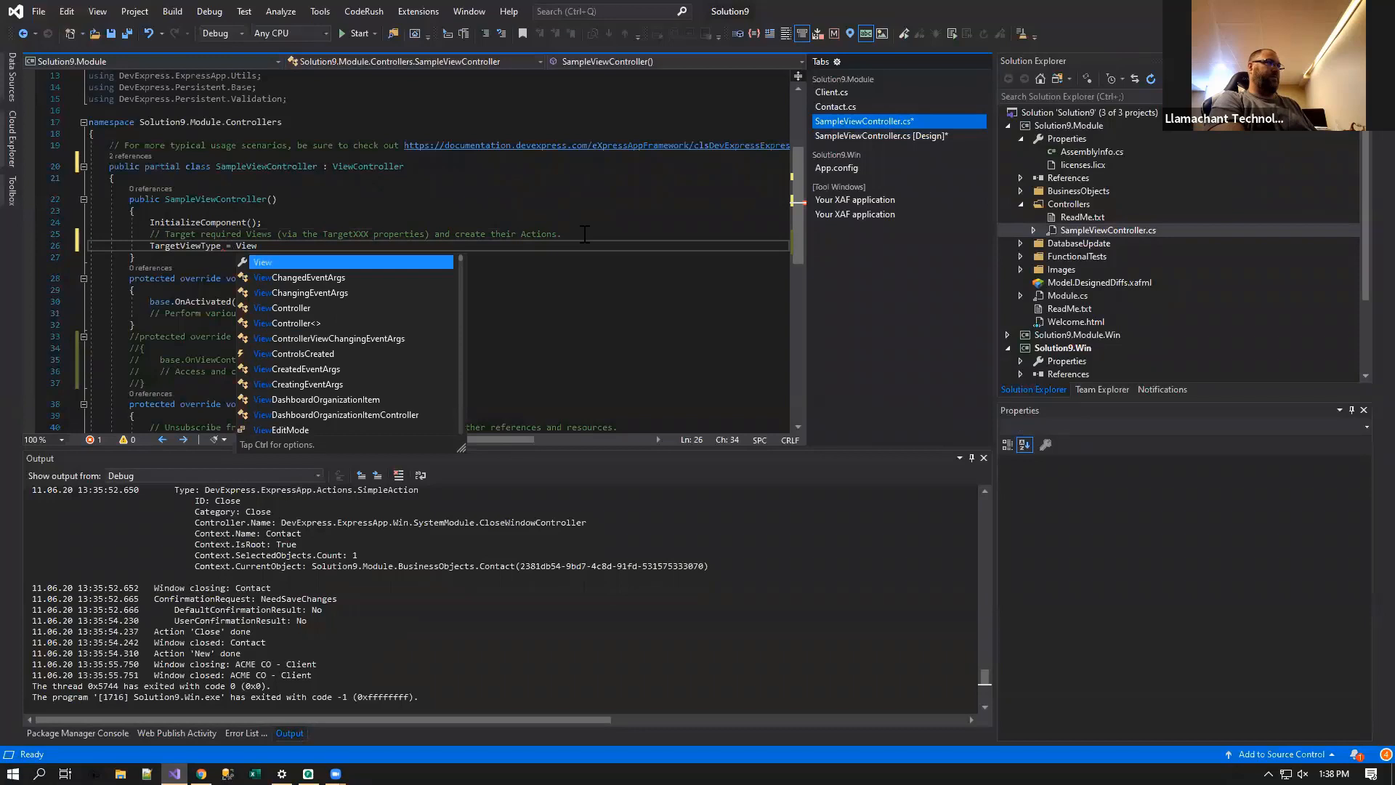
text(ViewType.ListView;)
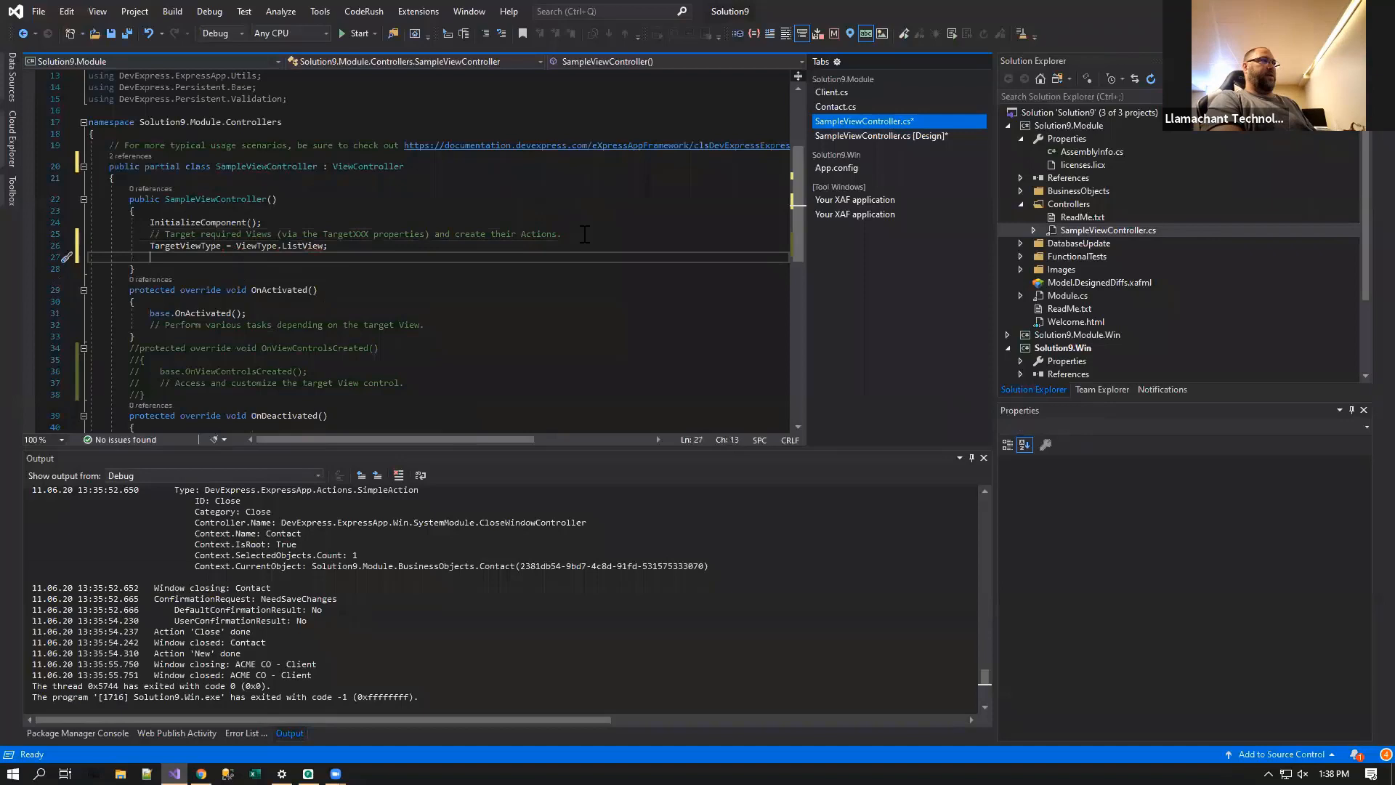
text(TargetObjectType = typeof())
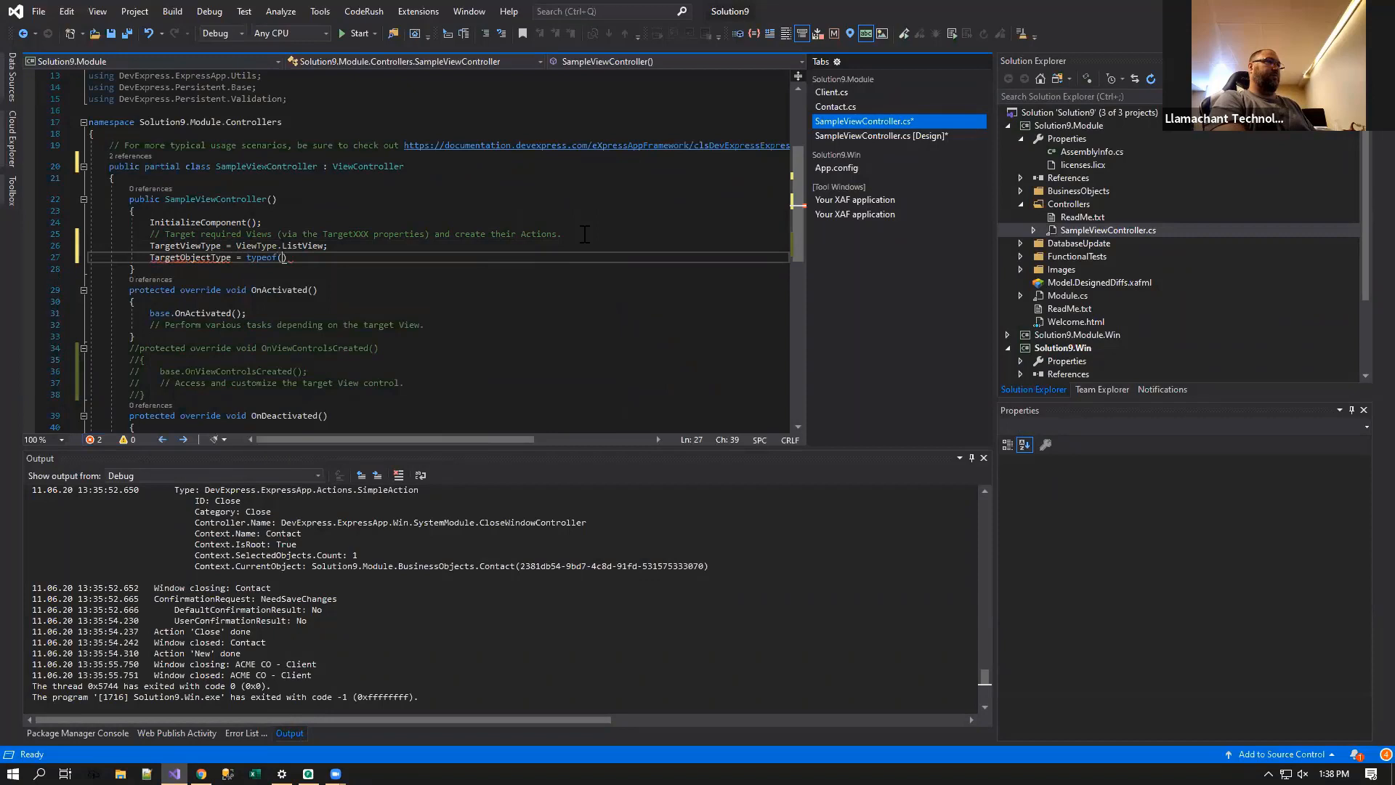
text(Contact);)
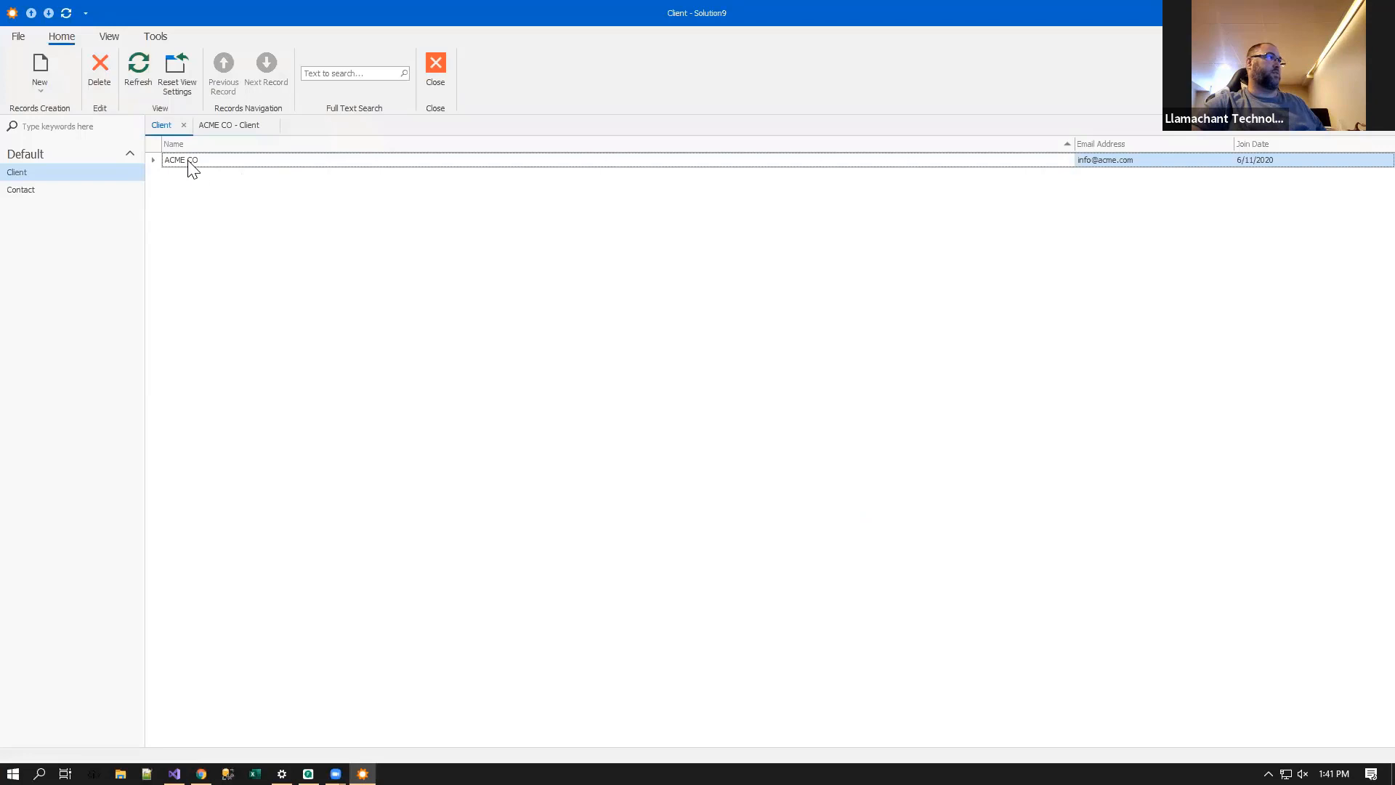
- Open the ACME CO client record and run Test Action on its Contacts list
double_click(180, 160)
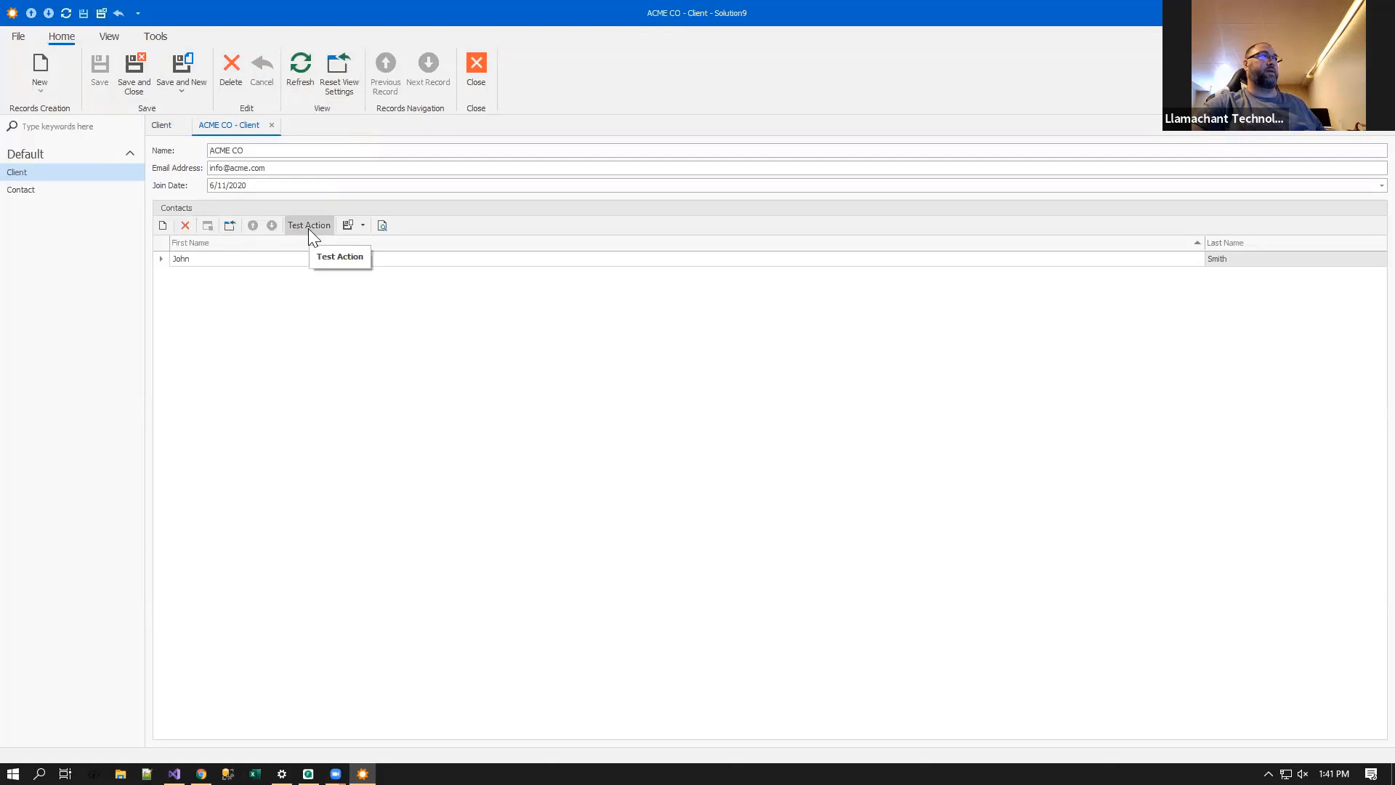
click(308, 224)
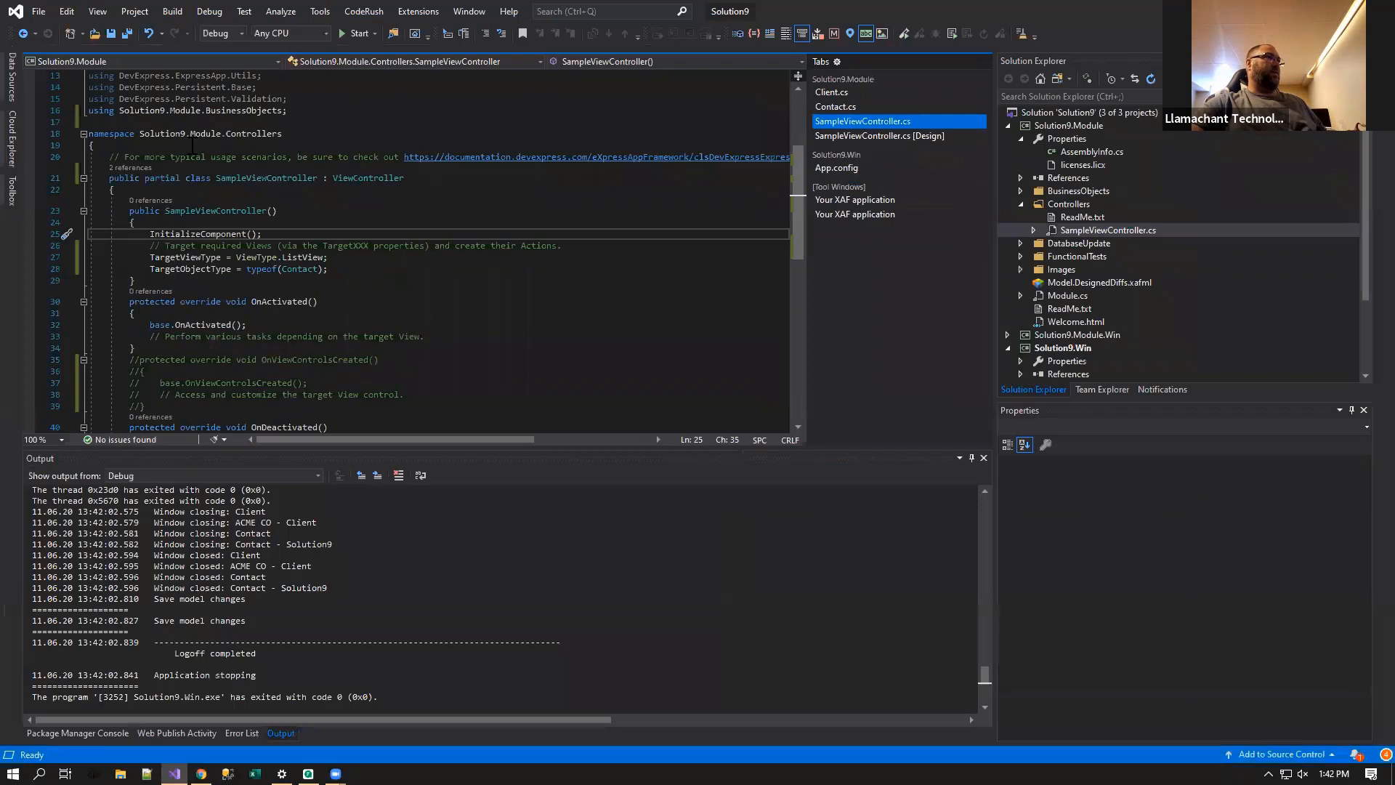
- Declare public class SampleViewController2 : ObjectViewController<ListView, Contact> with an empty body
text(public class SampleViewController2 : ObjectViewController<ListView, Contact>)
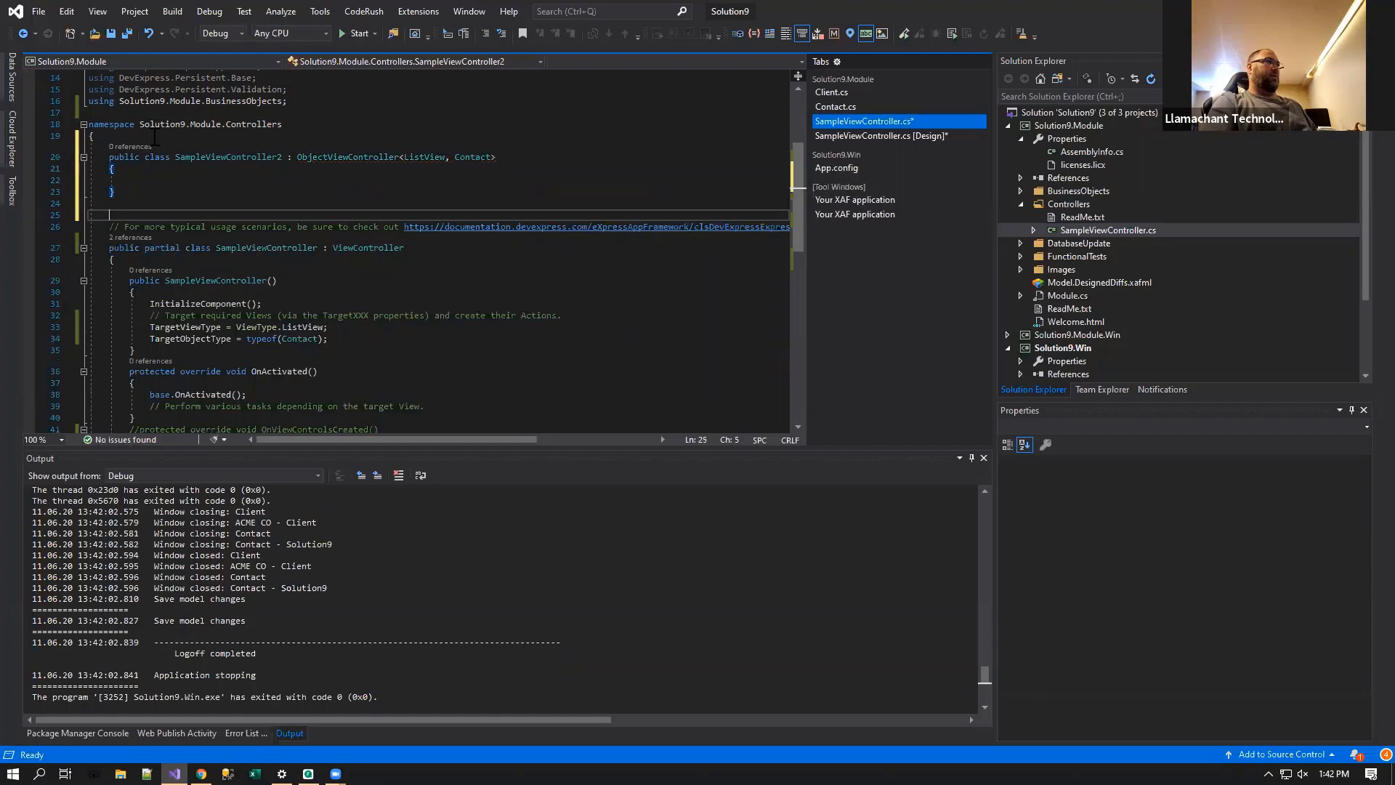
text(public class)
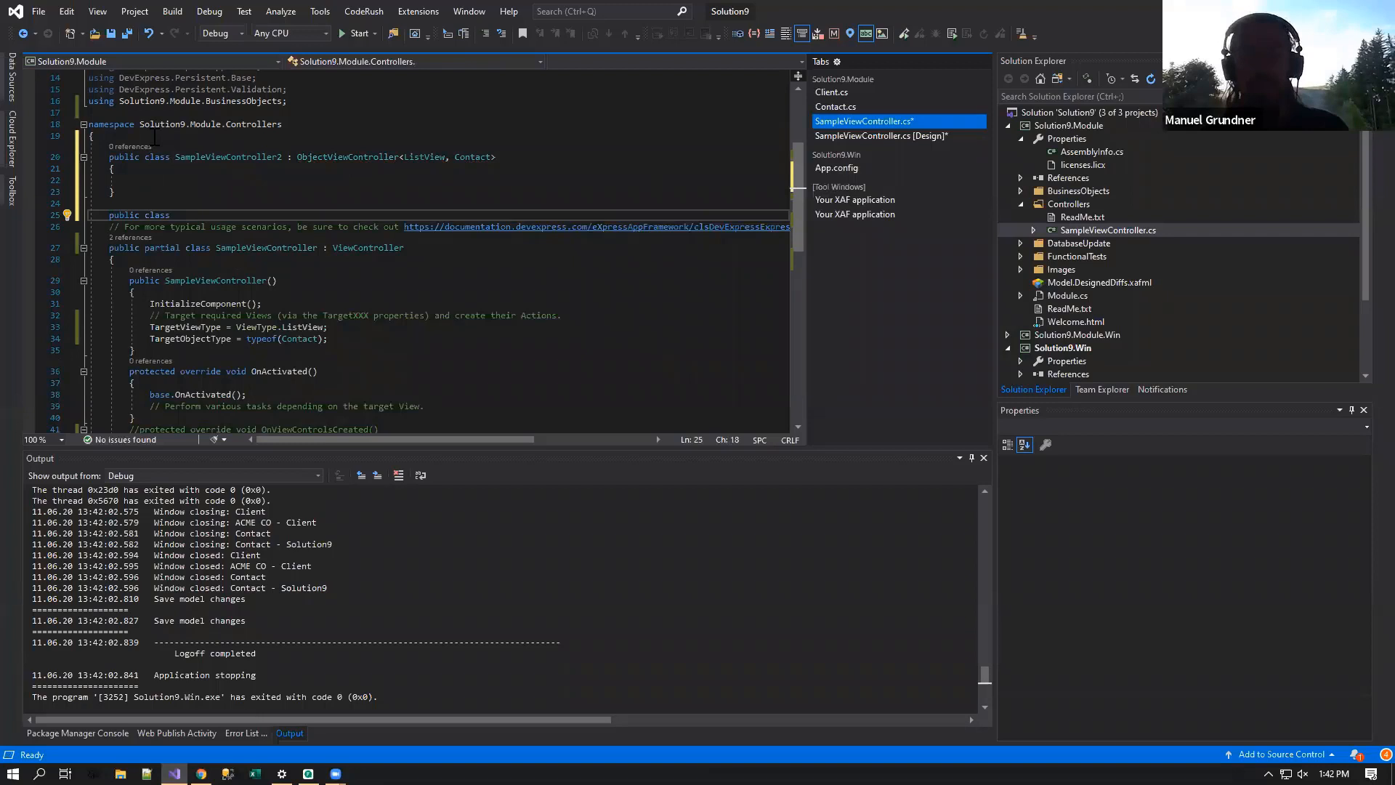
- Declare public class SampleViewController3 : ViewController<DetailView> with an empty body
text(SampleViewController3 : ViewController<DetailView>)
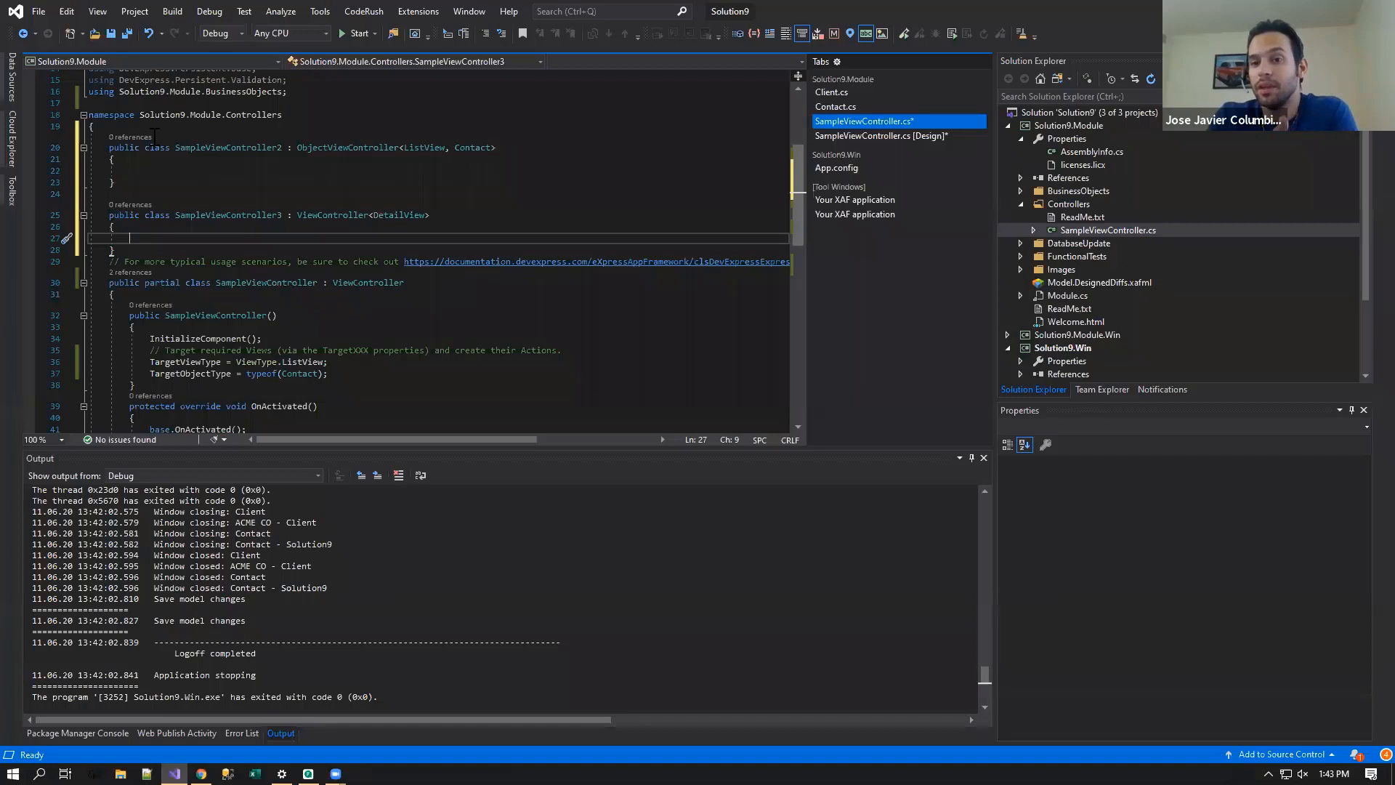
scroll(down, 3)
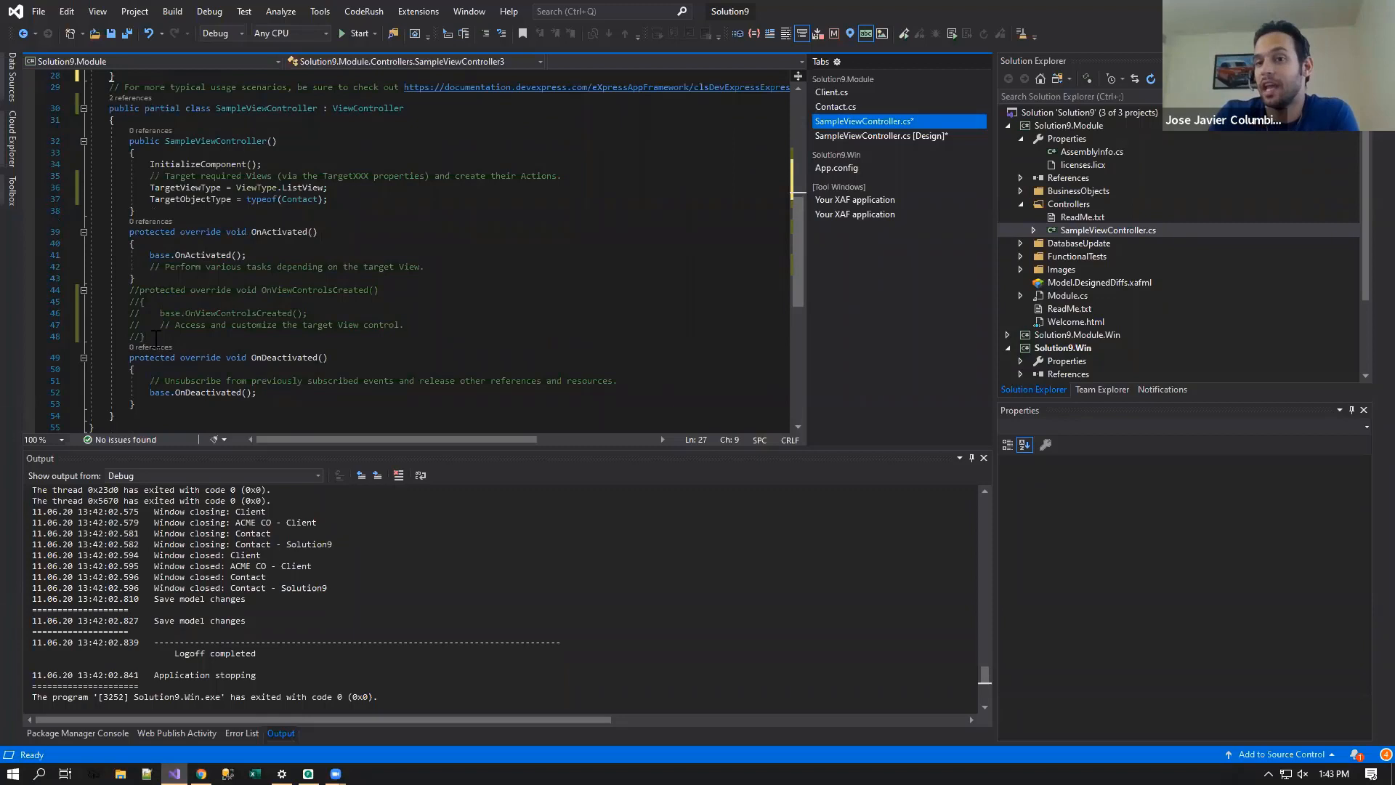
- In OnActivated add this.simpleAction1.Enabled[Name] = false; and start the solution
text(this.a)
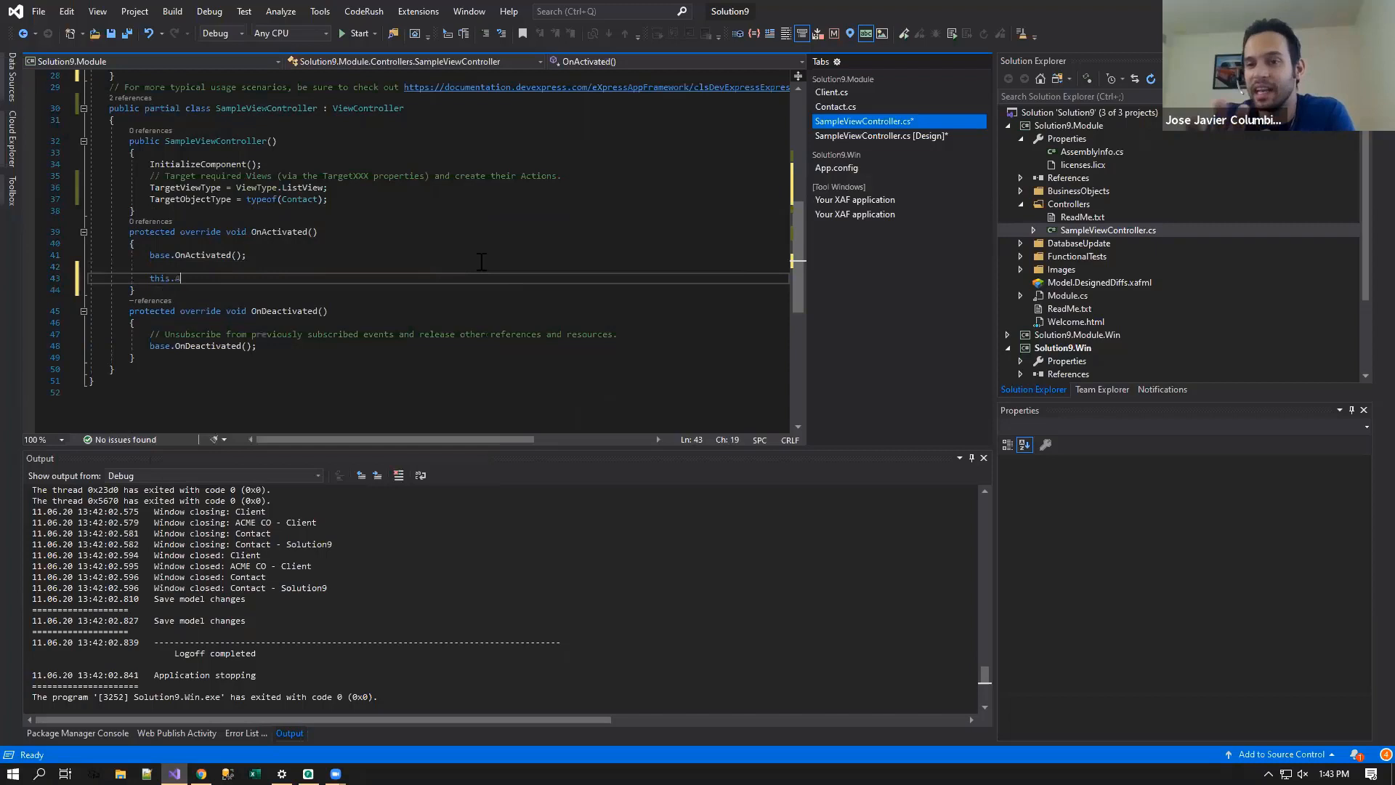
text(simpleAction1.Enabled[this.Name] =)
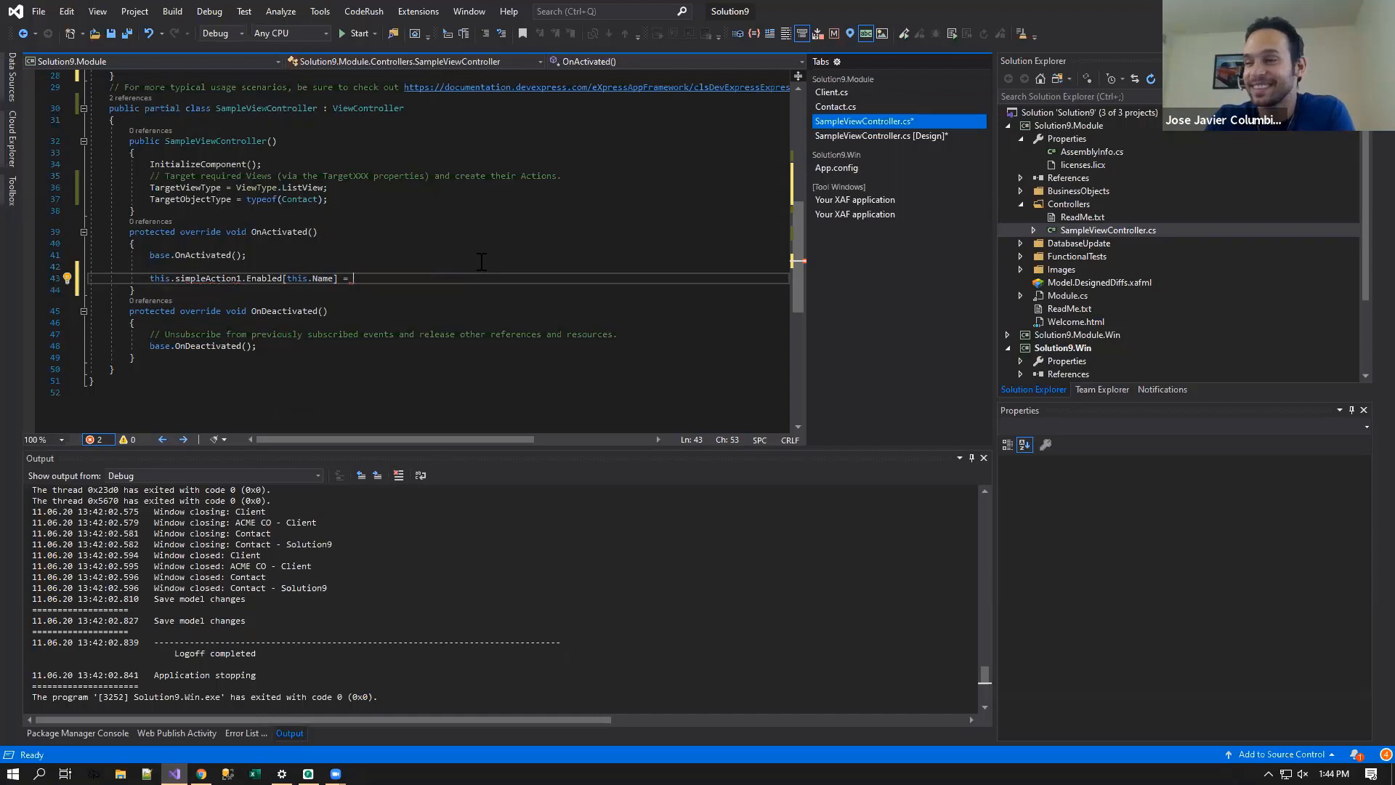
text(false;)
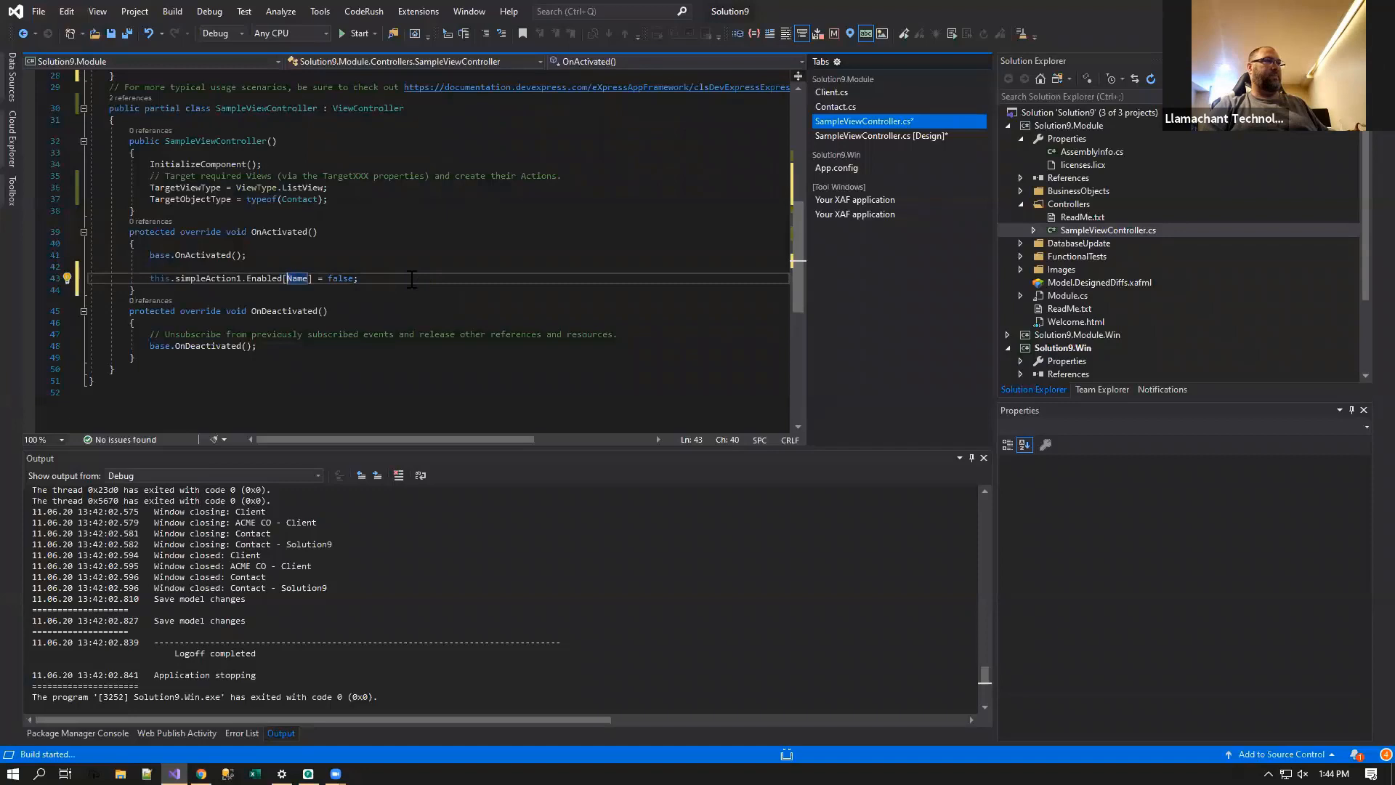
click(356, 33)
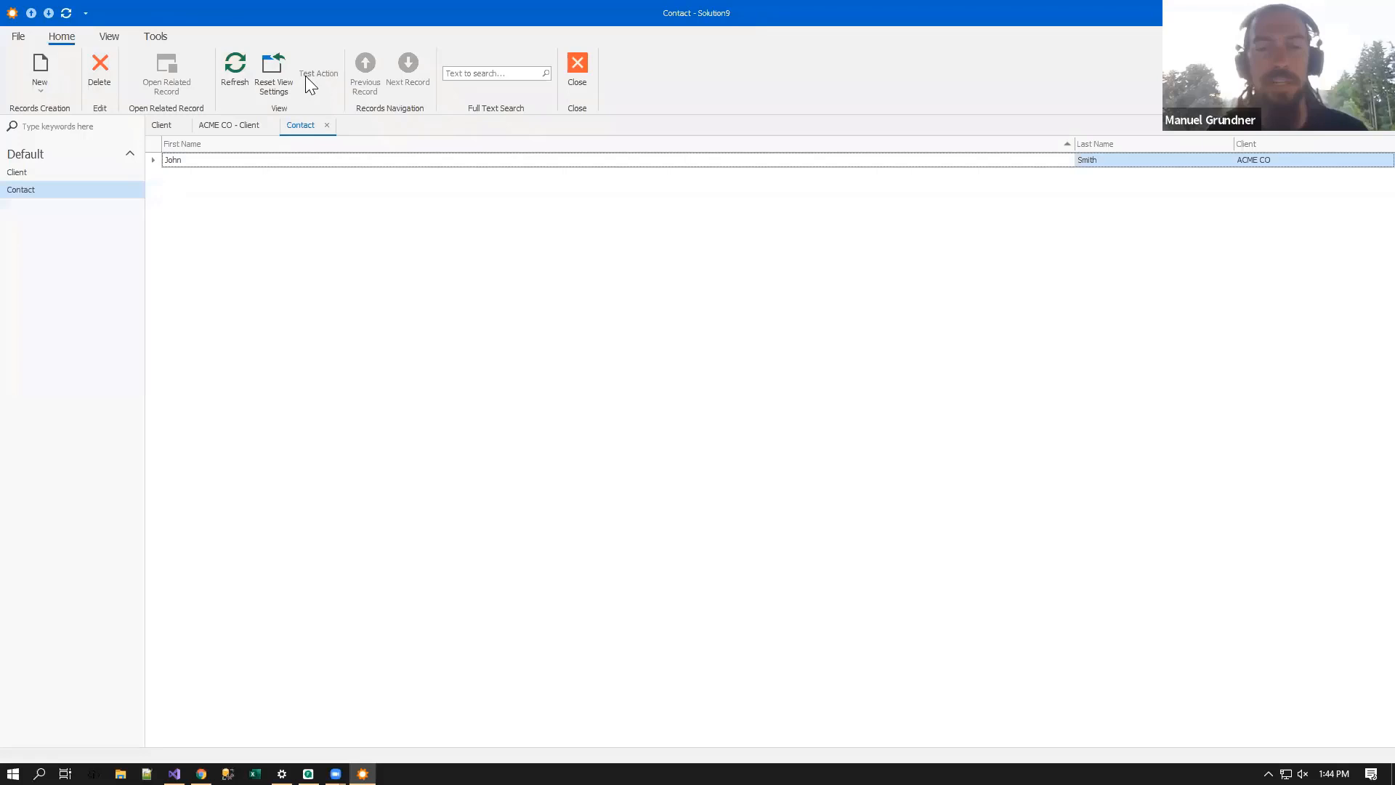
mouse_move(425, 92)
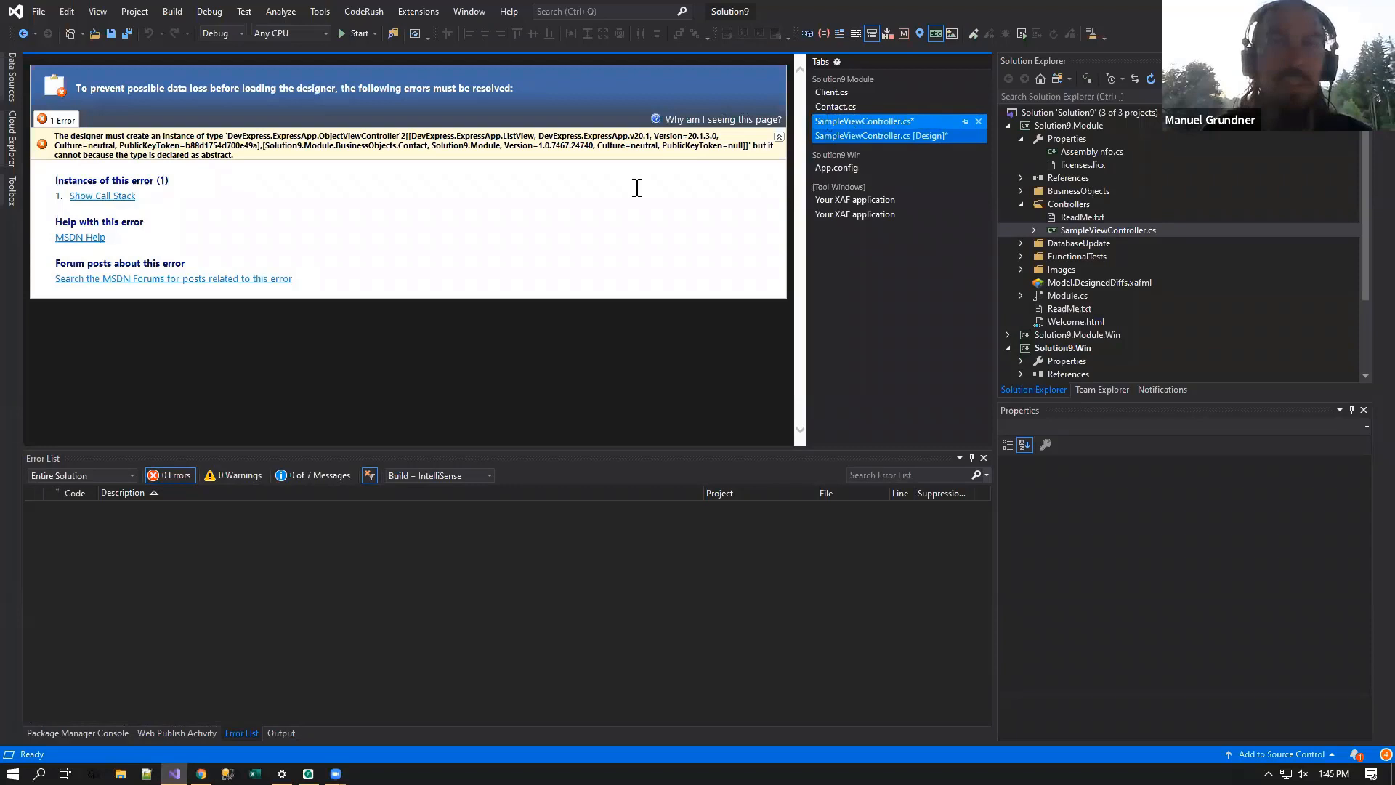
- Return to the controller source, remove the Enabled line, and reopen its designer
click(863, 120)
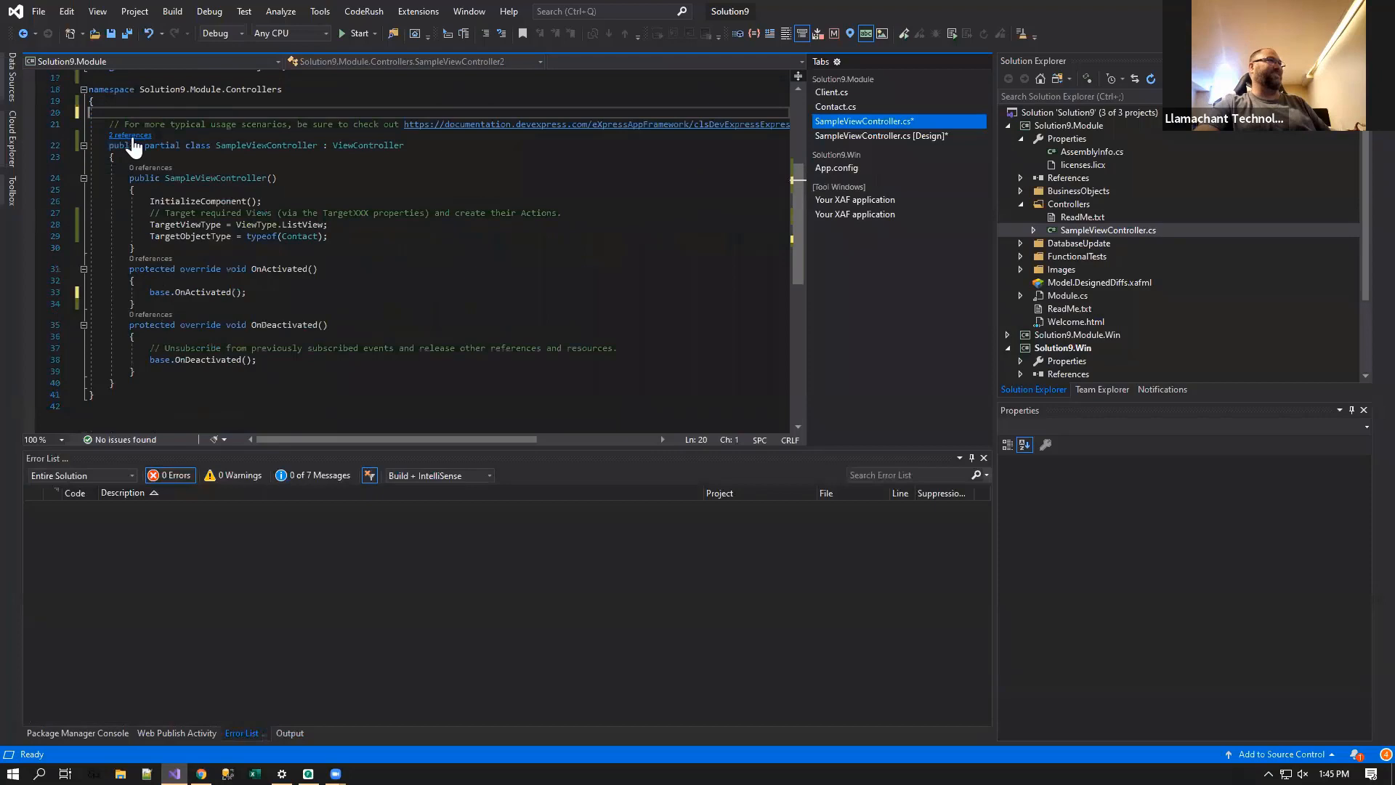
click(882, 136)
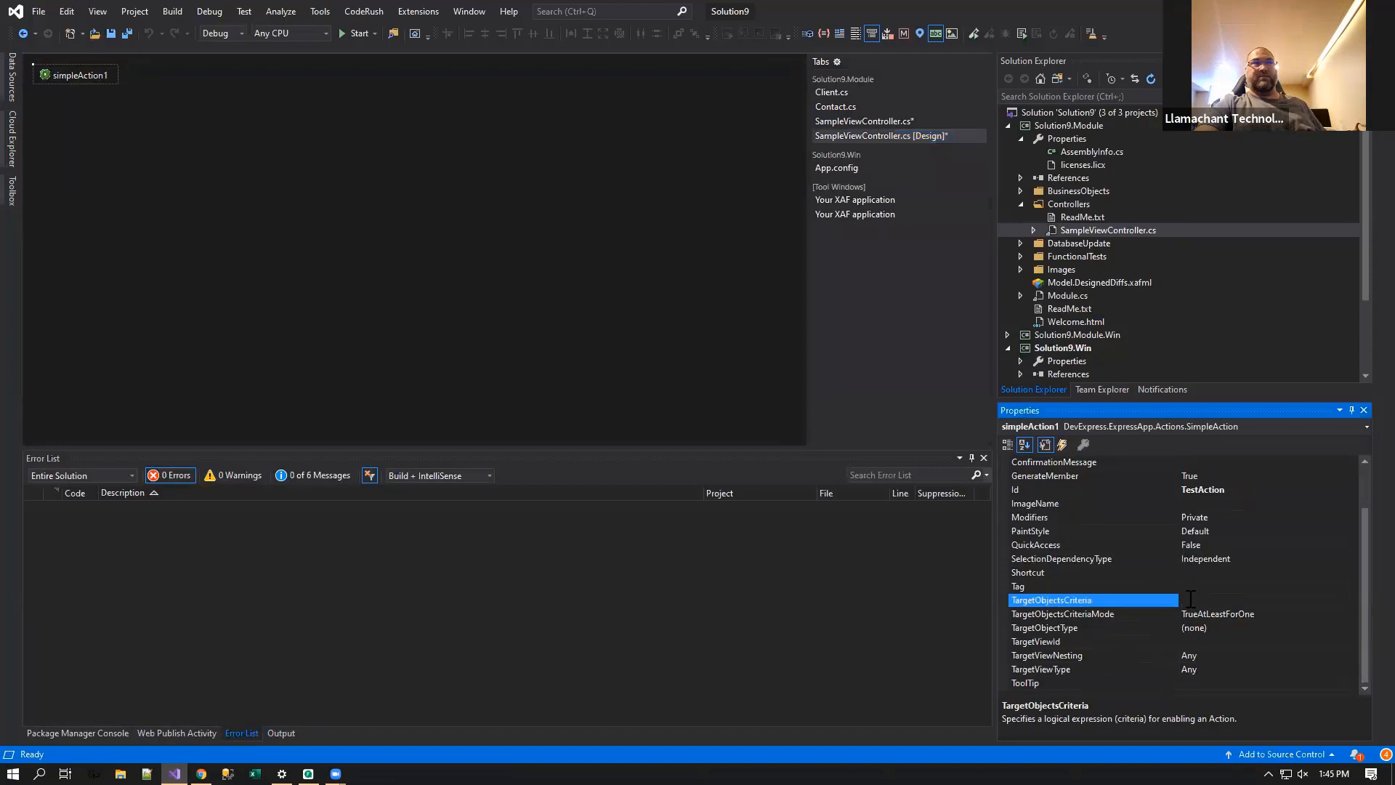
- Set simpleAction1's TargetObjectsCriteria to [FirstName] = 'John' and confirm it
text([FirstName] = 'John)
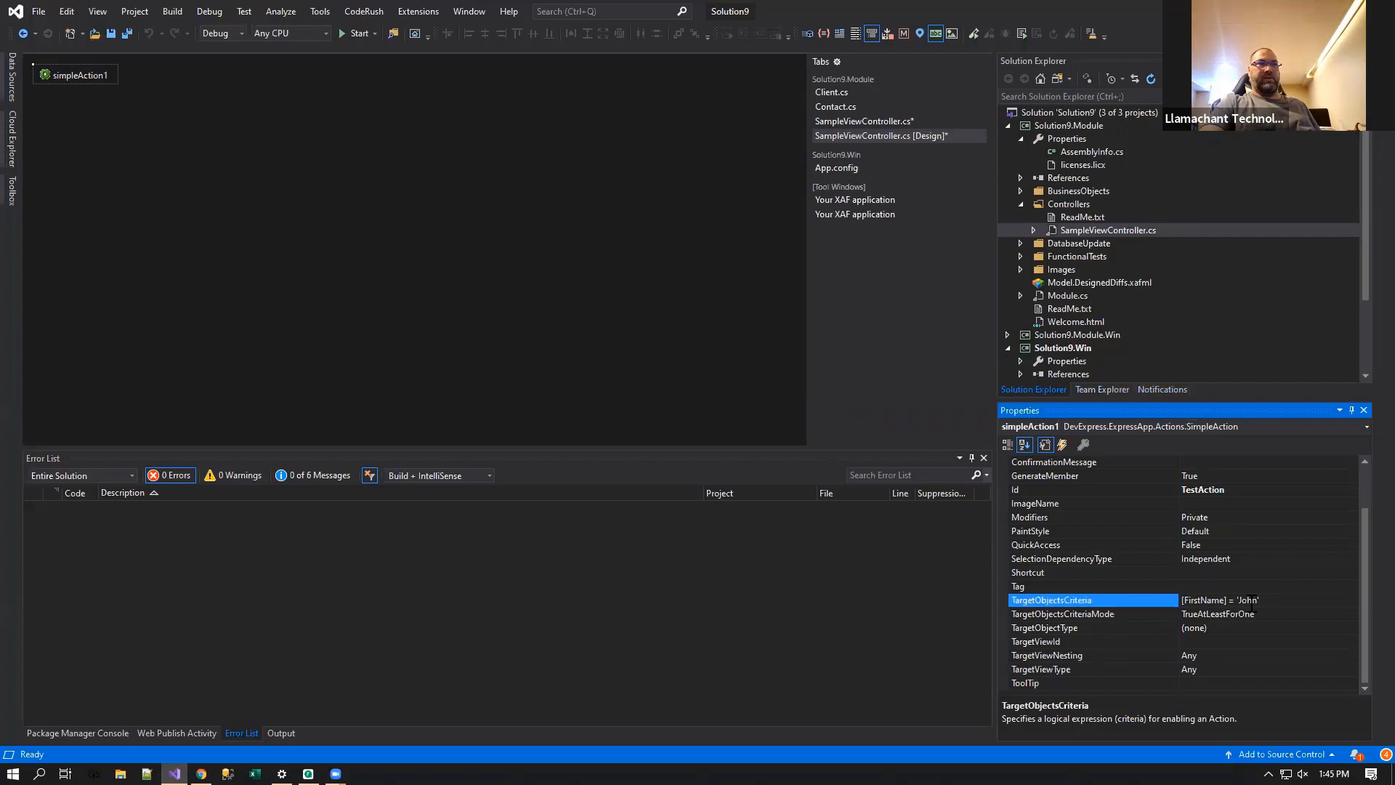
click(1093, 558)
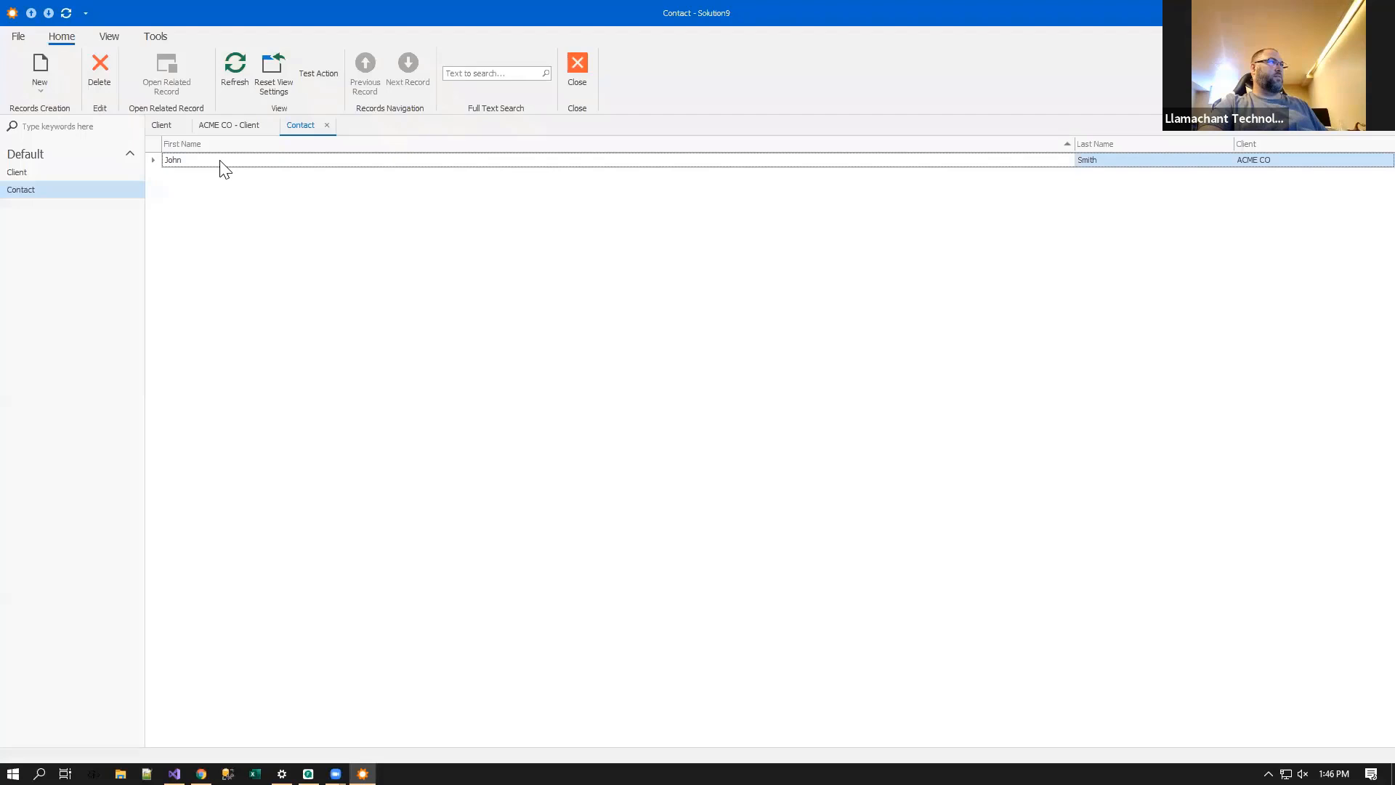
- Create a new contact with first name William and last name Smith
click(39, 71)
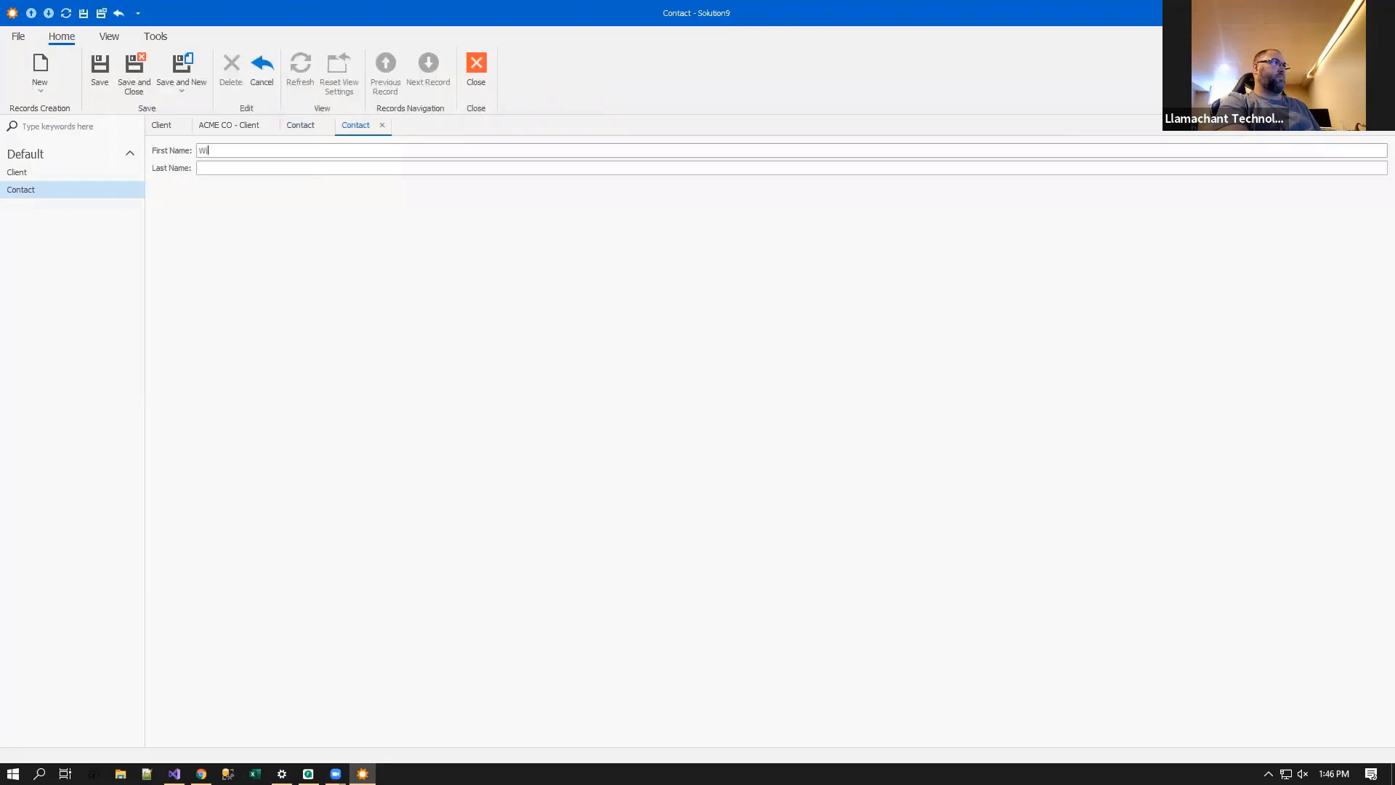
click(133, 71)
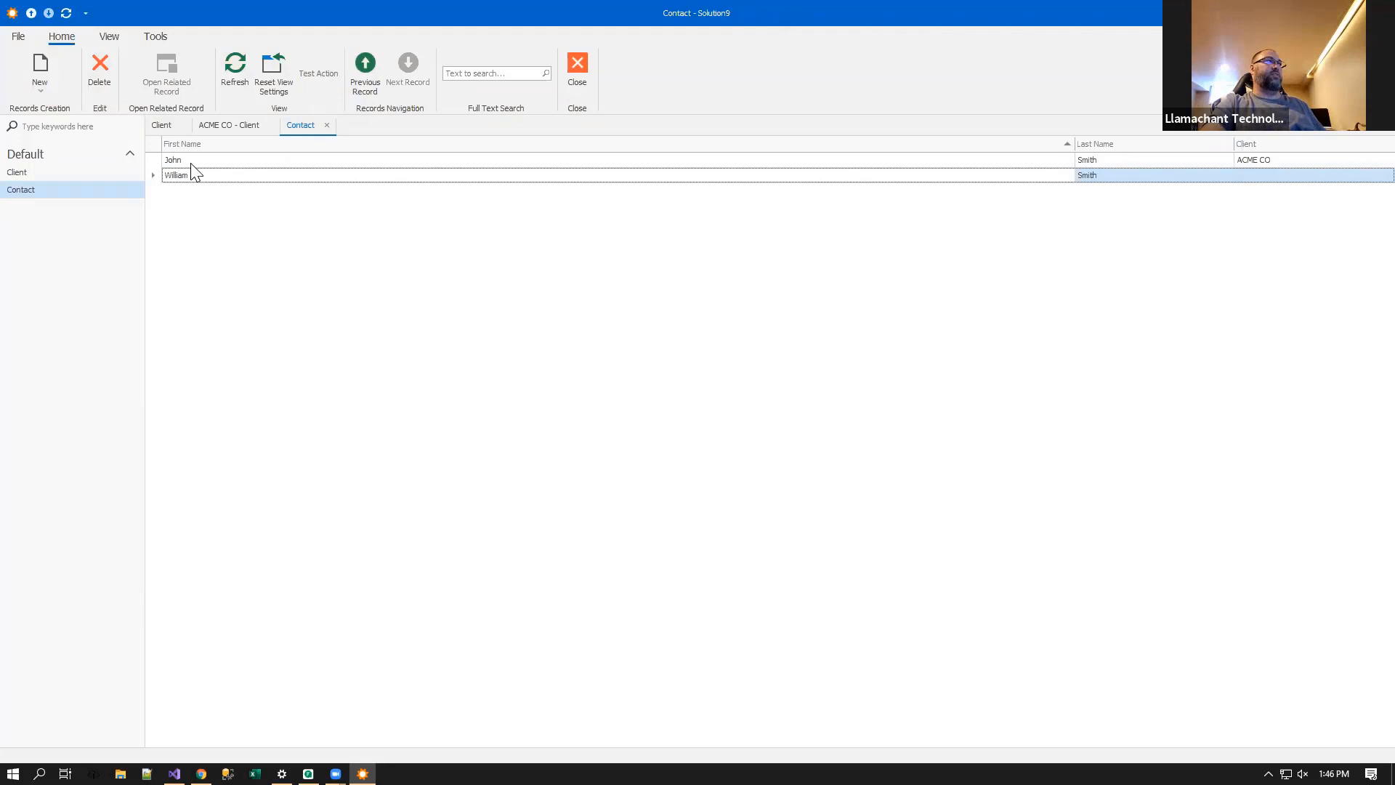
mouse_move(220, 205)
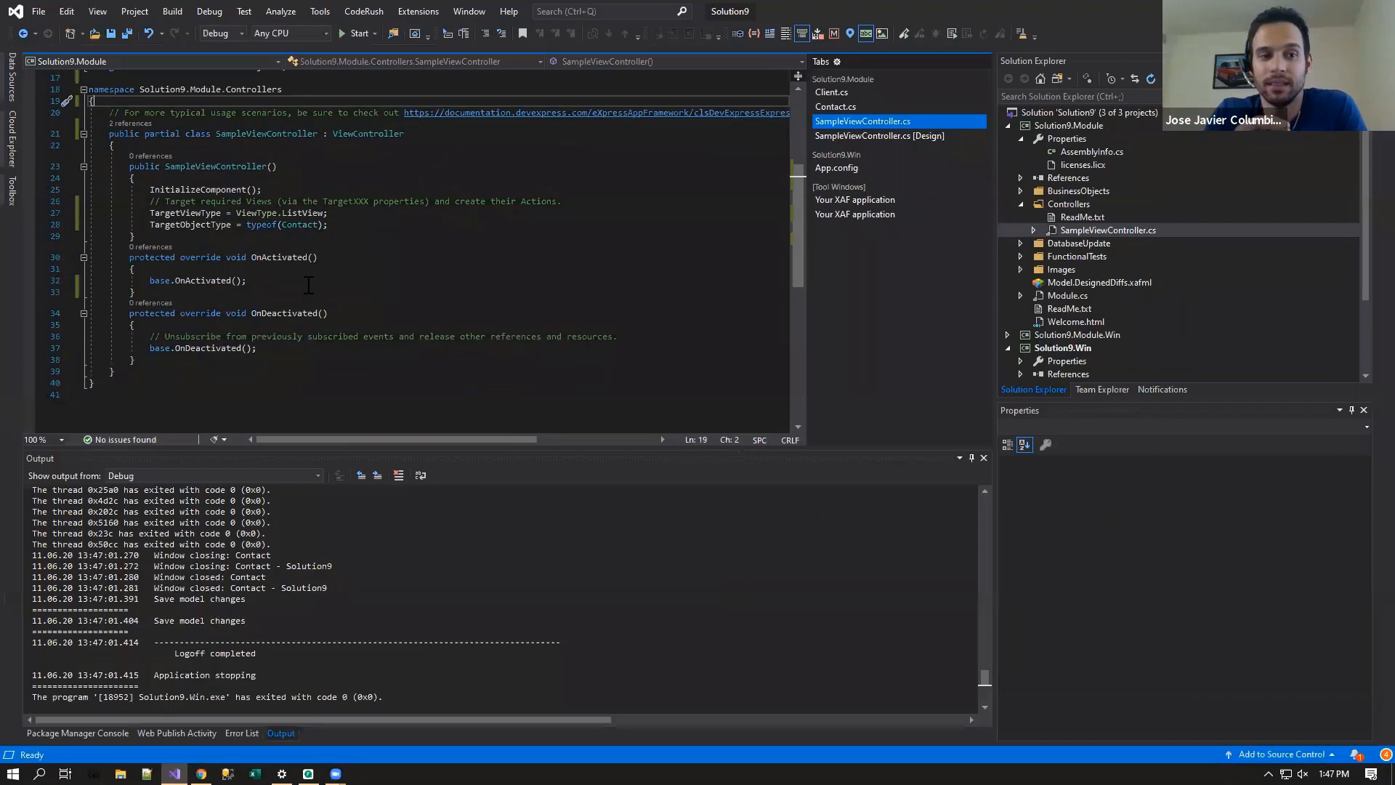
- Add simpleAction1.Active[this.Name] = false; inside simpleAction1_Execute
text(simpleAction1.Active[this.Name])
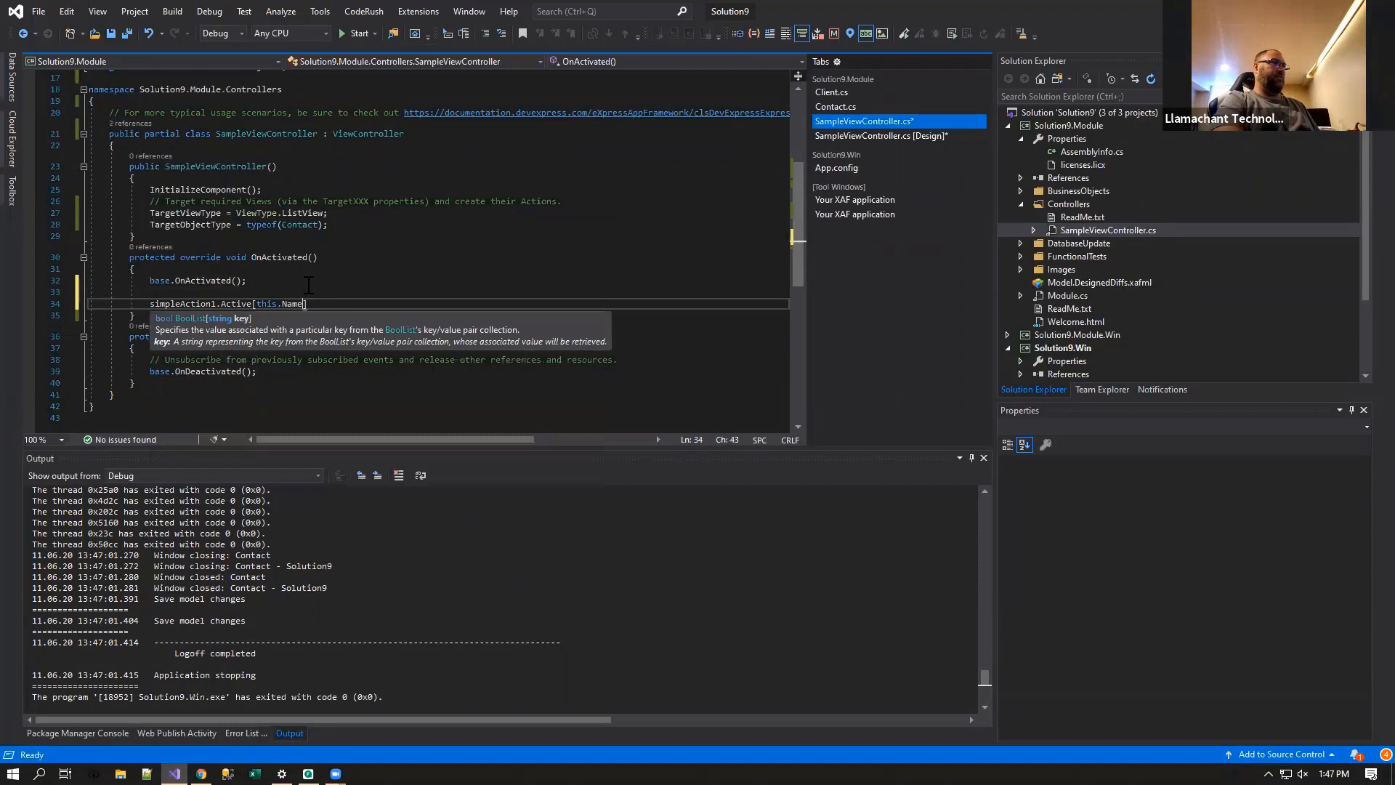
click(357, 34)
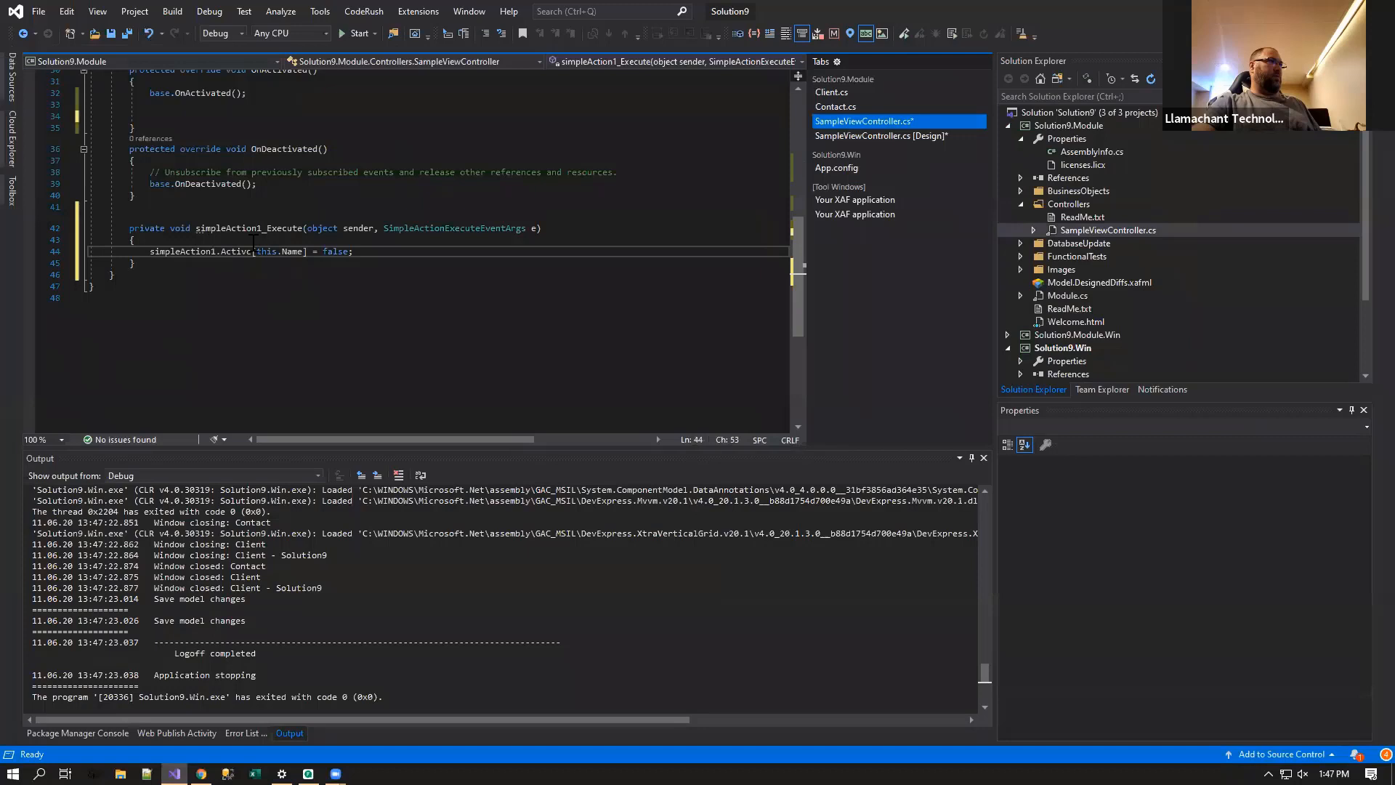
- Start debugging Solution9.Win and show the Contact list with Test Action available
click(357, 34)
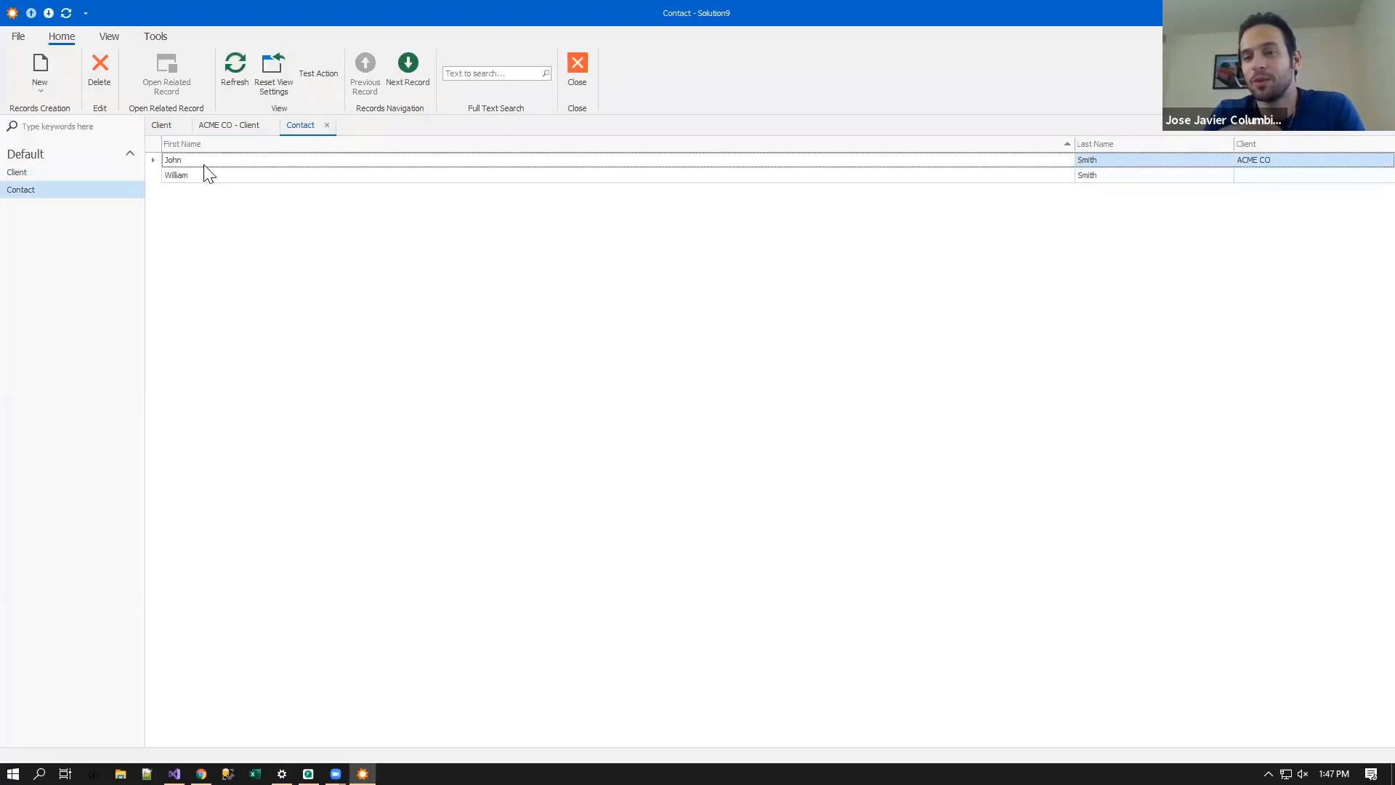
mouse_move(228, 221)
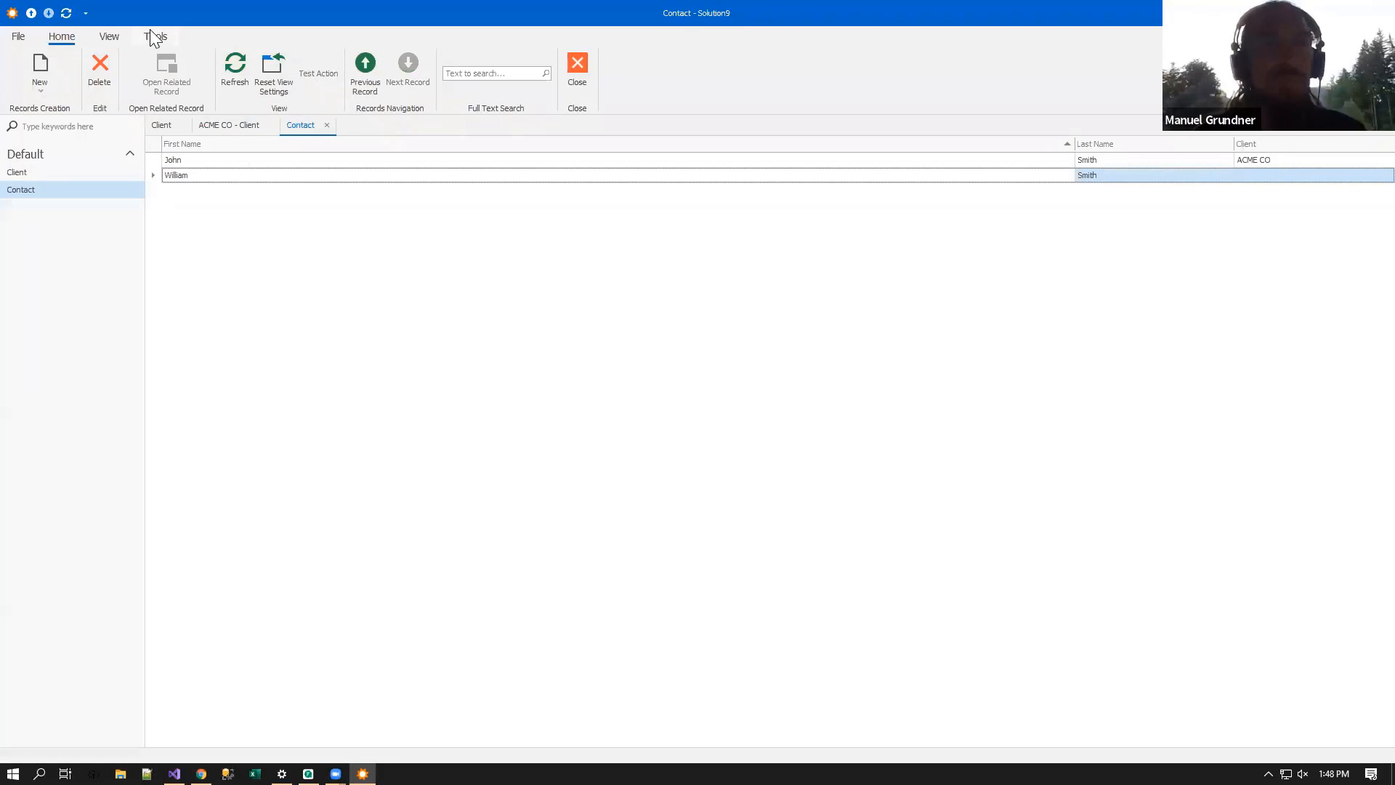
- Review the Diagnostic Info listing of controllers and their actions' active states
click(155, 37)
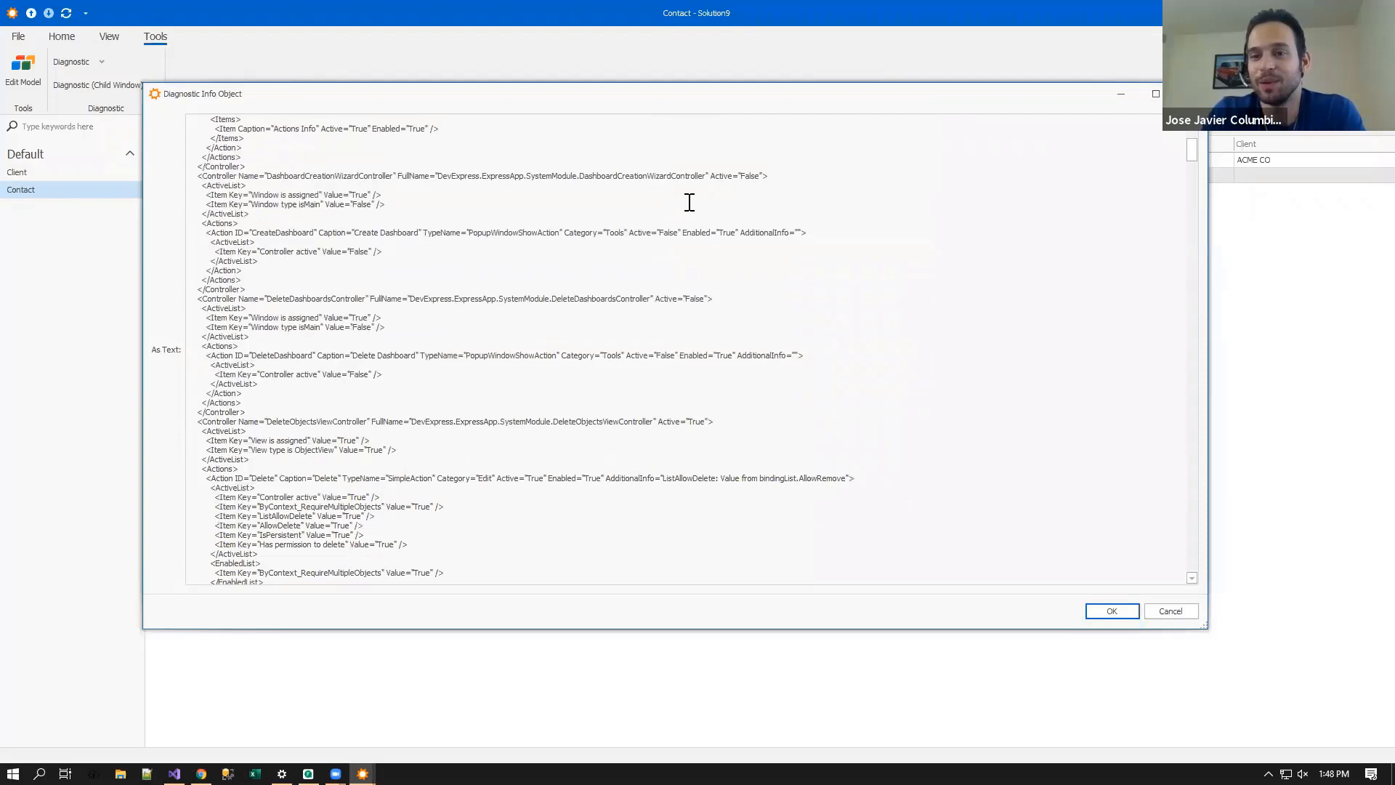
scroll(down, 3)
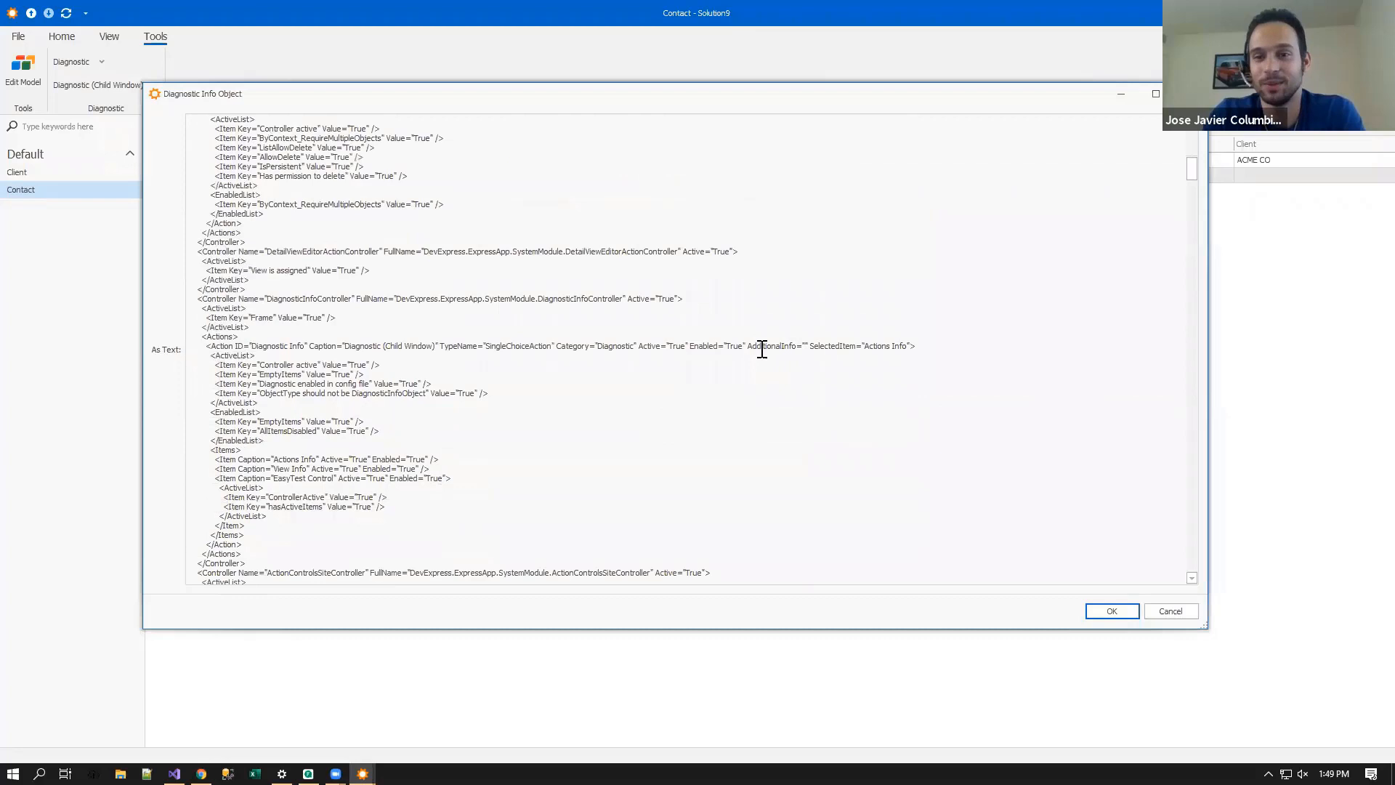
scroll(down, 3)
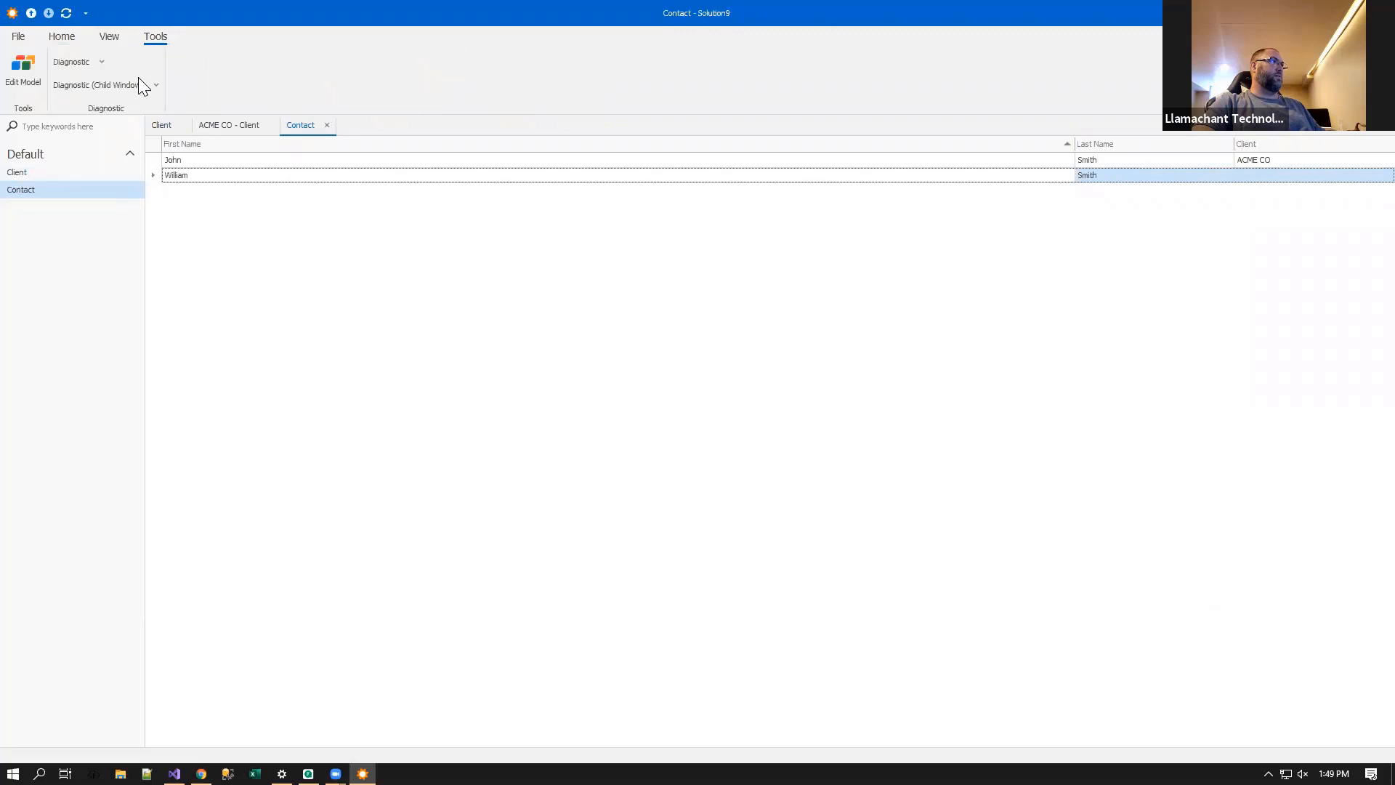
click(96, 84)
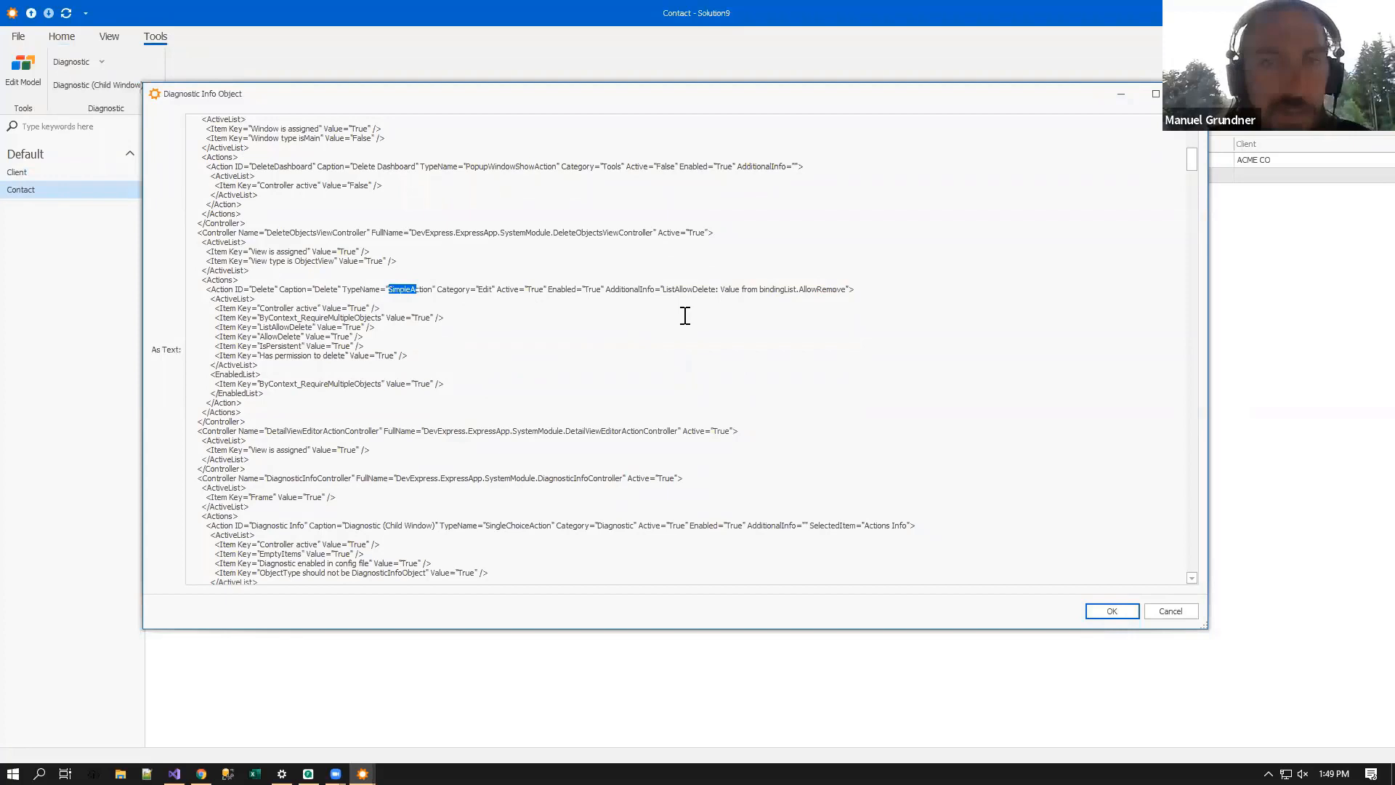
key(ctrl+f)
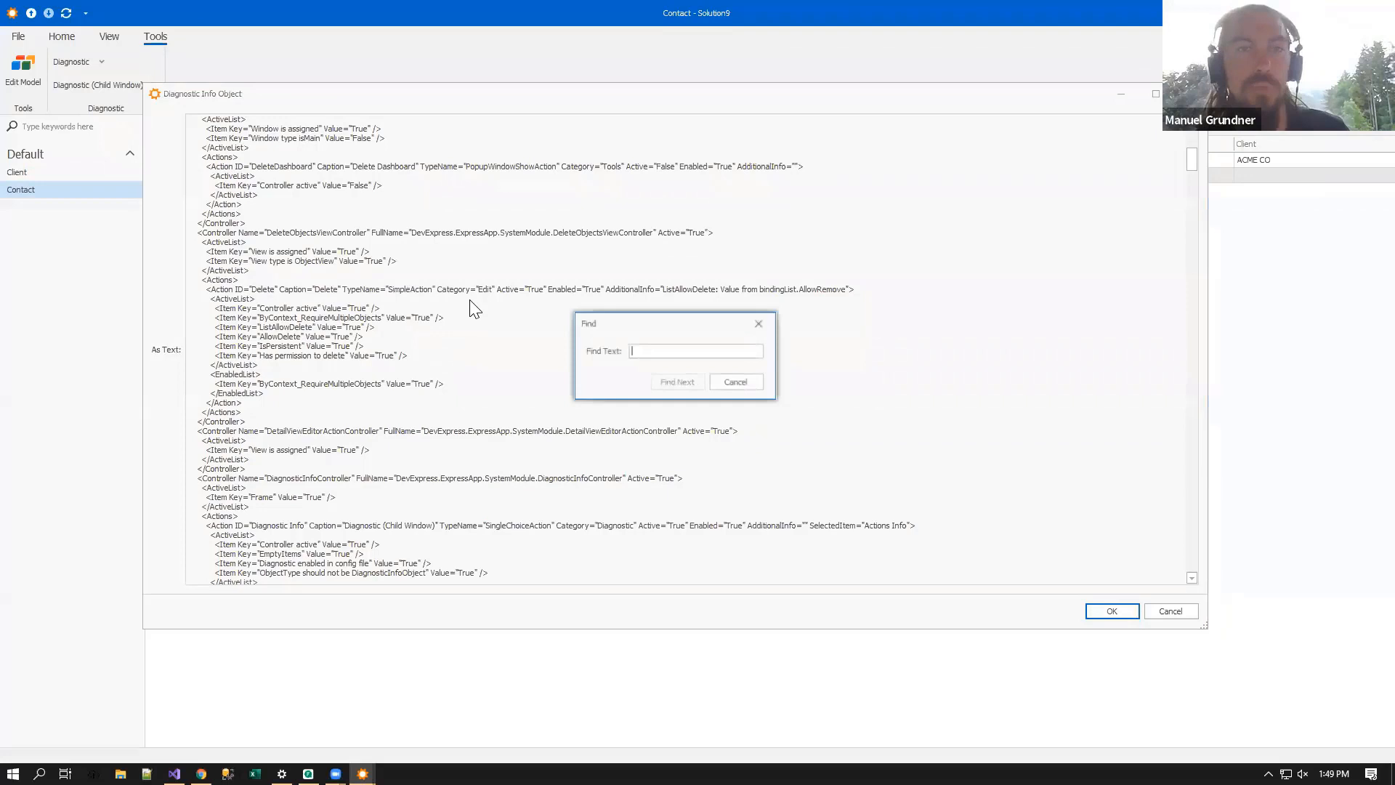
text(simpleA)
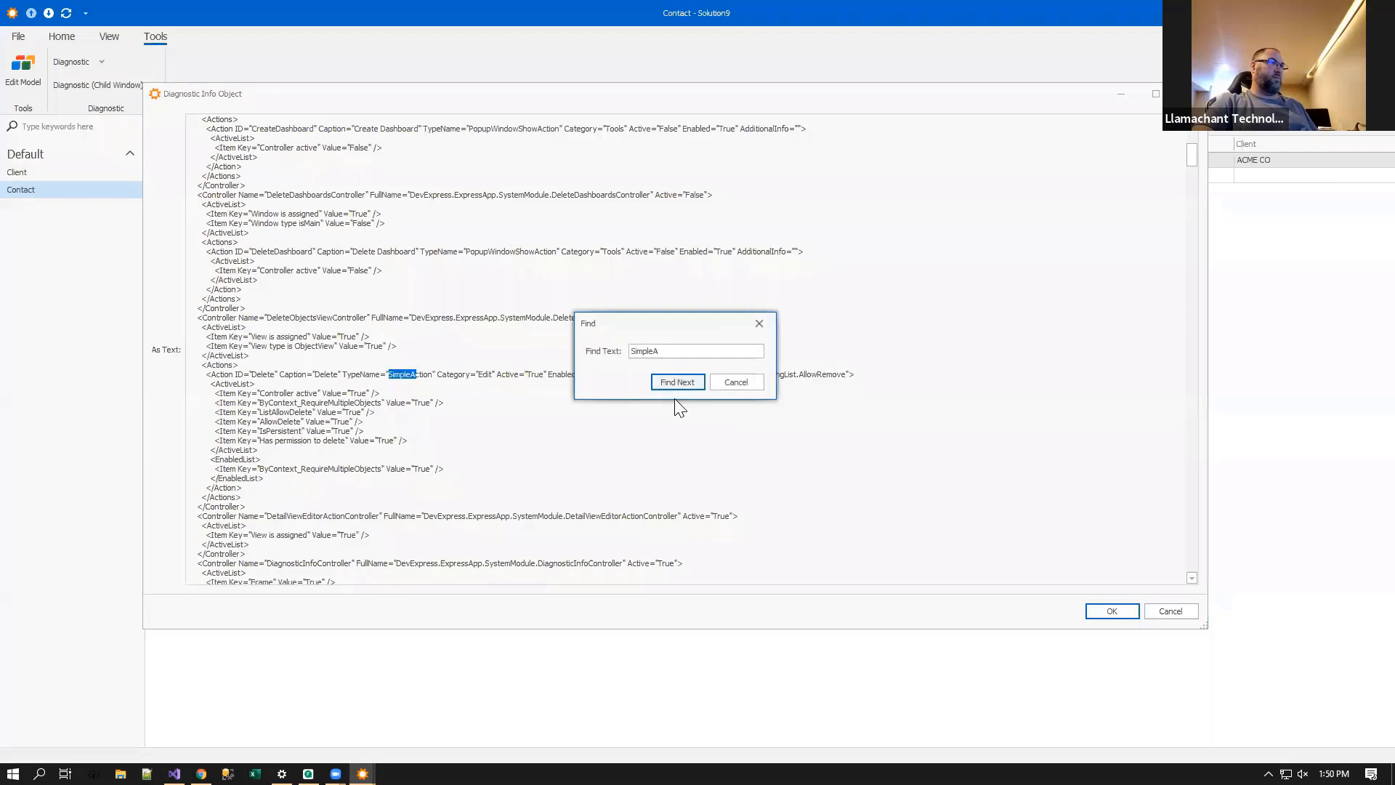
click(678, 382)
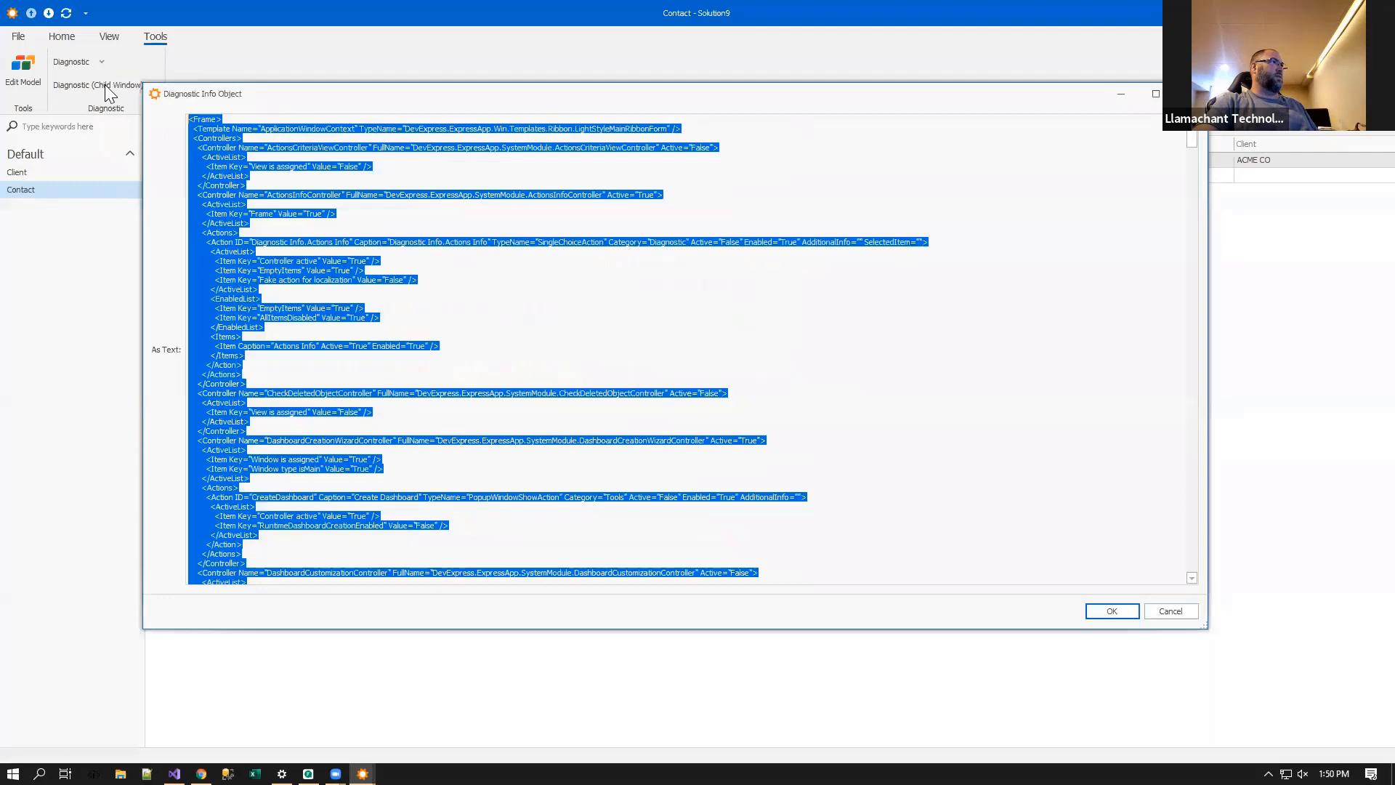
text(Simpleaction)
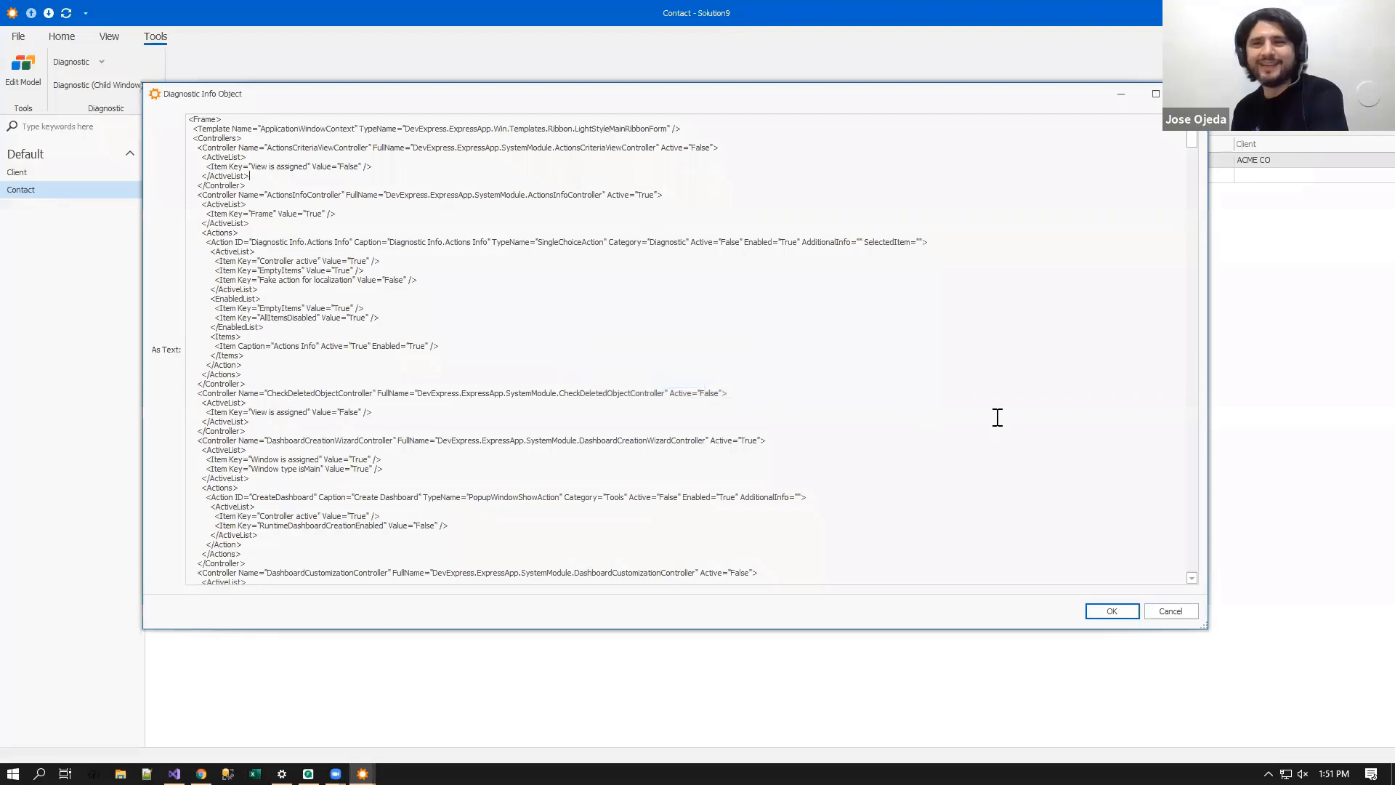
click(1170, 610)
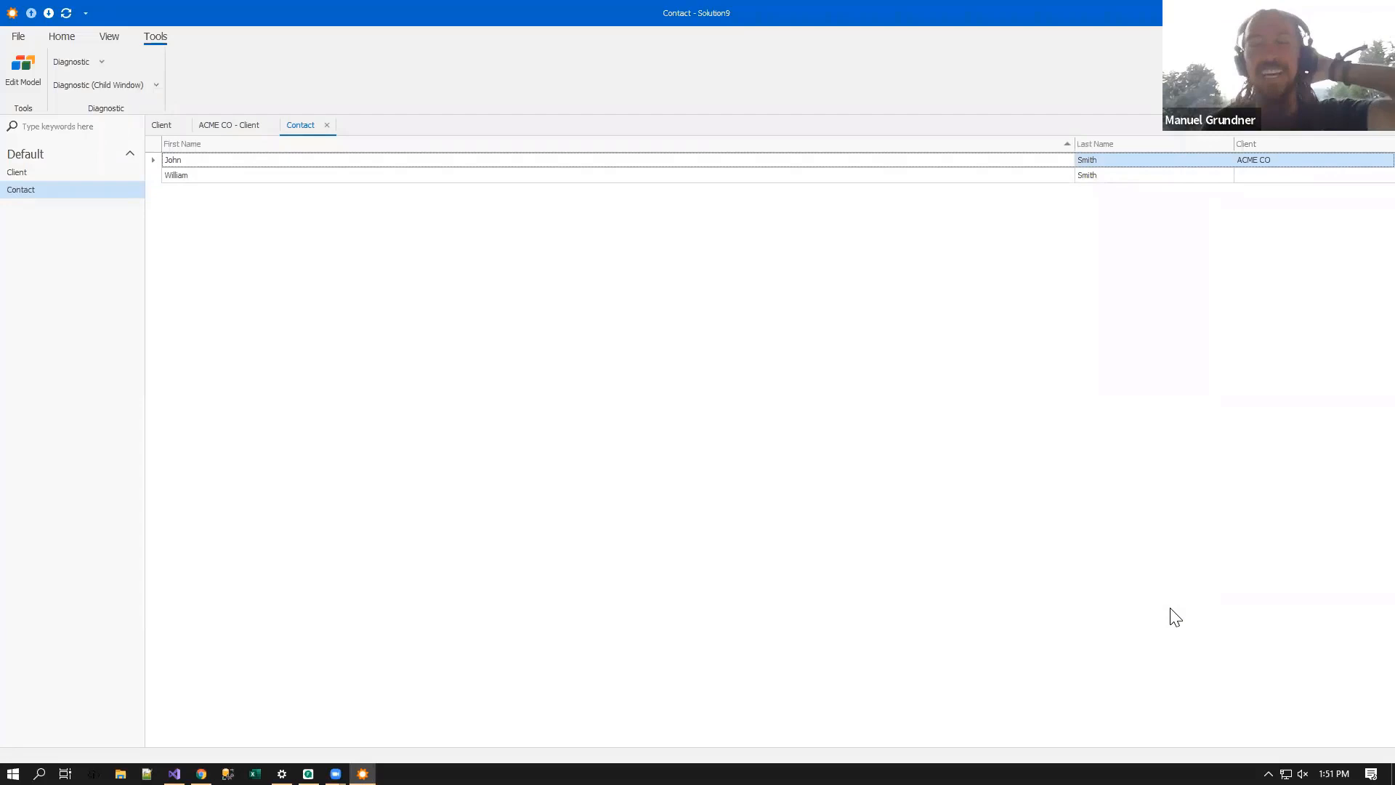
mouse_move(474, 328)
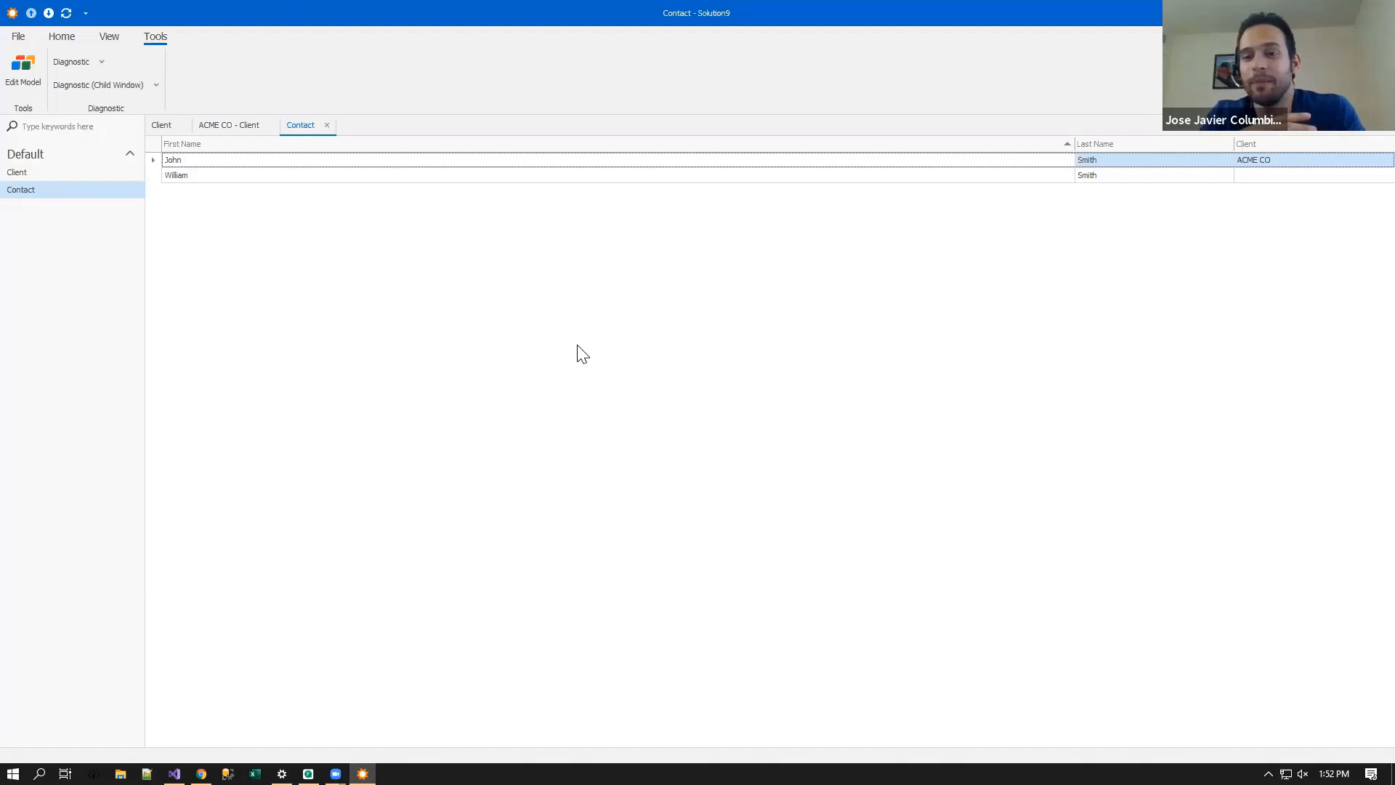
mouse_move(630, 359)
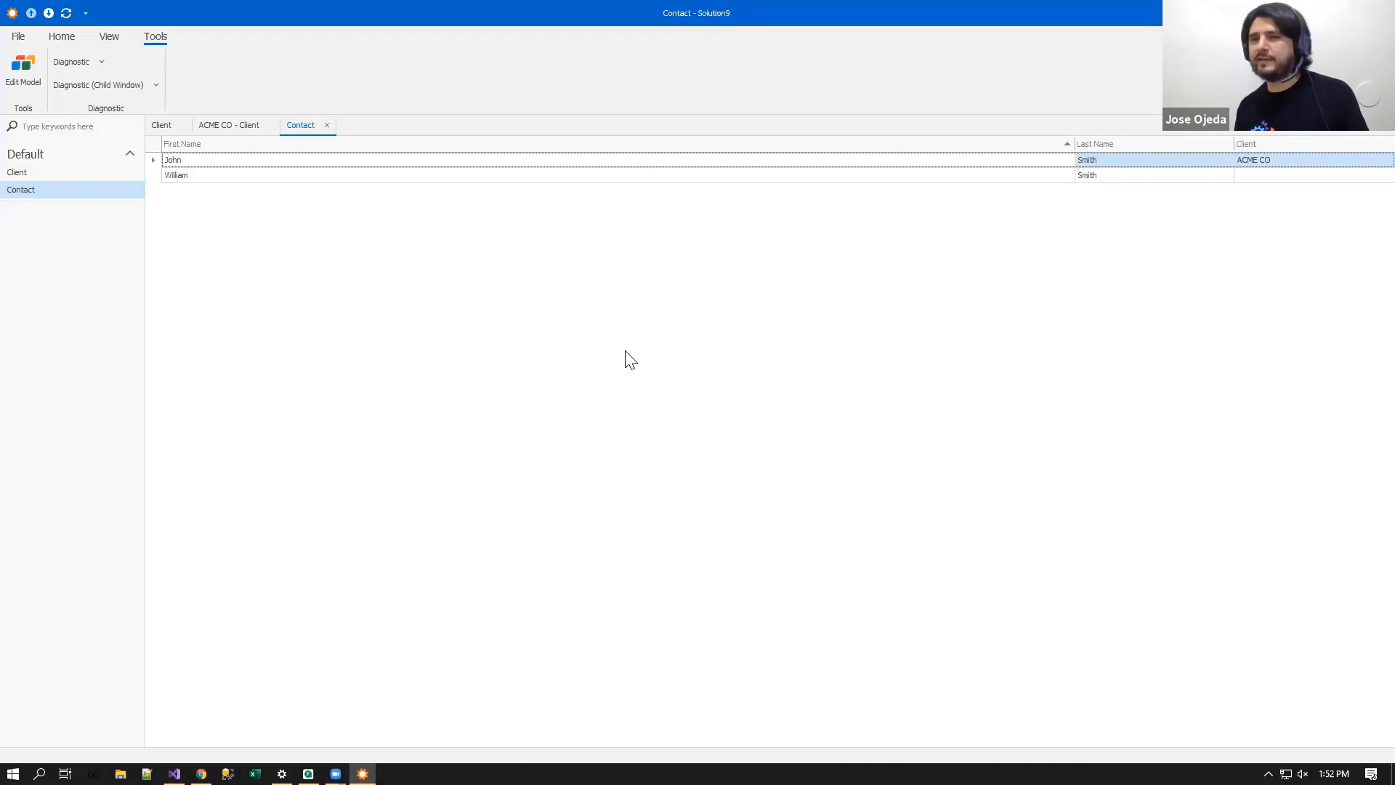
mouse_move(636, 358)
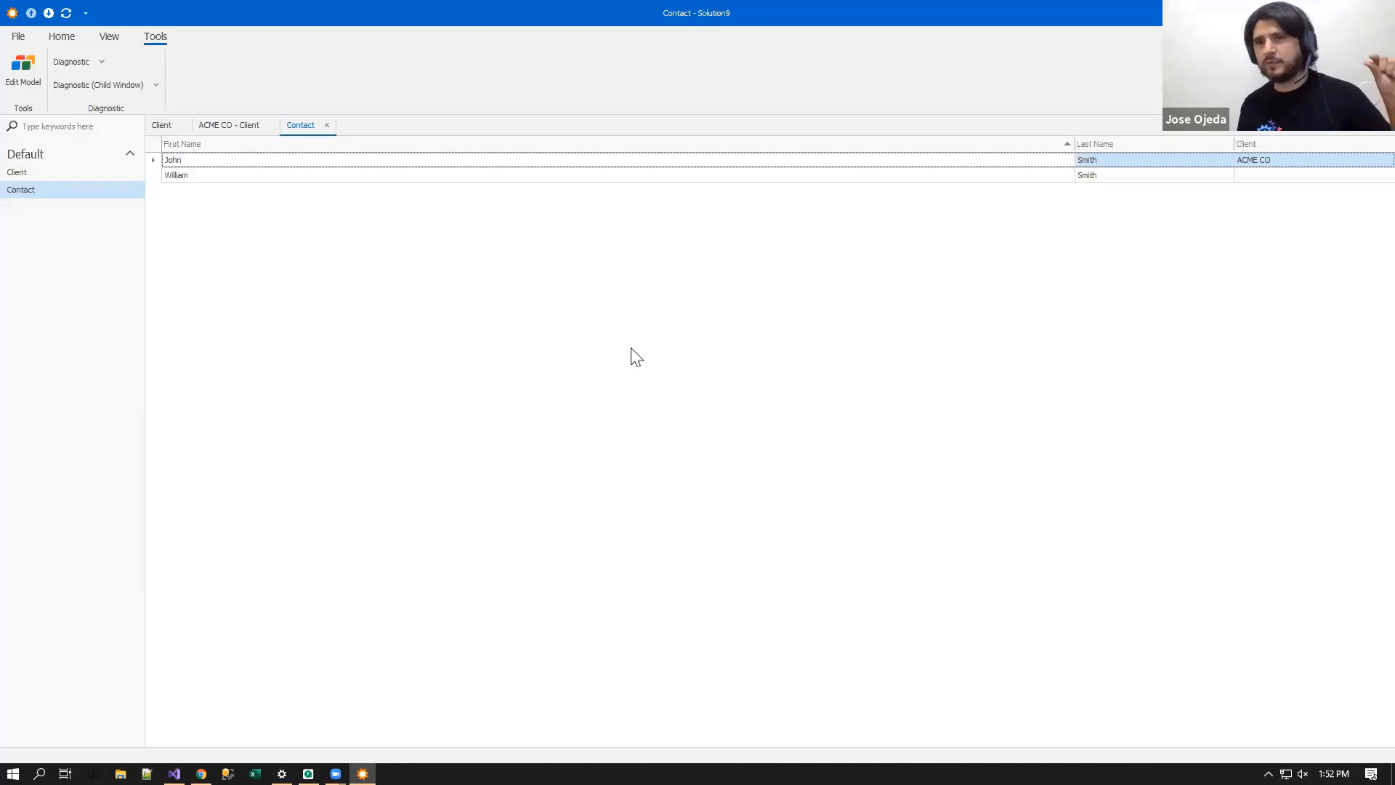